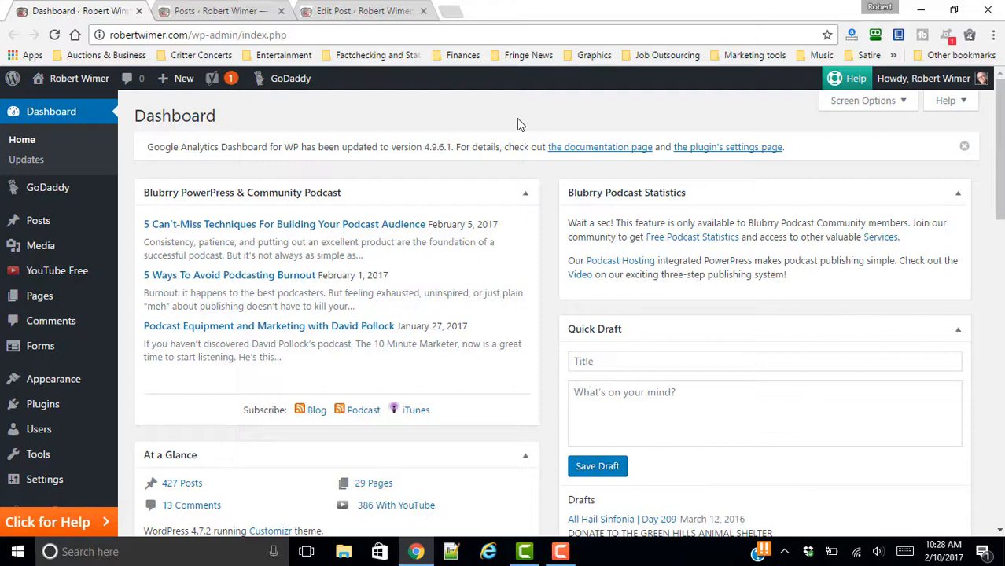
{"action": "mouse_move", "coordinate": [504, 125]}
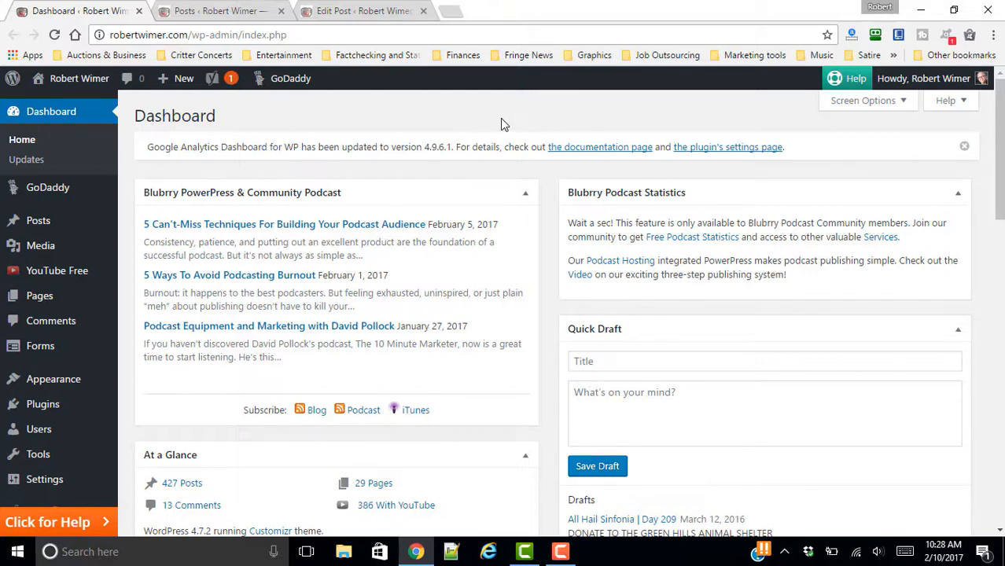
{"action": "mouse_move", "coordinate": [467, 113]}
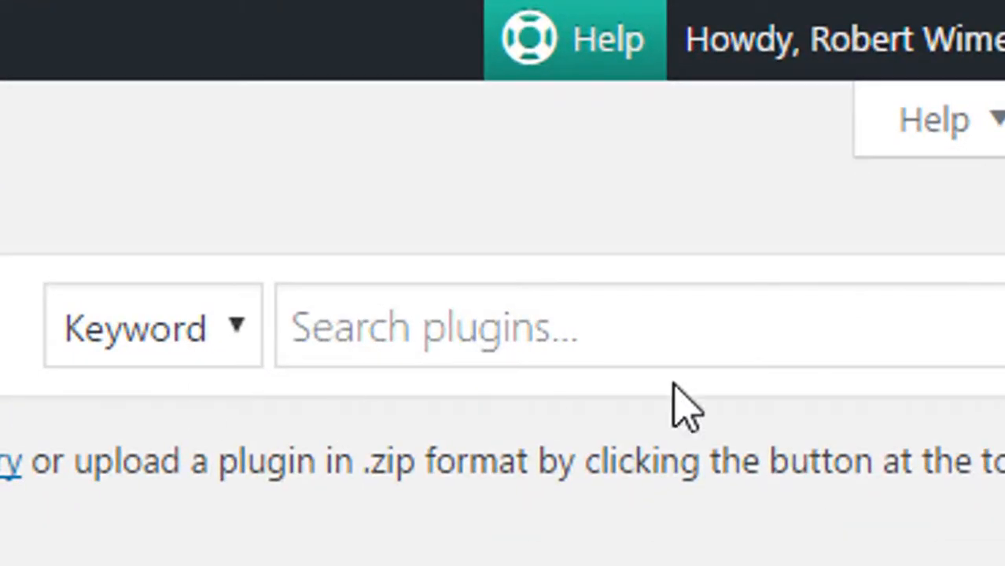
Search the plugin directory for 'Yoast' and scroll to the Yoast SEO card marked Active.
{"action": "left_click", "coordinate": [495, 327]}
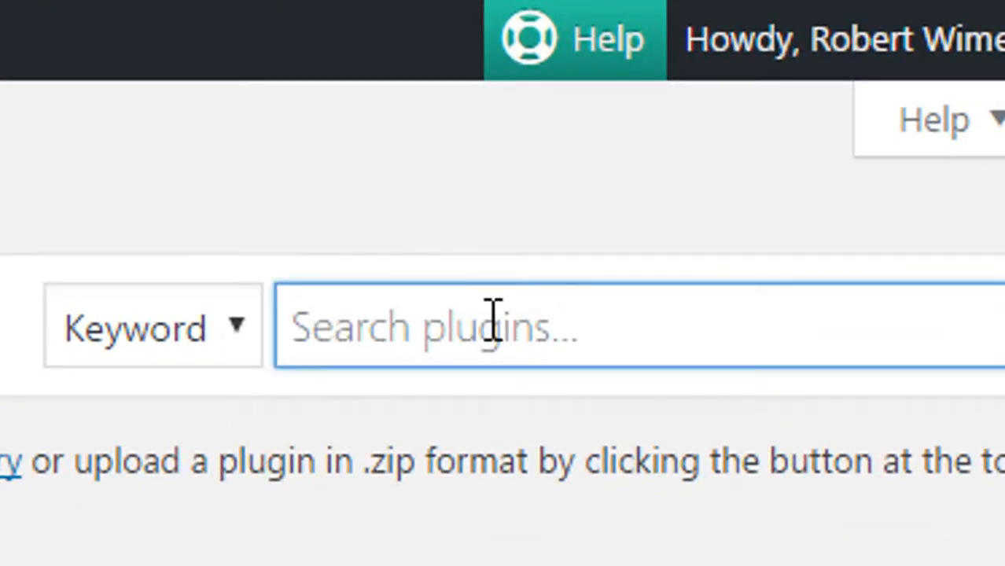
{"action": "type", "text": "Yoast"}
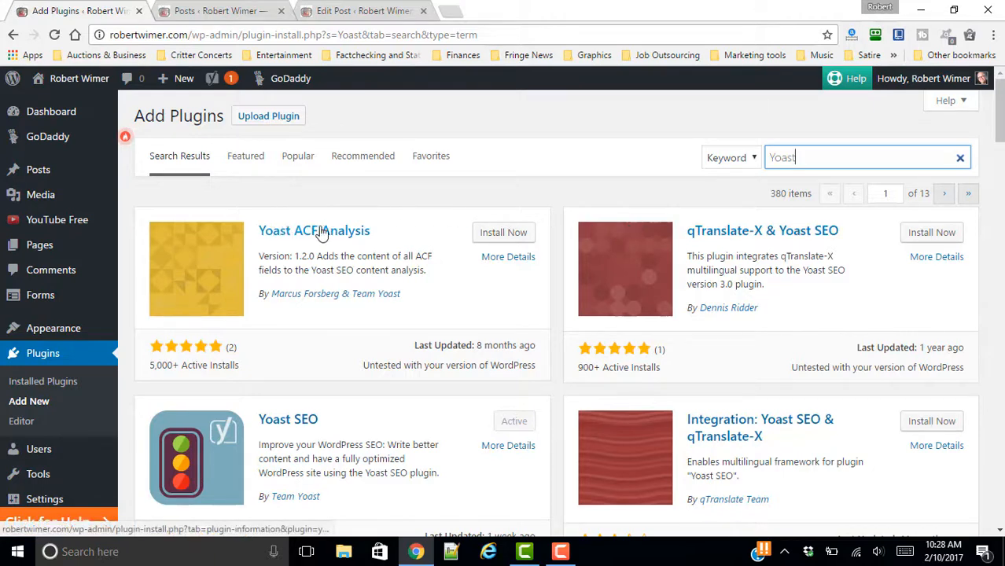
{"action": "mouse_move", "coordinate": [745, 246]}
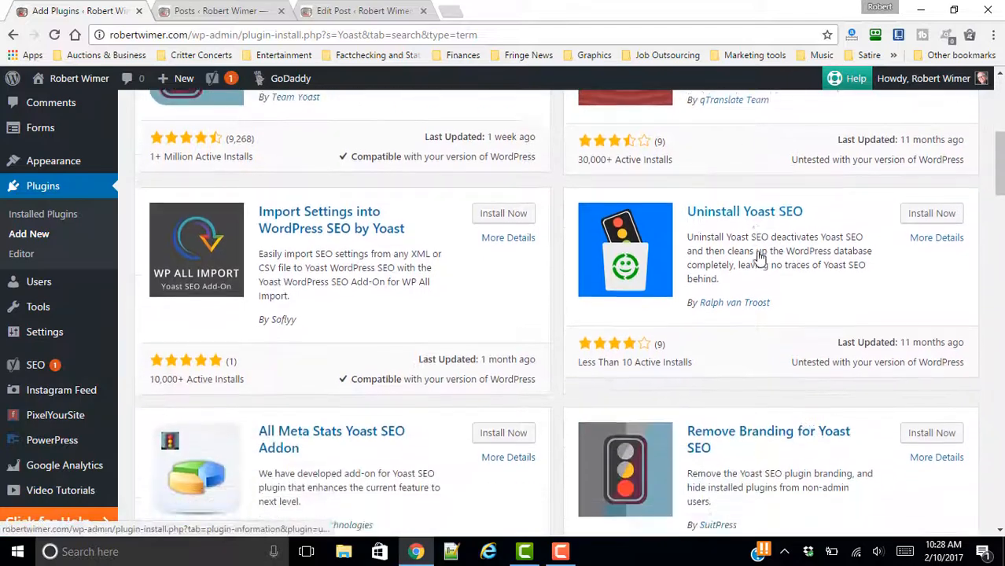
{"action": "scroll", "scroll_direction": "down", "scroll_amount": 3}
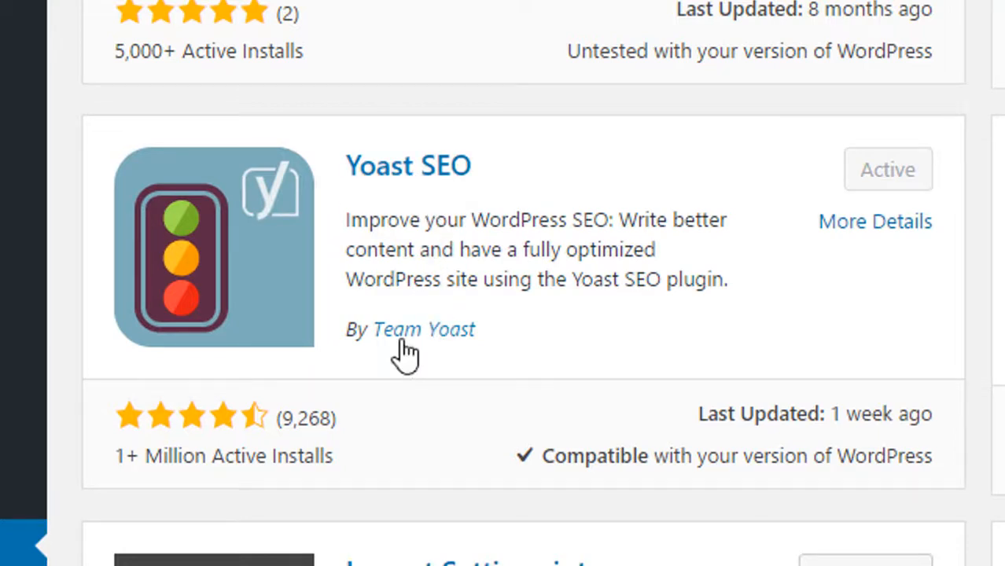
{"action": "mouse_move", "coordinate": [201, 425]}
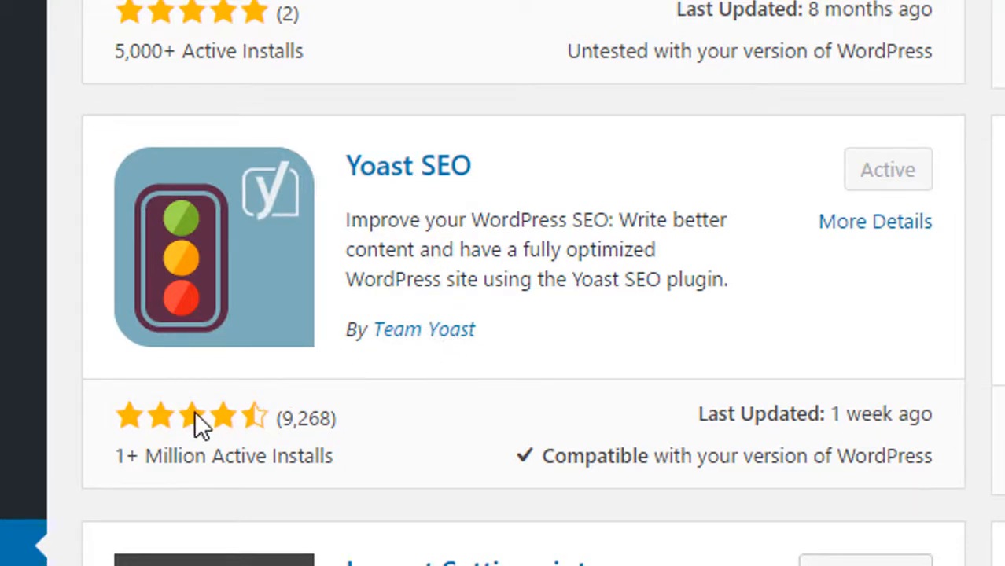
{"action": "mouse_move", "coordinate": [351, 428]}
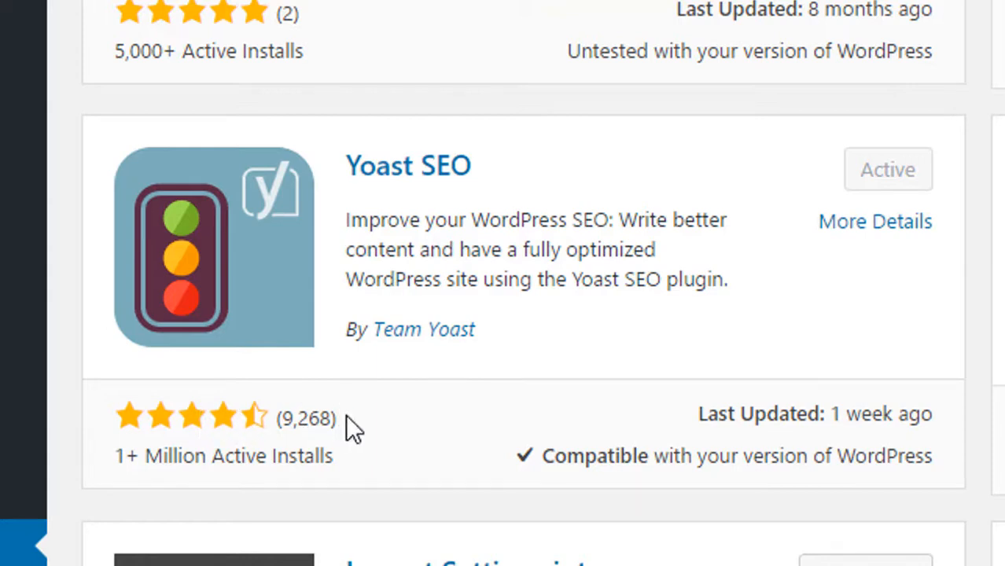
{"action": "mouse_move", "coordinate": [369, 249]}
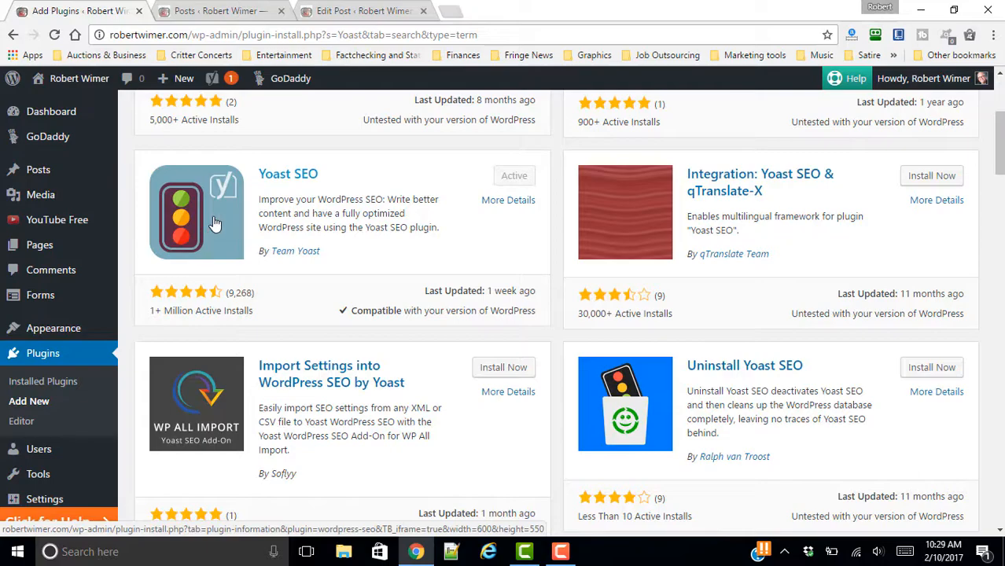
{"action": "scroll", "scroll_direction": "down", "scroll_amount": 3}
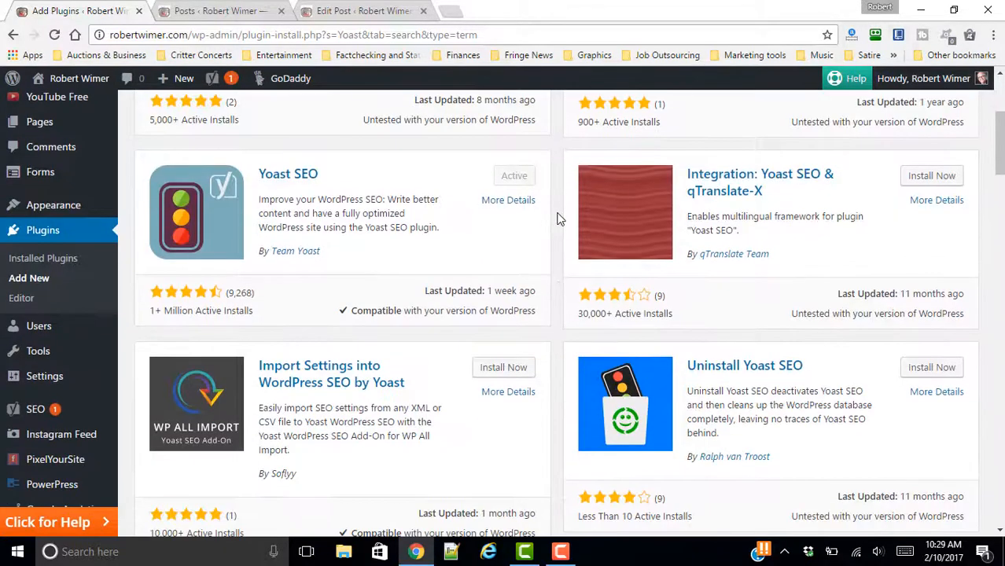
{"action": "mouse_move", "coordinate": [614, 203]}
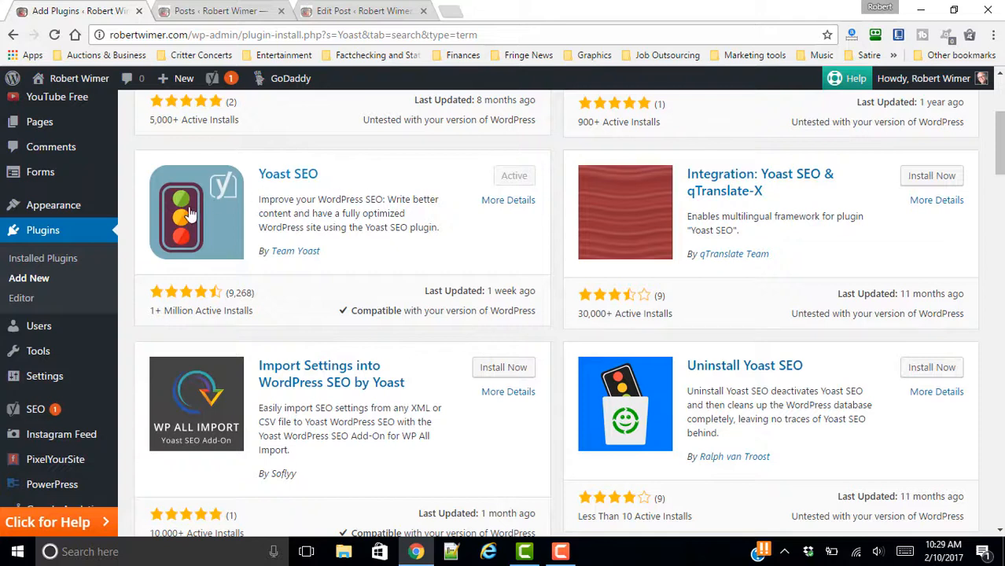
{"action": "mouse_move", "coordinate": [219, 211]}
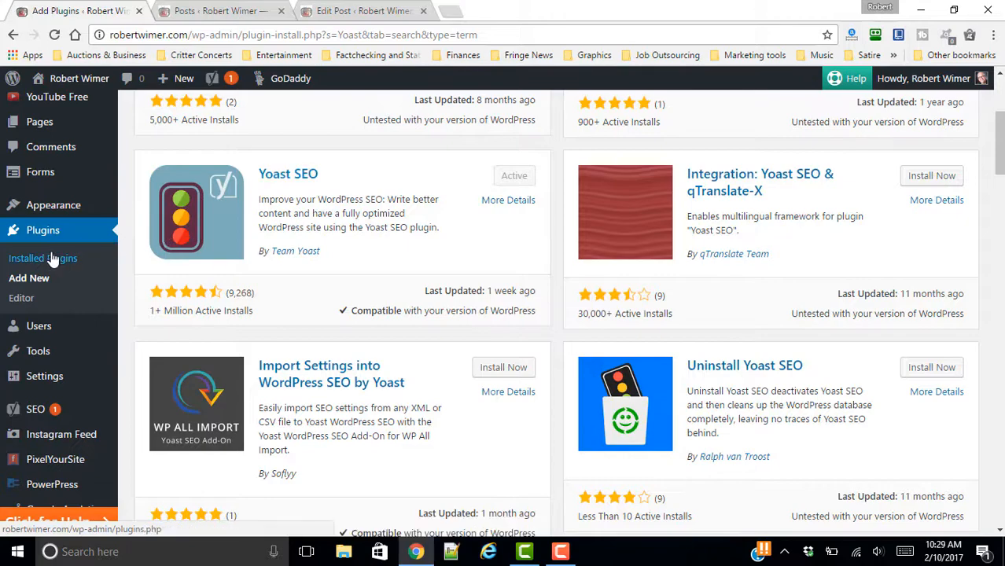
Show the Installed Plugins list with Yoast SEO among them.
{"action": "left_click", "coordinate": [43, 258]}
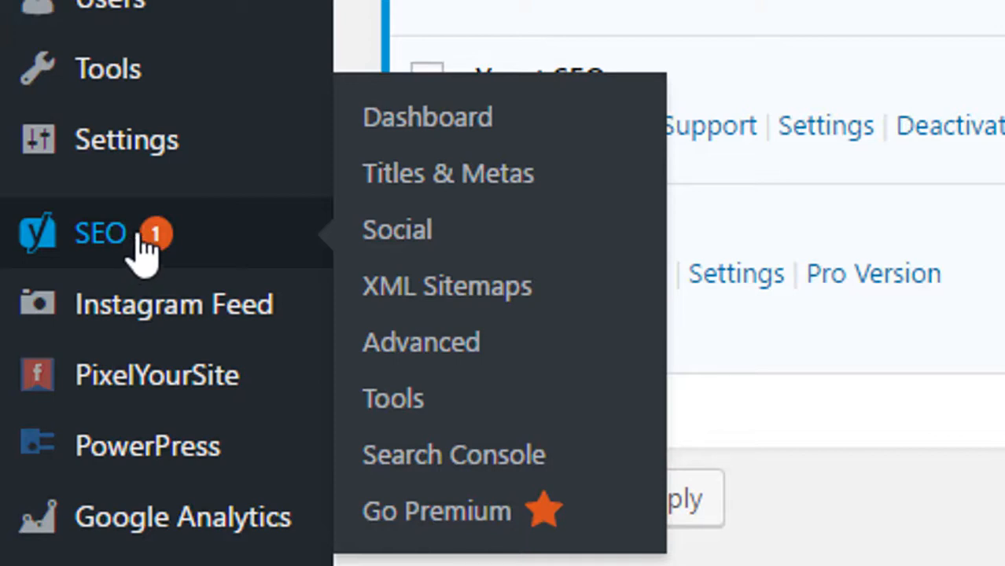
{"action": "mouse_move", "coordinate": [145, 260]}
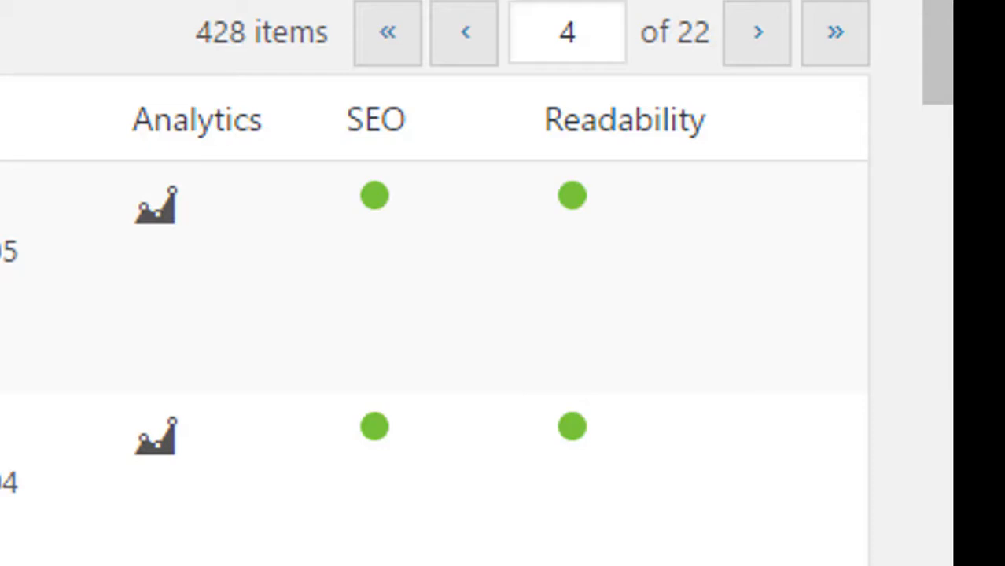
{"action": "mouse_move", "coordinate": [476, 275]}
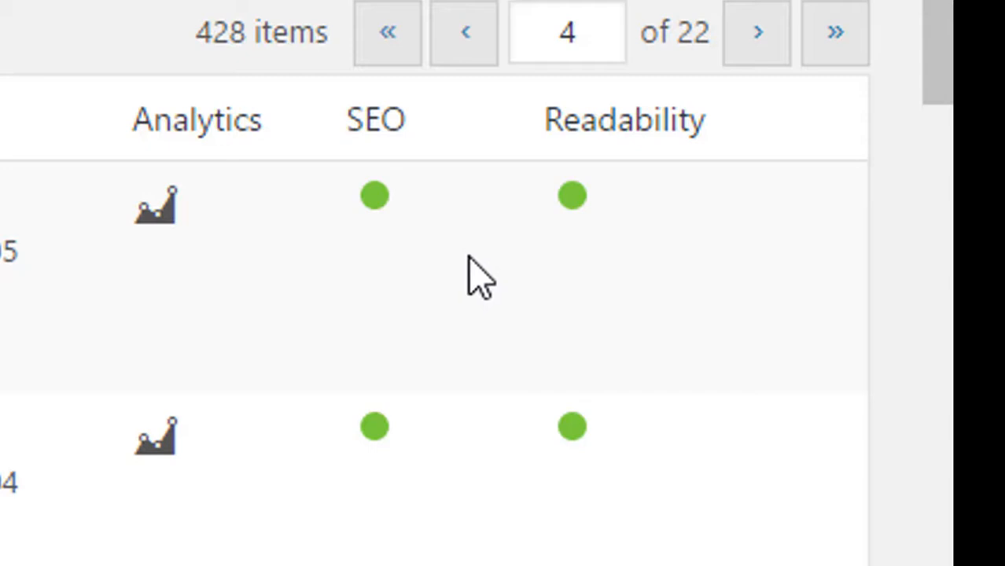
{"action": "mouse_move", "coordinate": [364, 119]}
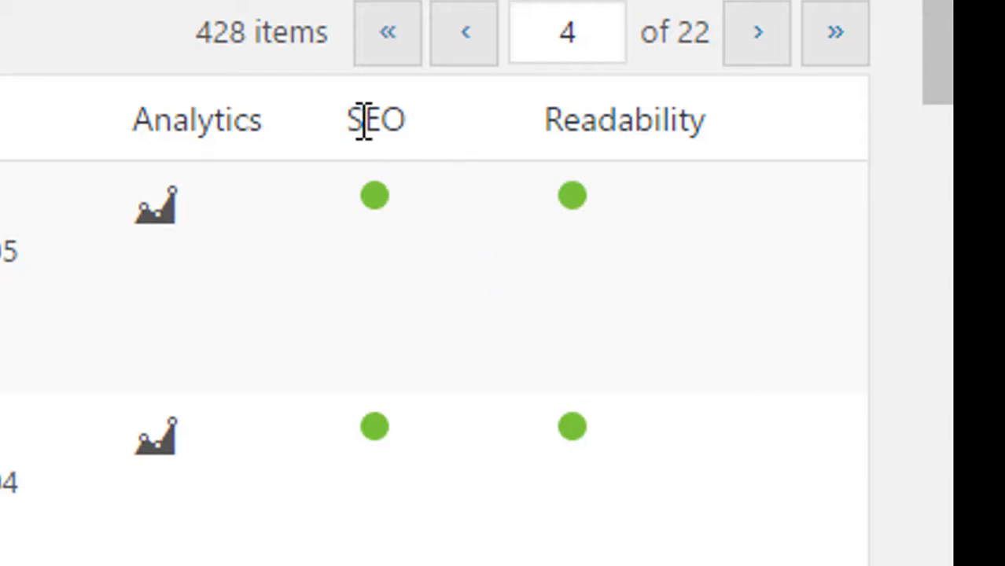
{"action": "mouse_move", "coordinate": [436, 138]}
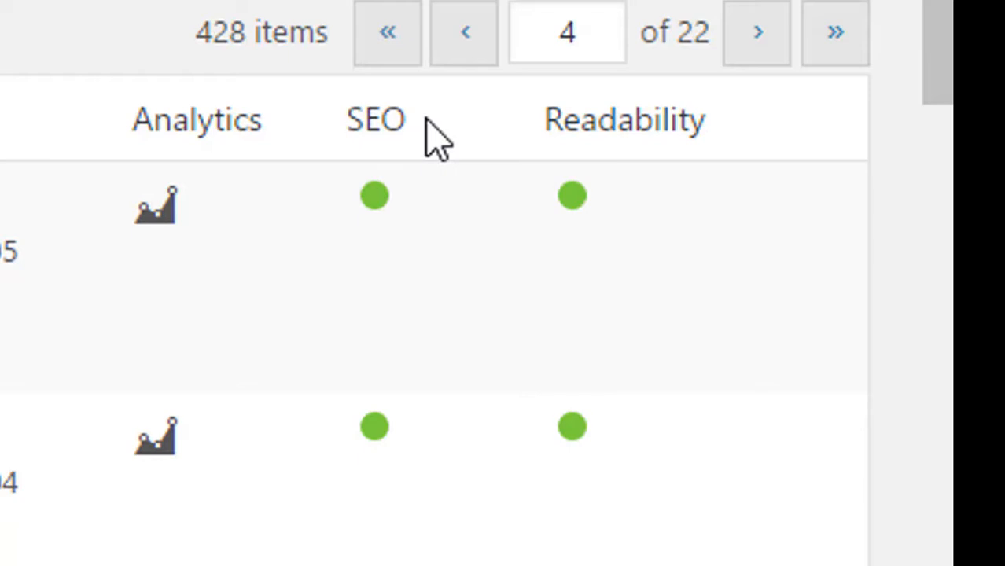
{"action": "mouse_move", "coordinate": [616, 132]}
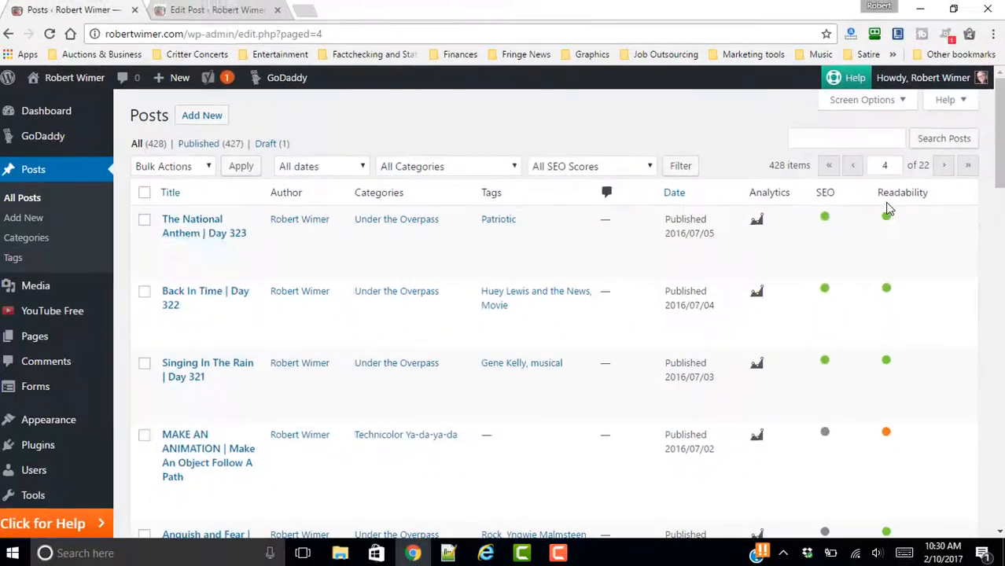
{"action": "mouse_move", "coordinate": [862, 376]}
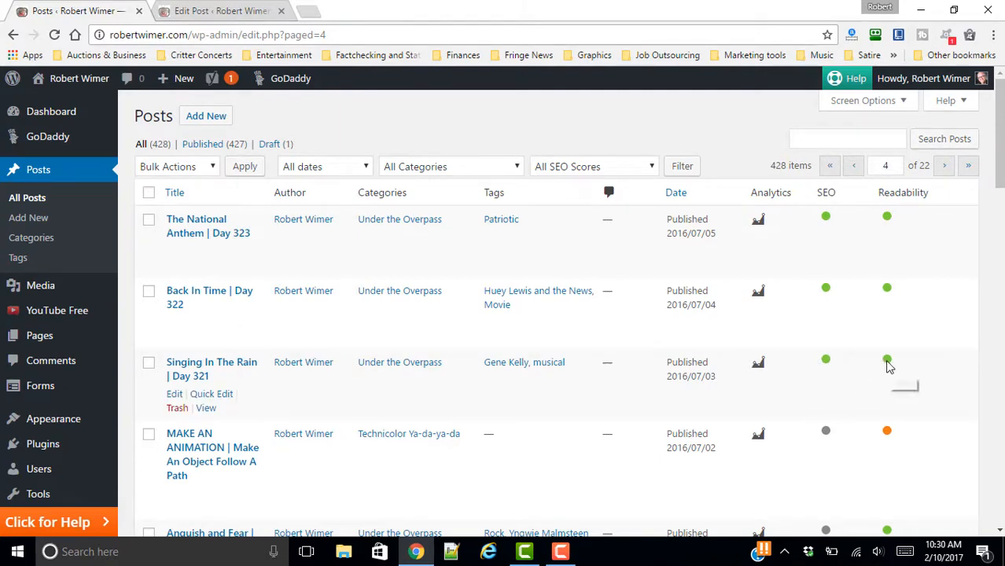
{"action": "mouse_move", "coordinate": [227, 371]}
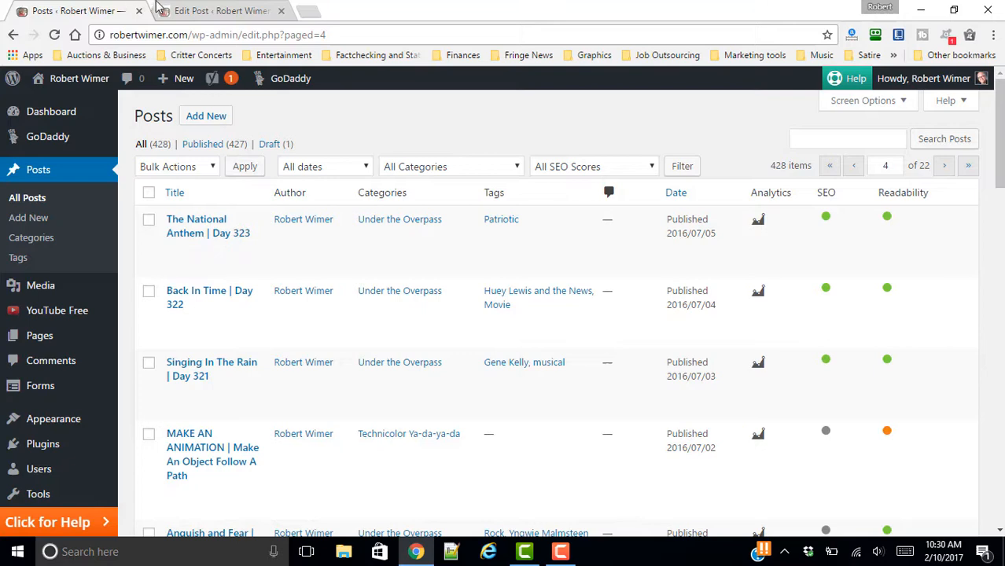
{"action": "left_click", "coordinate": [211, 369]}
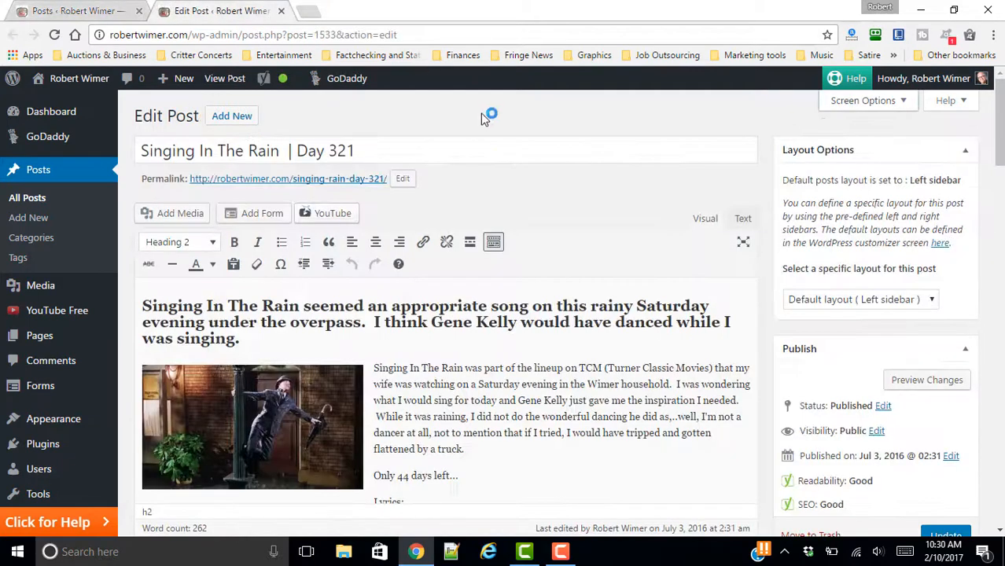
{"action": "scroll", "scroll_direction": "down", "scroll_amount": 3}
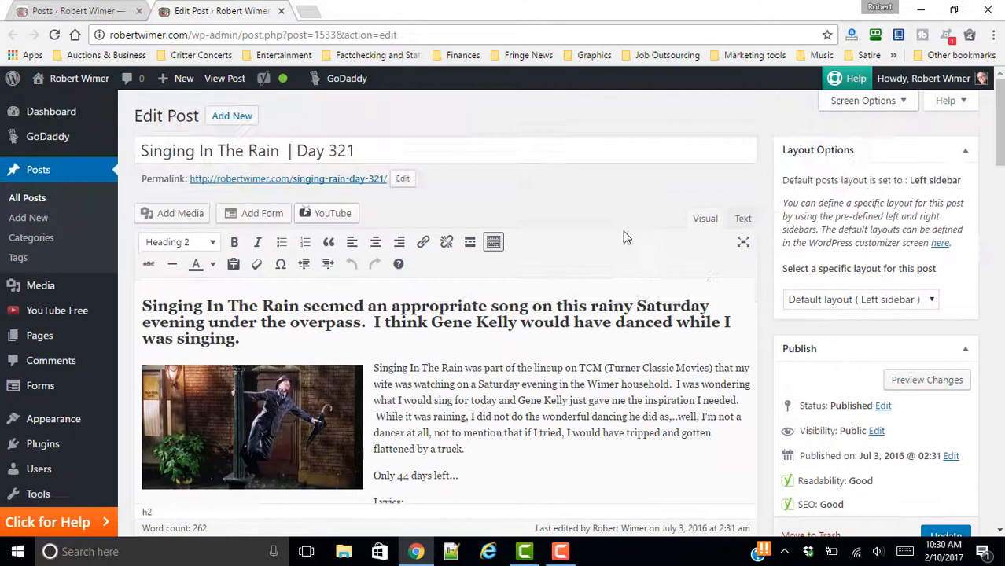
{"action": "mouse_move", "coordinate": [609, 212]}
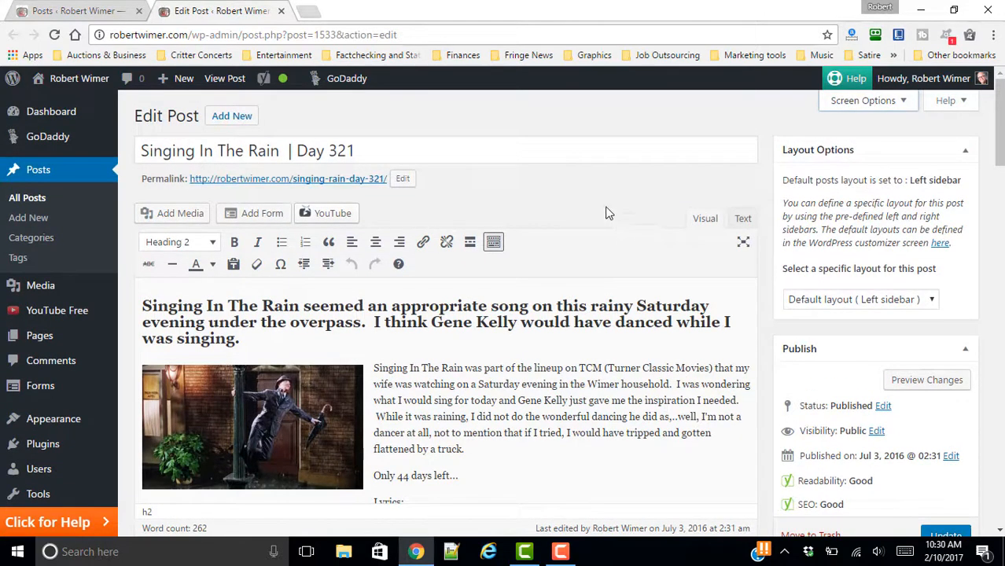
{"action": "mouse_move", "coordinate": [603, 204]}
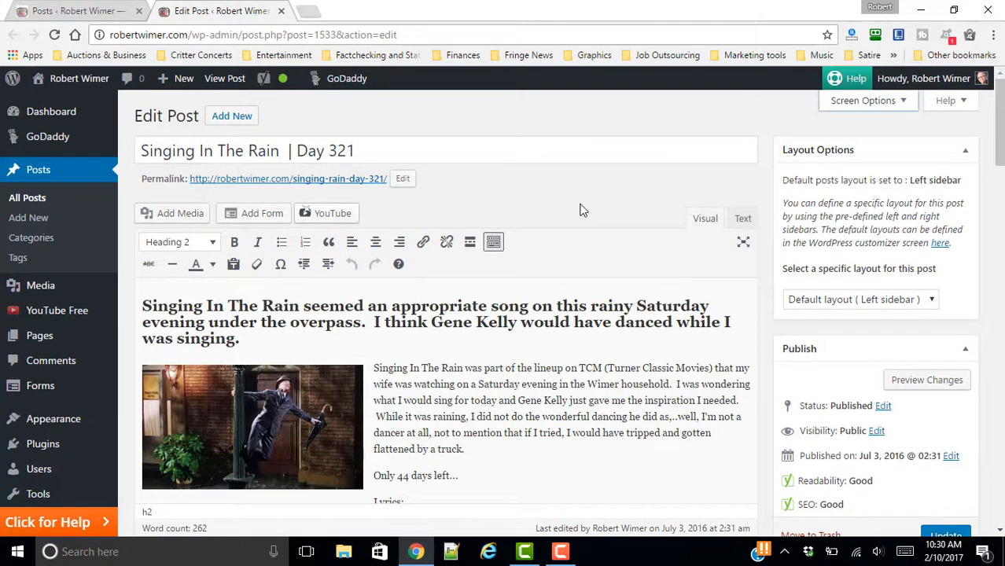
{"action": "mouse_move", "coordinate": [582, 211]}
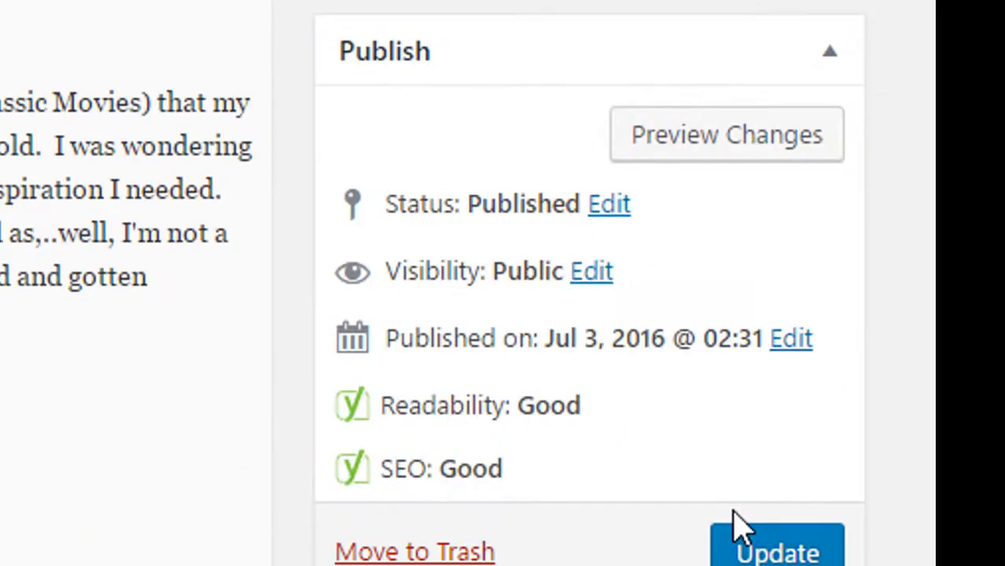
{"action": "mouse_move", "coordinate": [358, 464]}
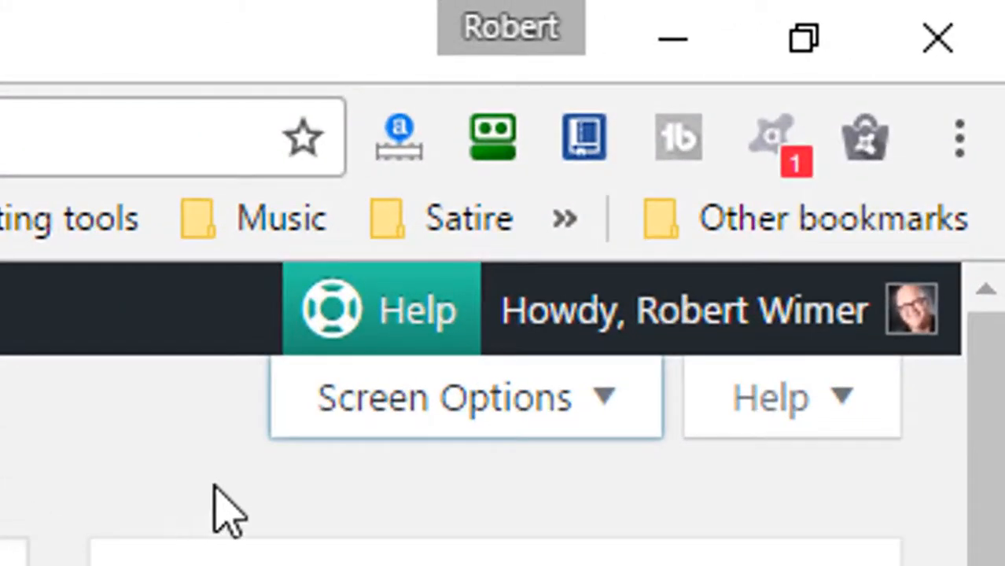
{"action": "mouse_move", "coordinate": [491, 425]}
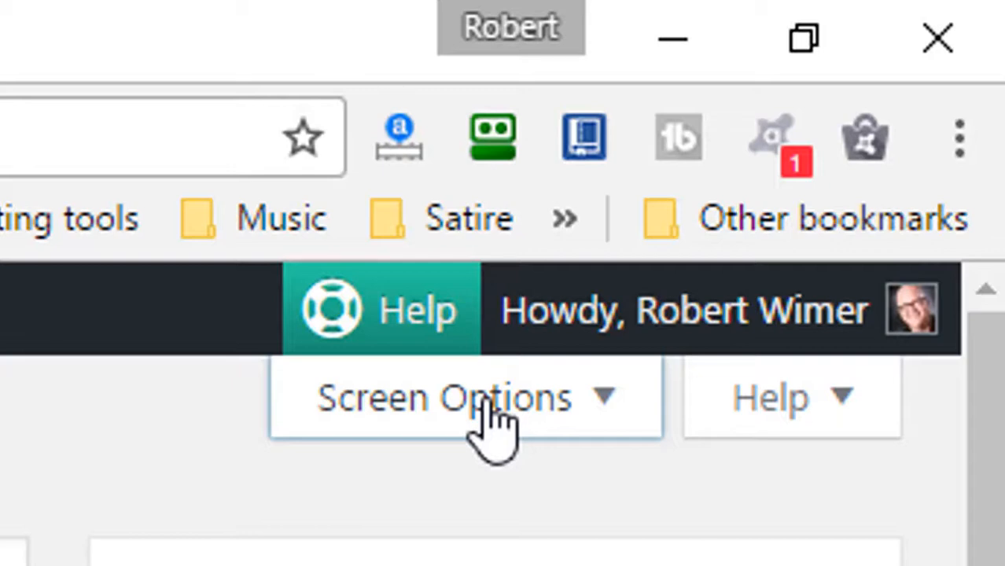
{"action": "left_click", "coordinate": [468, 397]}
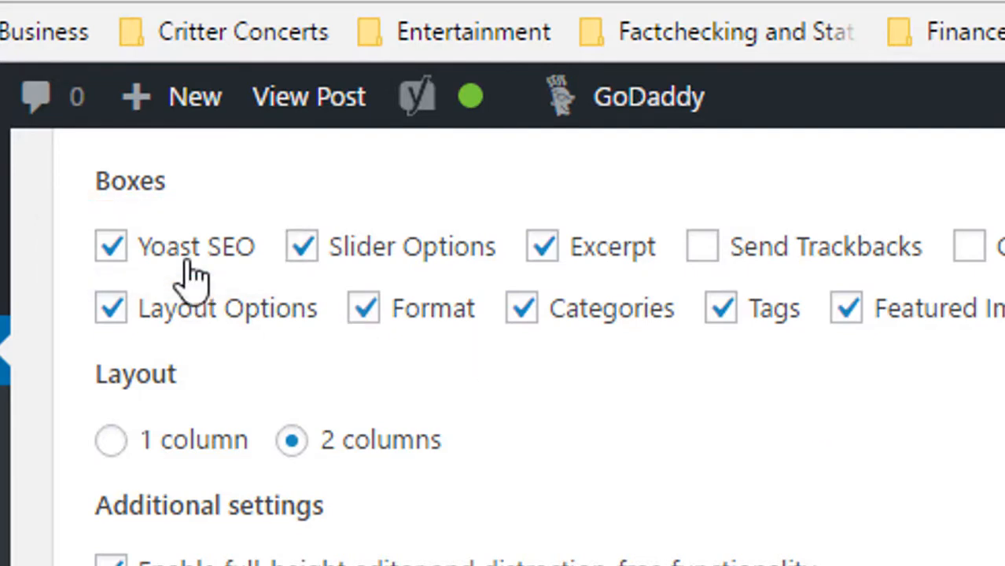
{"action": "mouse_move", "coordinate": [200, 267]}
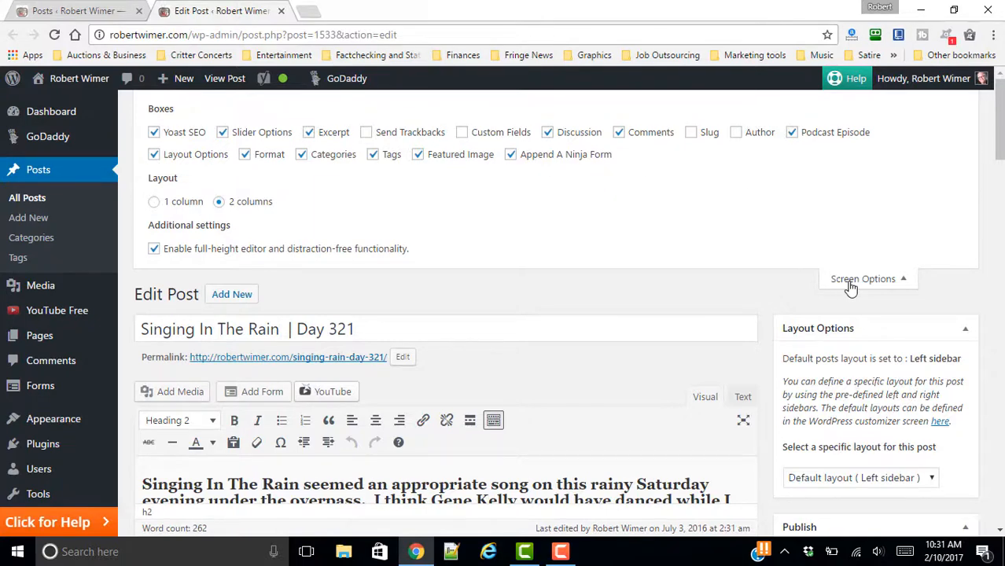
{"action": "left_click", "coordinate": [862, 278]}
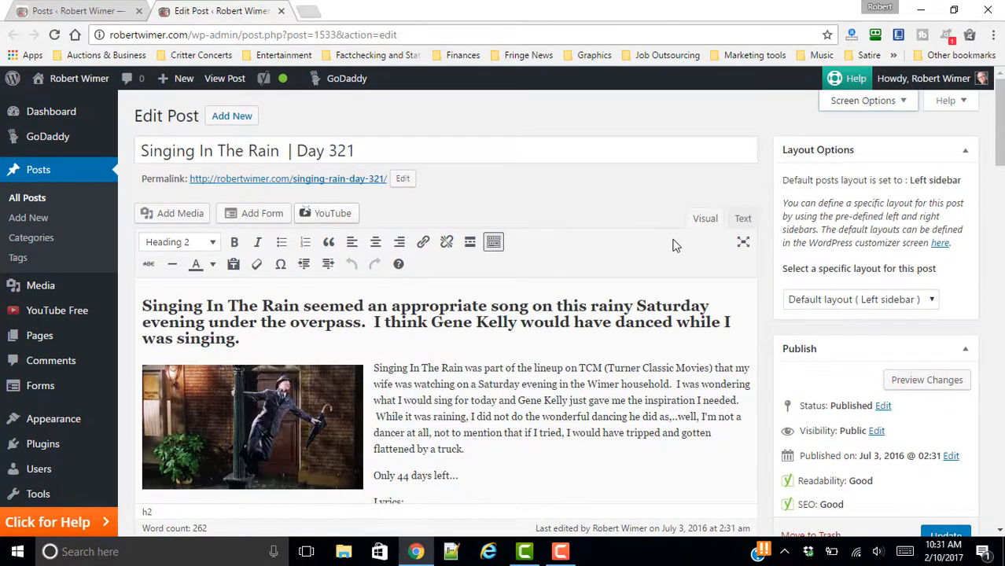
Scroll past the editor to the Yoast SEO box with focus keyword 'Singing In The Rain'.
{"action": "scroll", "scroll_direction": "down", "scroll_amount": 3}
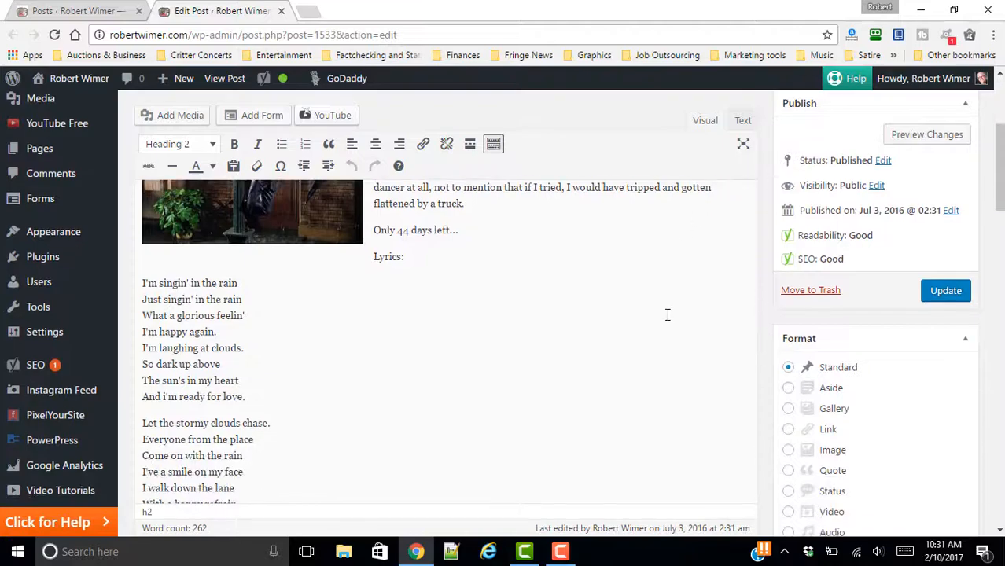
{"action": "scroll", "scroll_direction": "down", "scroll_amount": 3}
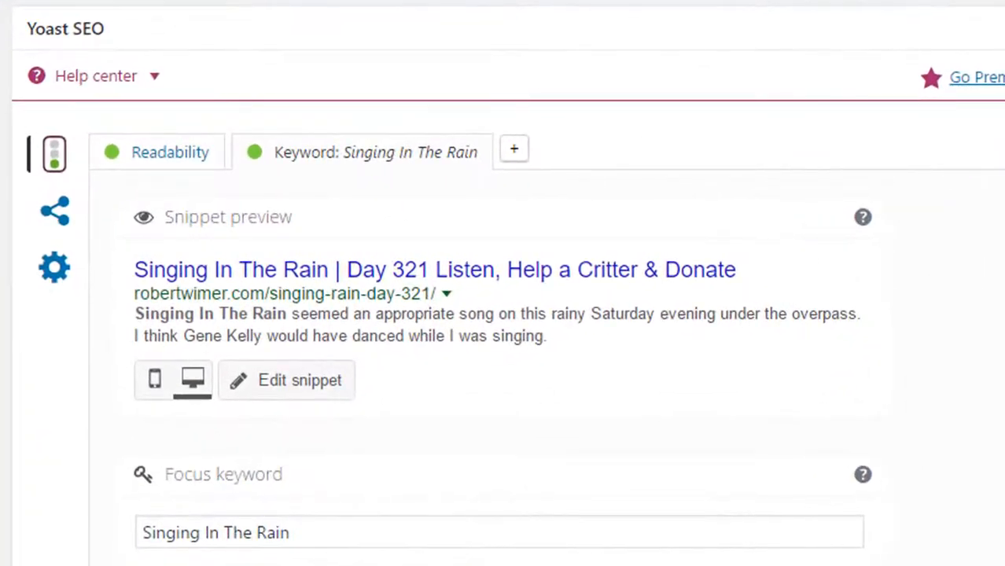
{"action": "scroll", "scroll_direction": "down", "scroll_amount": 3}
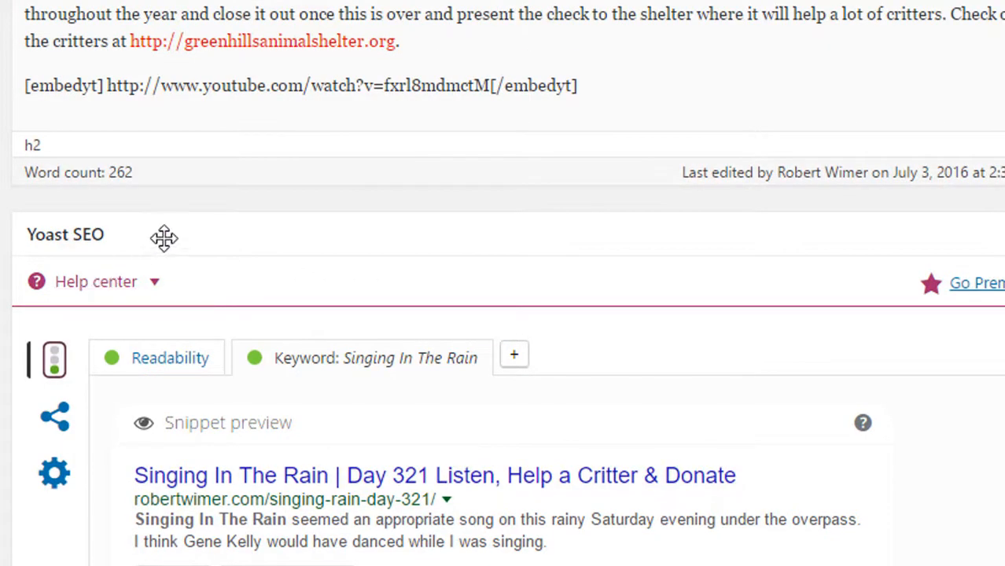
{"action": "mouse_move", "coordinate": [195, 228]}
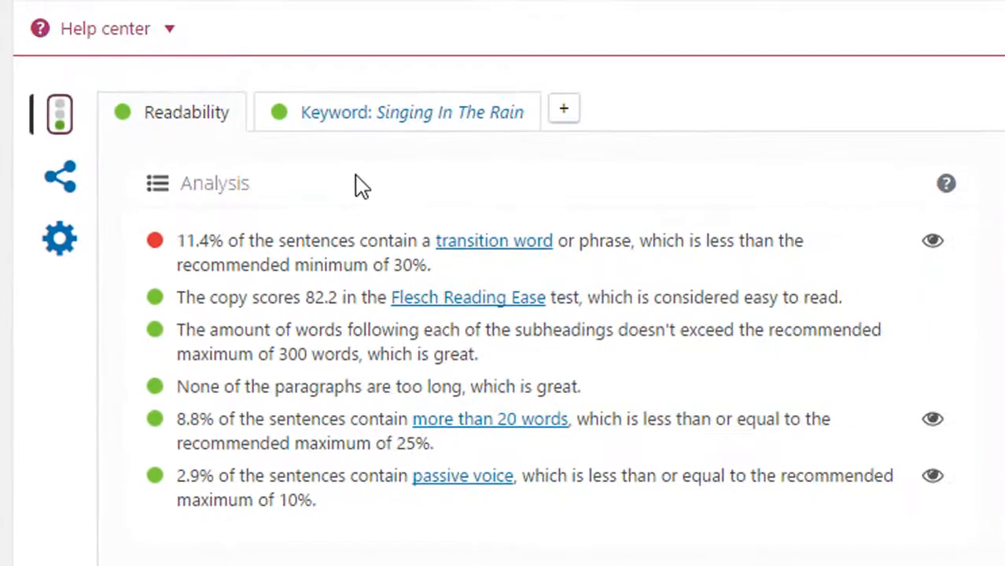
{"action": "mouse_move", "coordinate": [385, 173]}
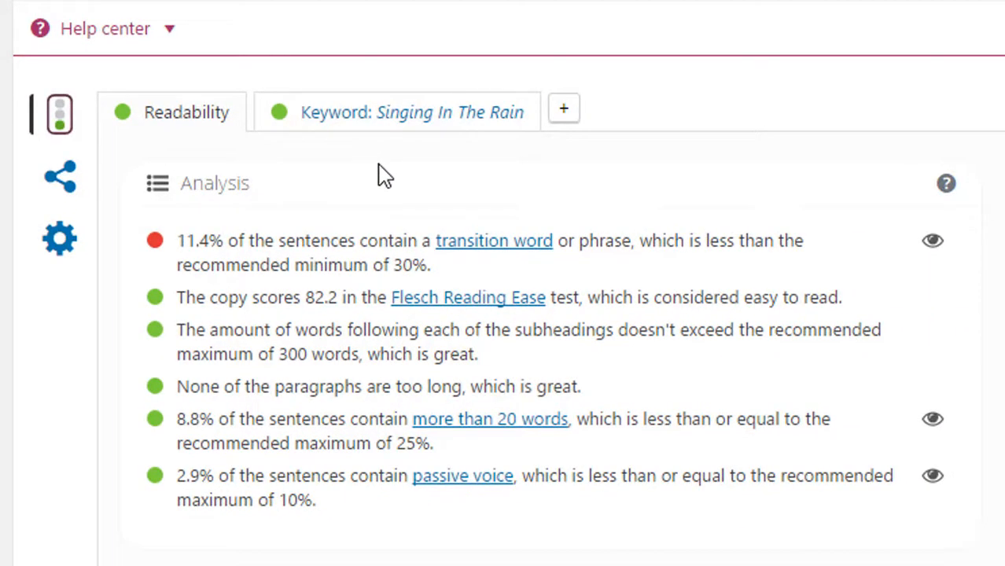
{"action": "mouse_move", "coordinate": [295, 208]}
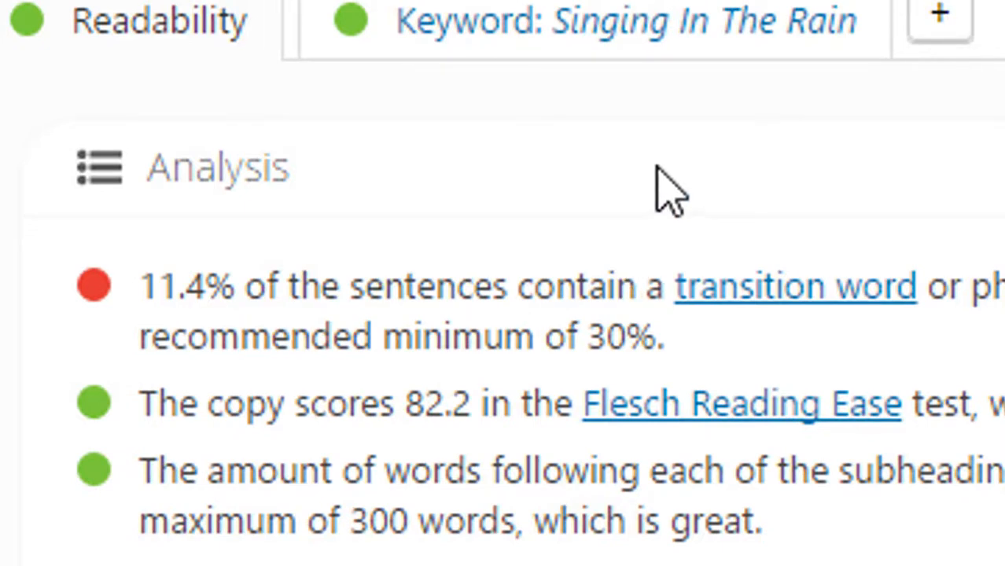
{"action": "mouse_move", "coordinate": [629, 197]}
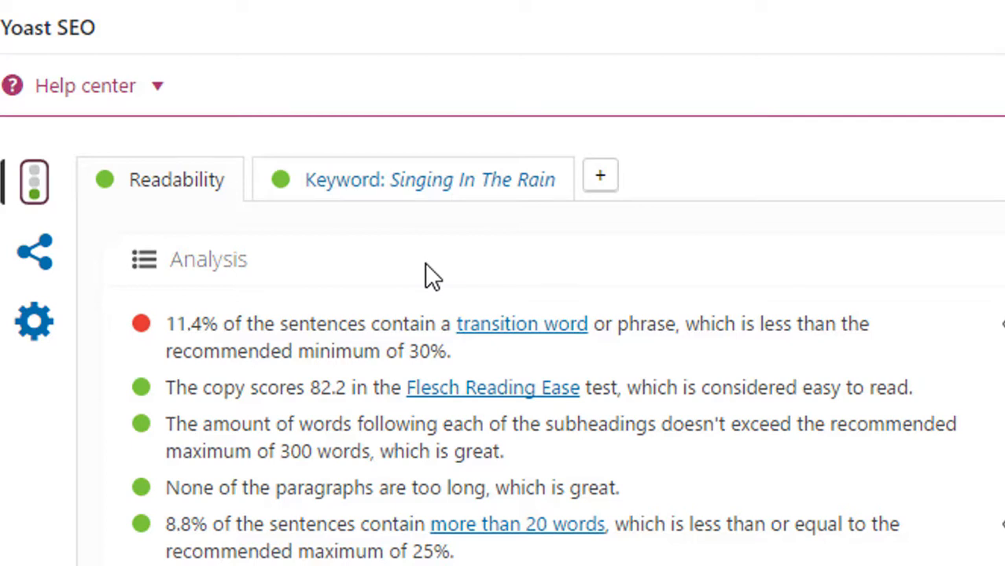
{"action": "mouse_move", "coordinate": [350, 275]}
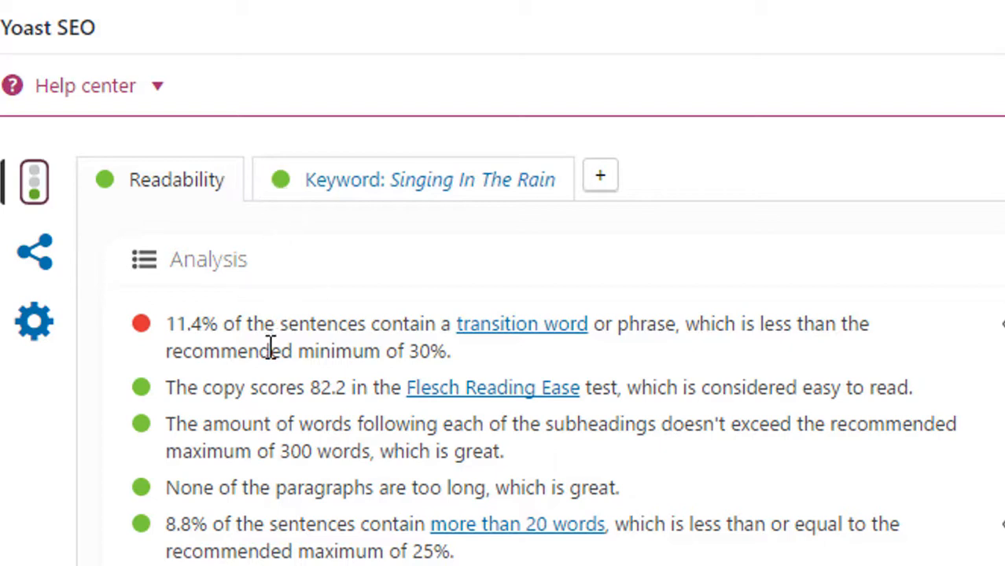
{"action": "mouse_move", "coordinate": [268, 430]}
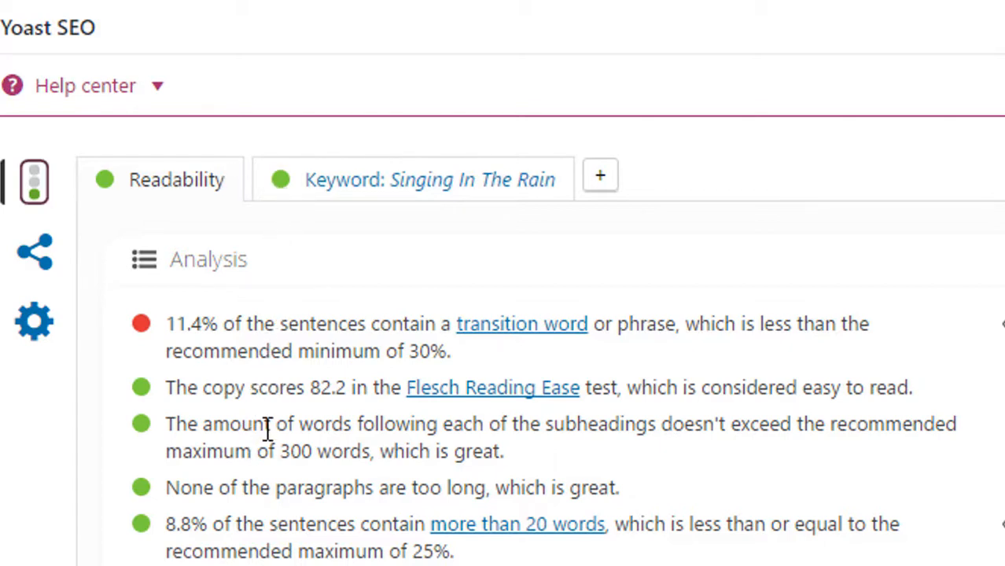
{"action": "mouse_move", "coordinate": [281, 298]}
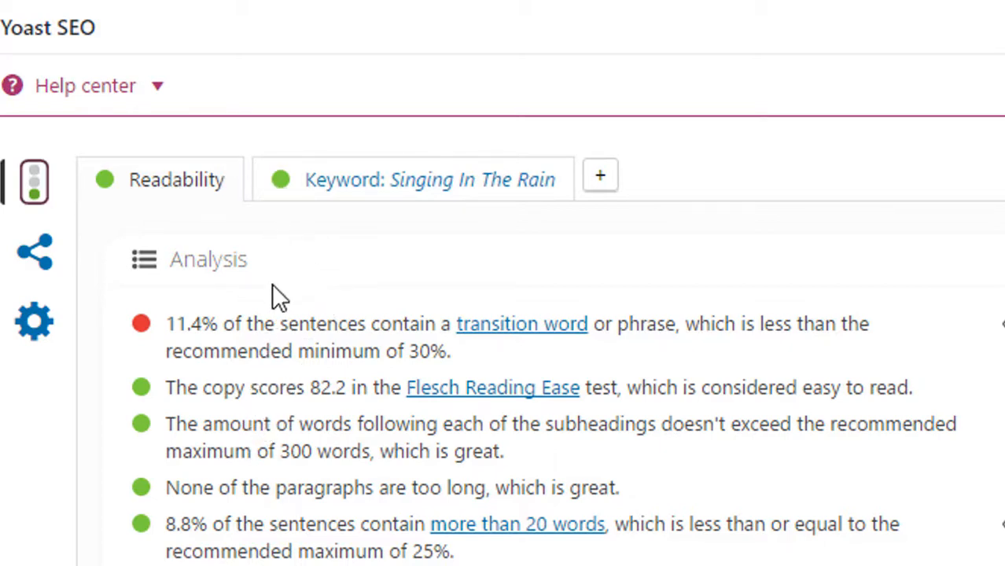
{"action": "mouse_move", "coordinate": [154, 331]}
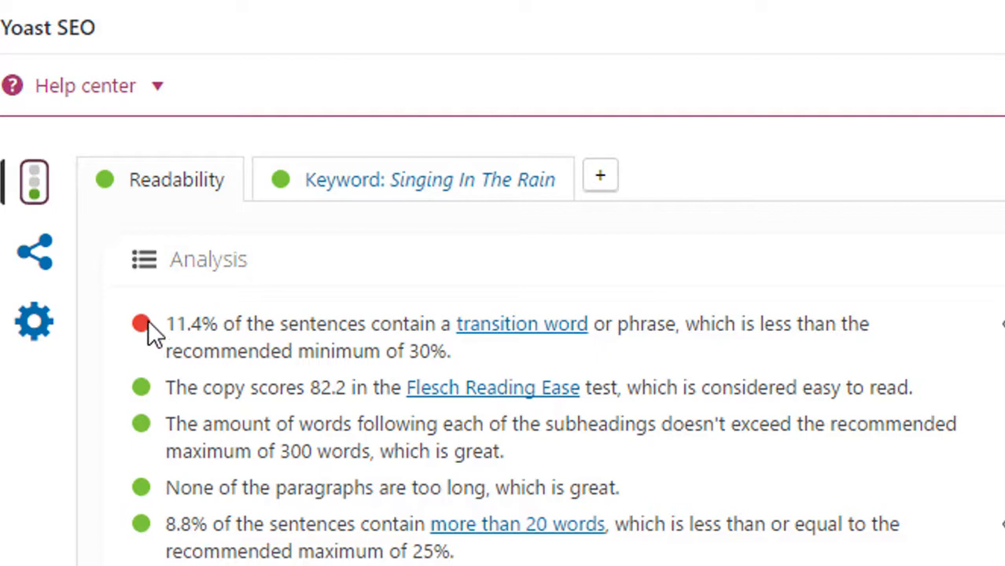
{"action": "mouse_move", "coordinate": [420, 276]}
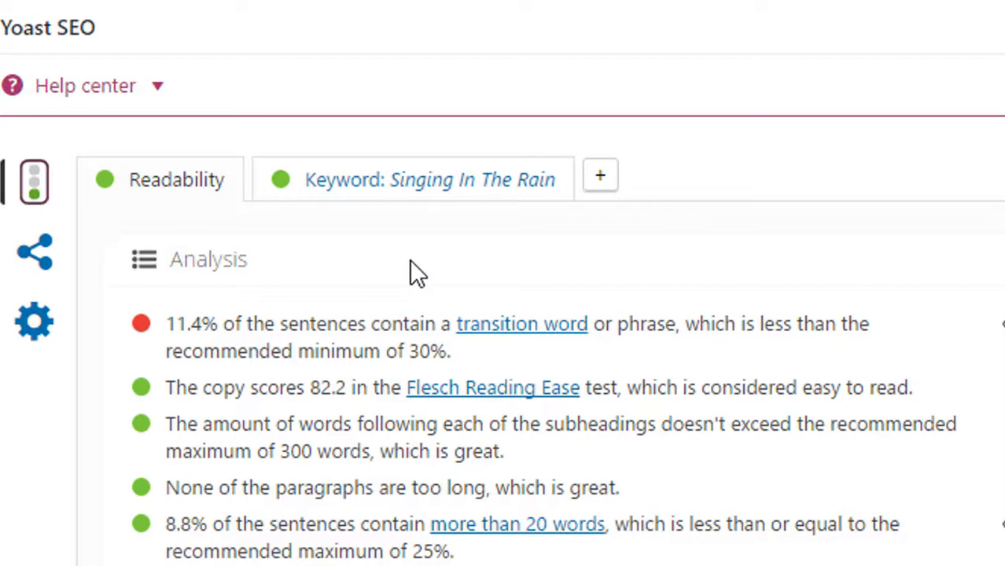
{"action": "mouse_move", "coordinate": [409, 217]}
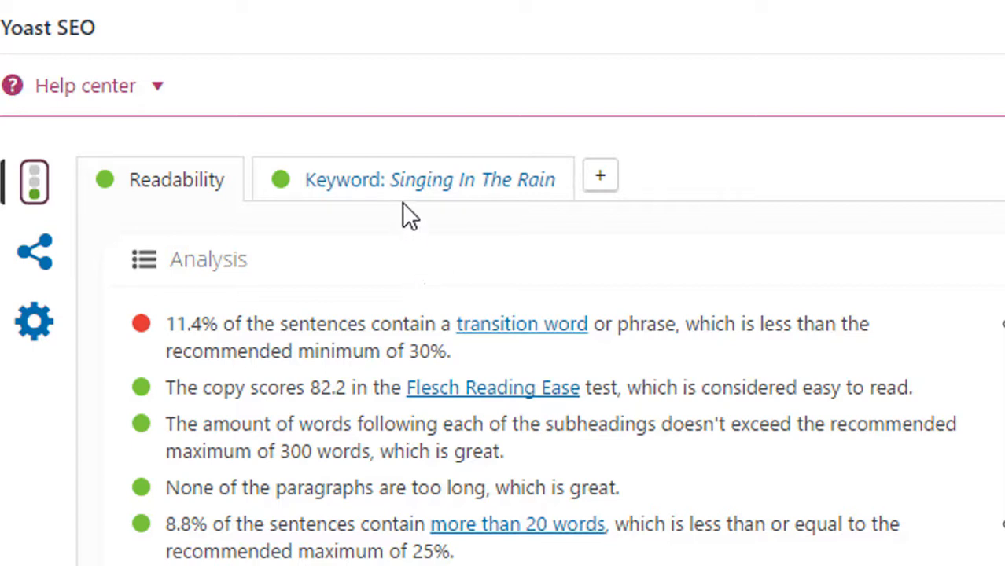
Switch to the 'Keyword: Singing In The Rain' analysis noting stop words and the missing URL keyword.
{"action": "left_click", "coordinate": [430, 179]}
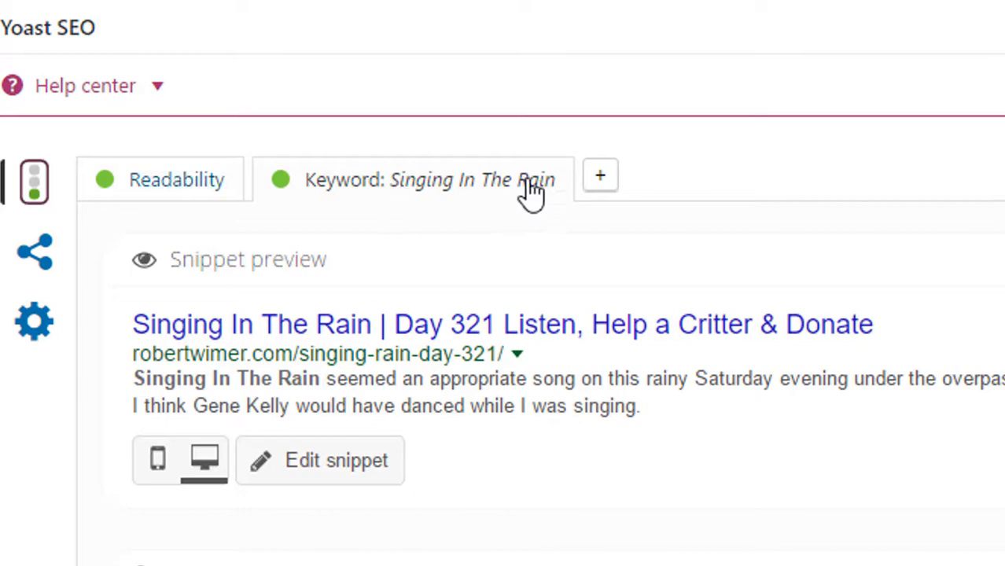
{"action": "mouse_move", "coordinate": [581, 193]}
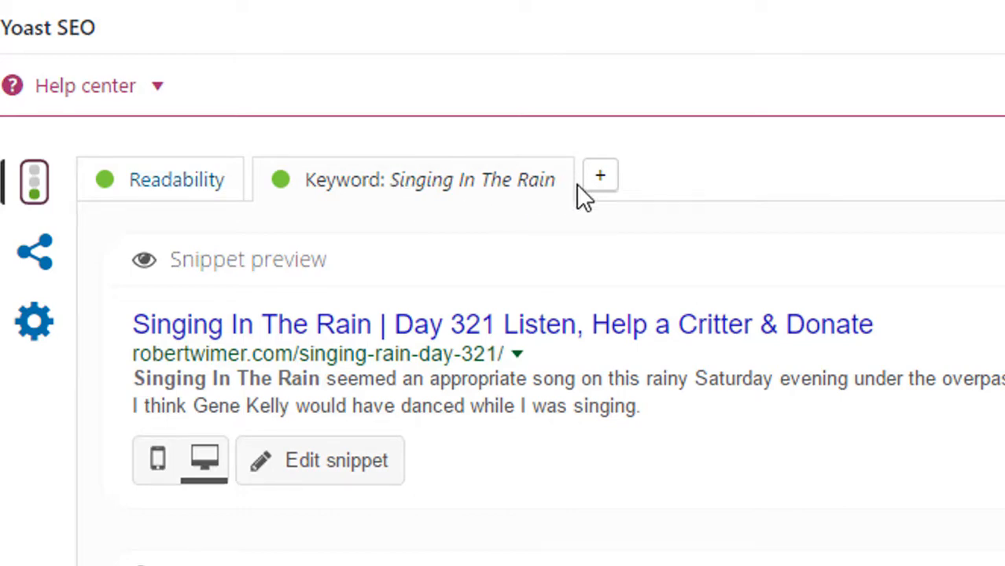
{"action": "scroll", "scroll_direction": "down", "scroll_amount": 3}
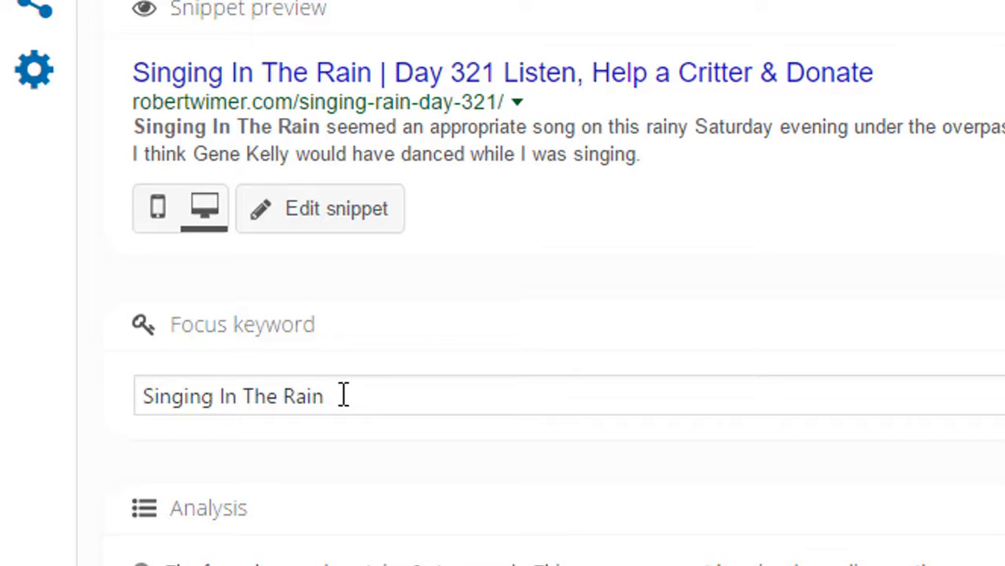
{"action": "mouse_move", "coordinate": [275, 336]}
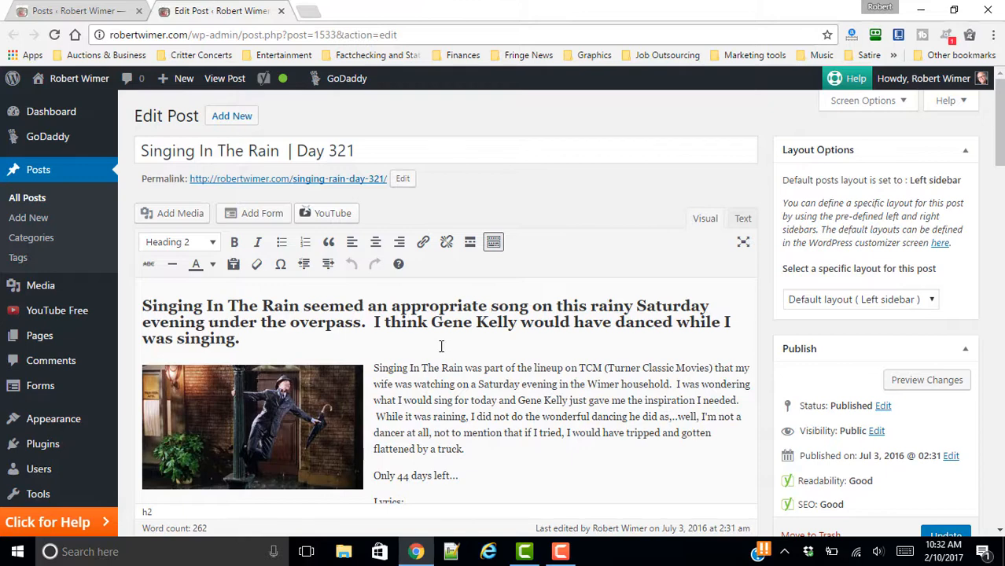
{"action": "mouse_move", "coordinate": [458, 344]}
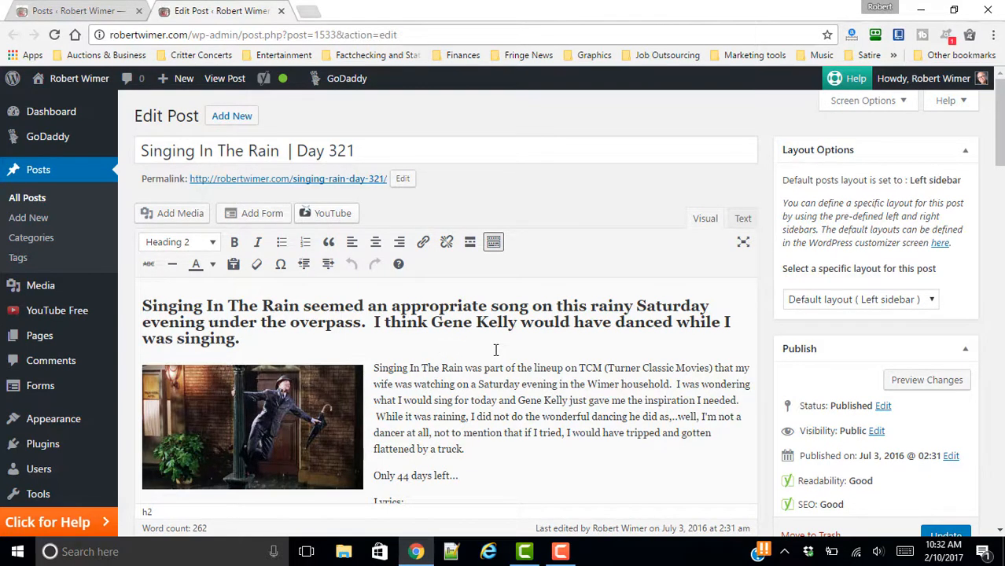
{"action": "scroll", "scroll_direction": "down", "scroll_amount": 3}
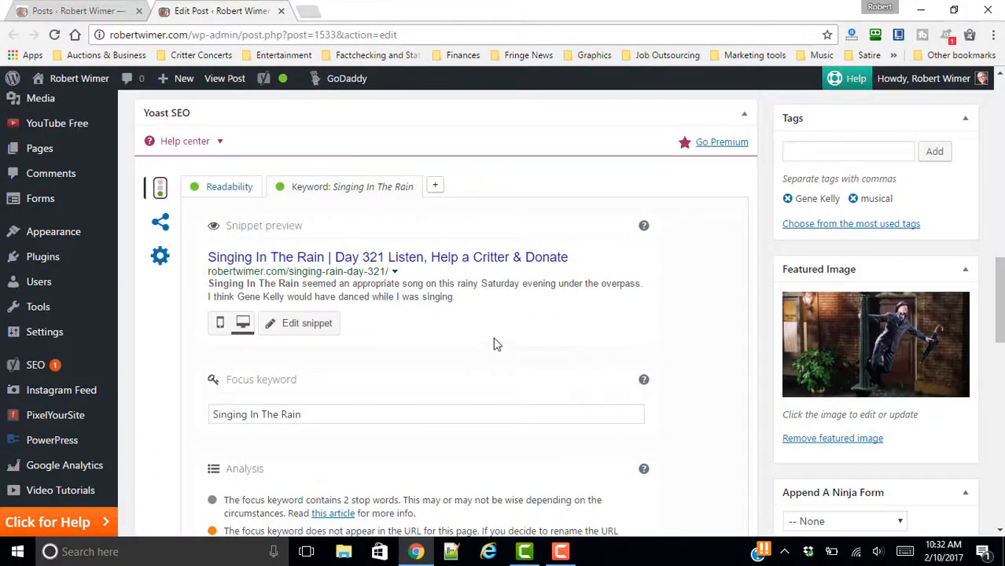
Scroll through the analysis results, including the 265-word count below the 300 minimum.
{"action": "scroll", "scroll_direction": "down", "scroll_amount": 3}
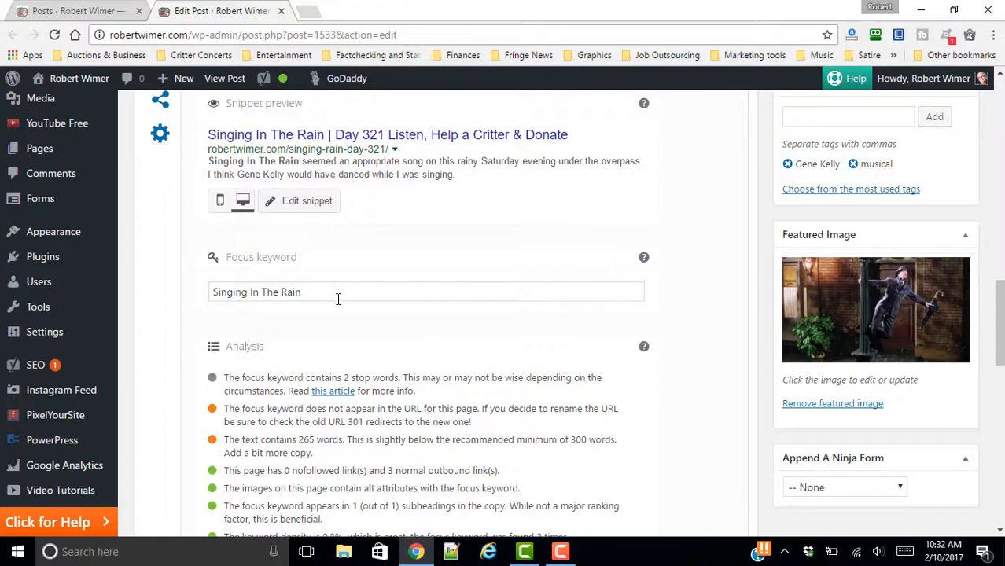
{"action": "scroll", "scroll_direction": "down", "scroll_amount": 3}
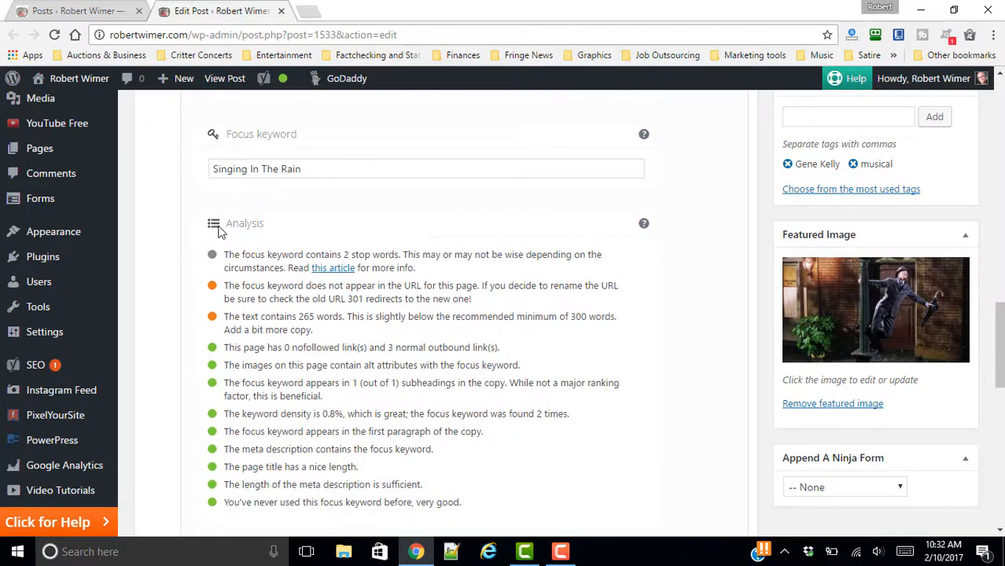
{"action": "scroll", "scroll_direction": "down", "scroll_amount": 3}
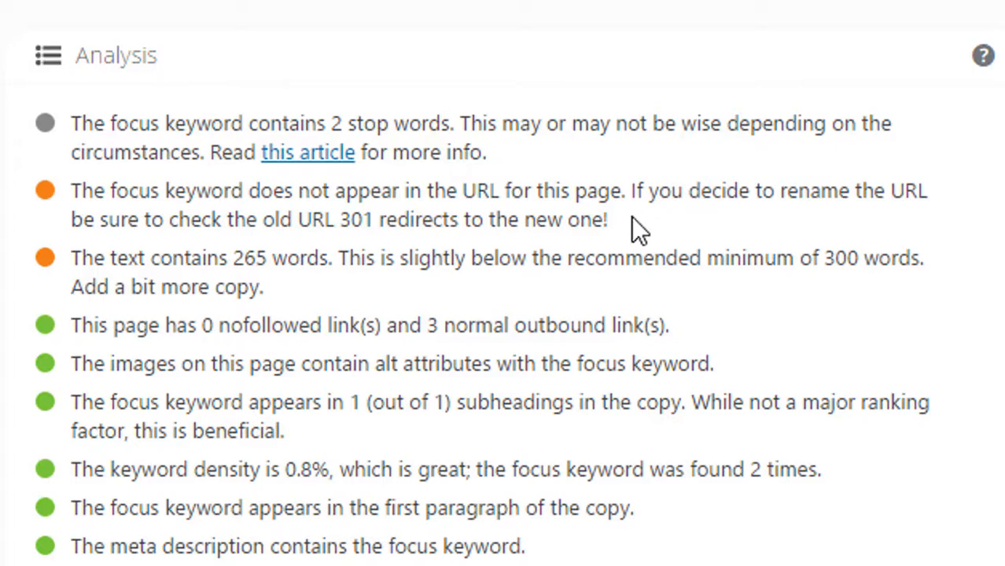
{"action": "mouse_move", "coordinate": [114, 247]}
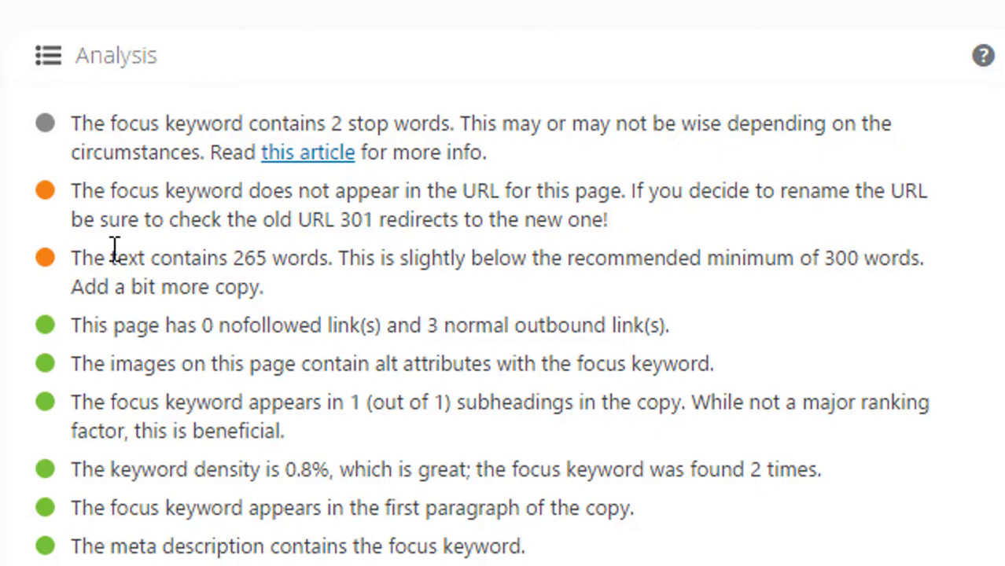
{"action": "mouse_move", "coordinate": [497, 220]}
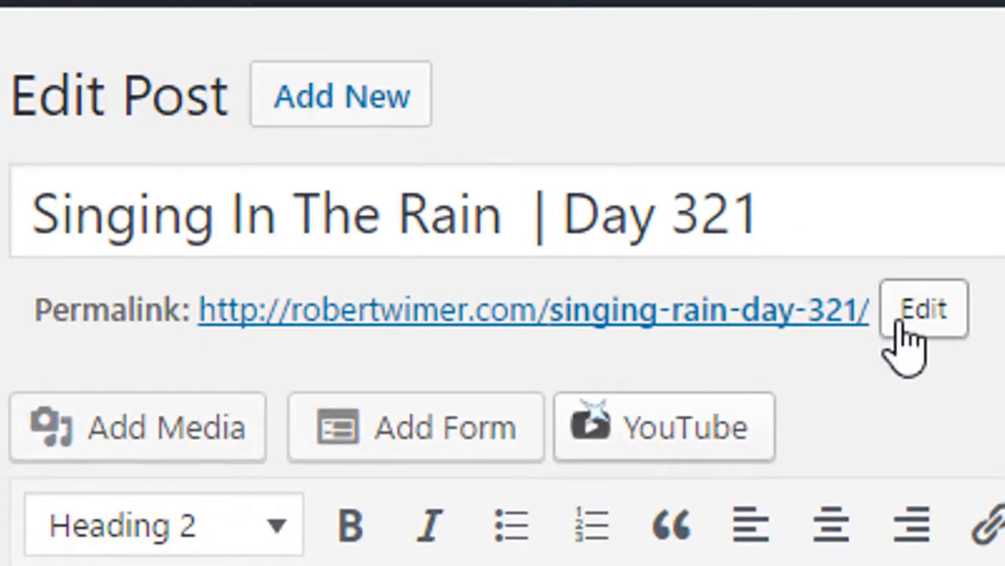
{"action": "left_click", "coordinate": [922, 308]}
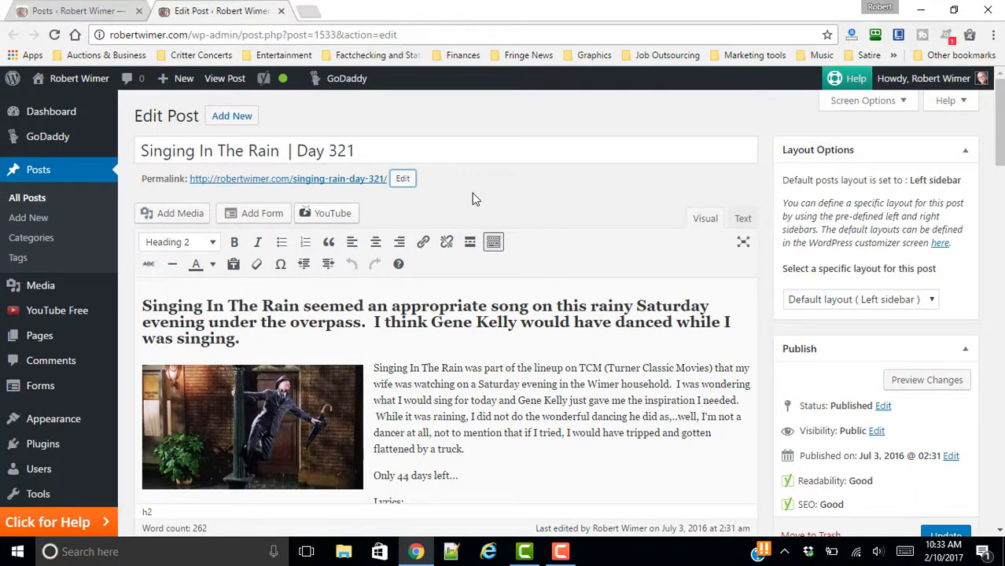
{"action": "scroll", "scroll_direction": "down", "scroll_amount": 3}
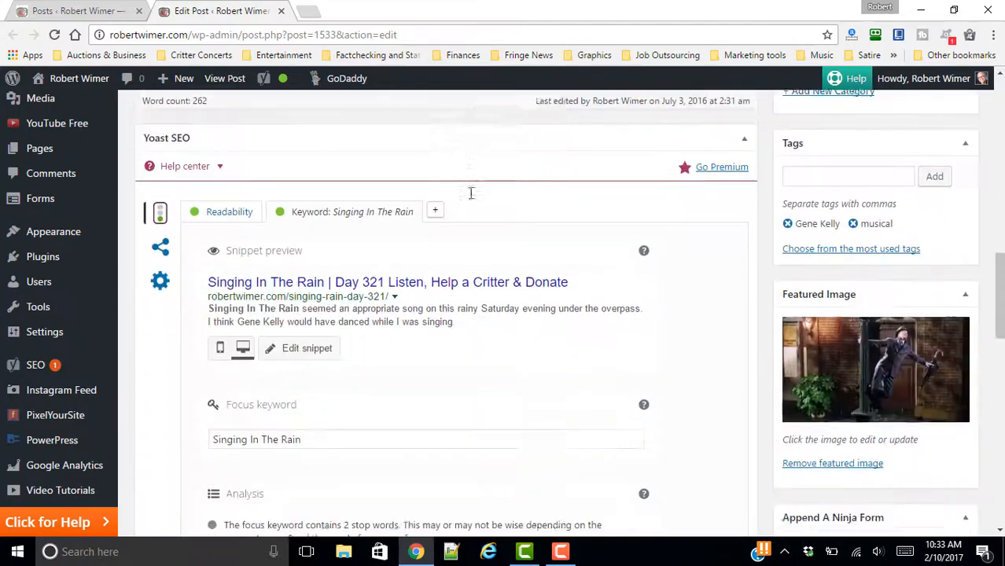
{"action": "scroll", "scroll_direction": "down", "scroll_amount": 3}
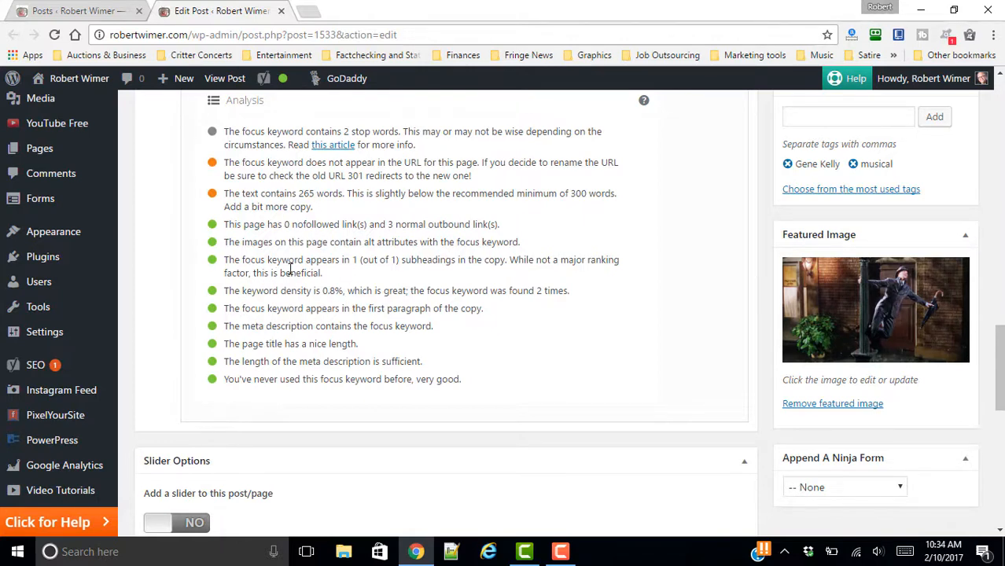
{"action": "mouse_move", "coordinate": [452, 314]}
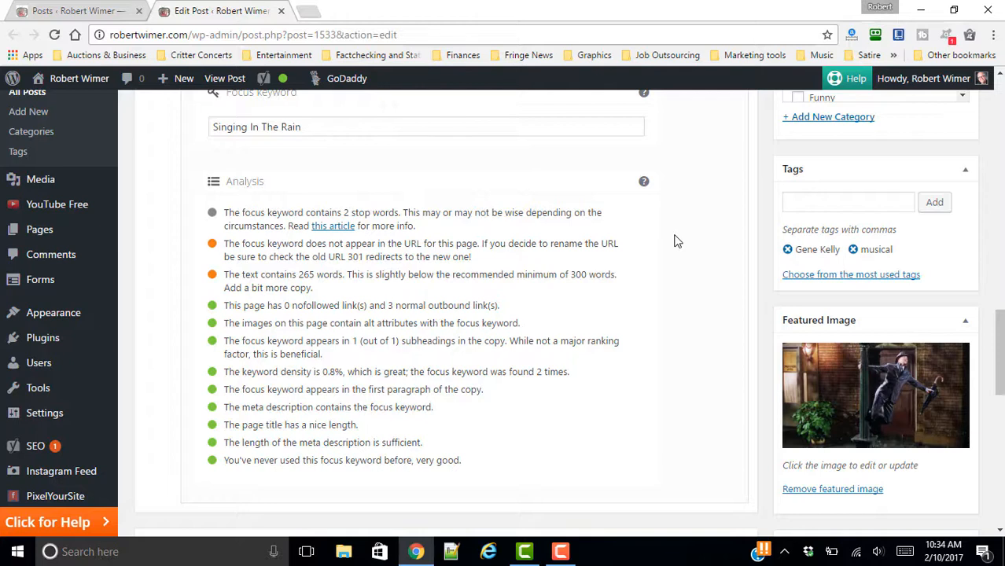
{"action": "mouse_move", "coordinate": [680, 241]}
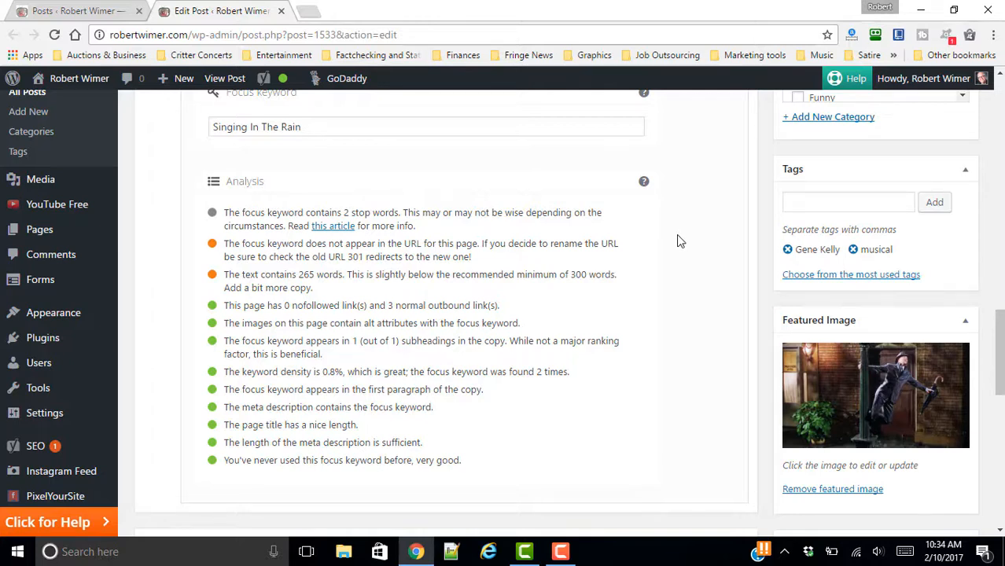
{"action": "mouse_move", "coordinate": [684, 234]}
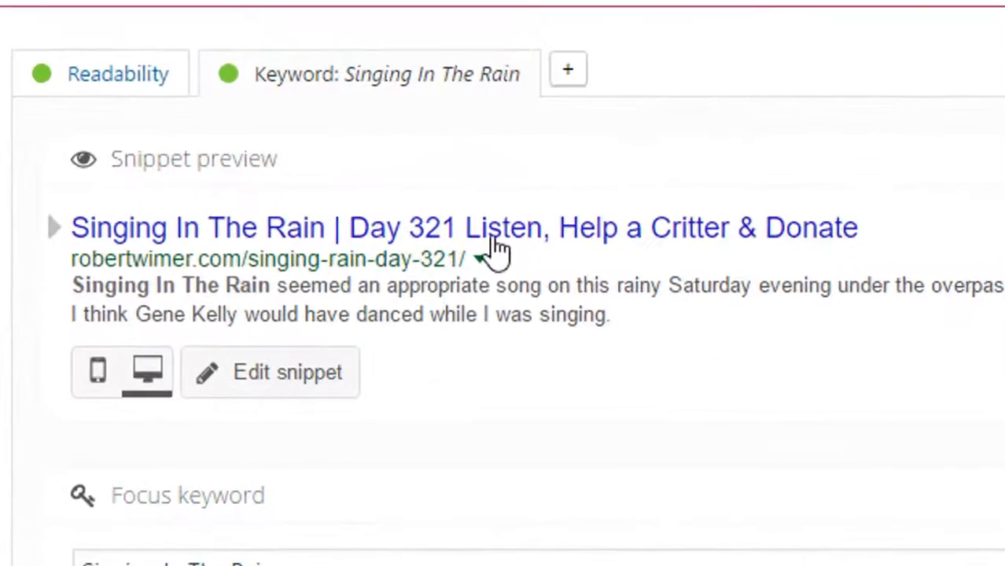
{"action": "mouse_move", "coordinate": [731, 259]}
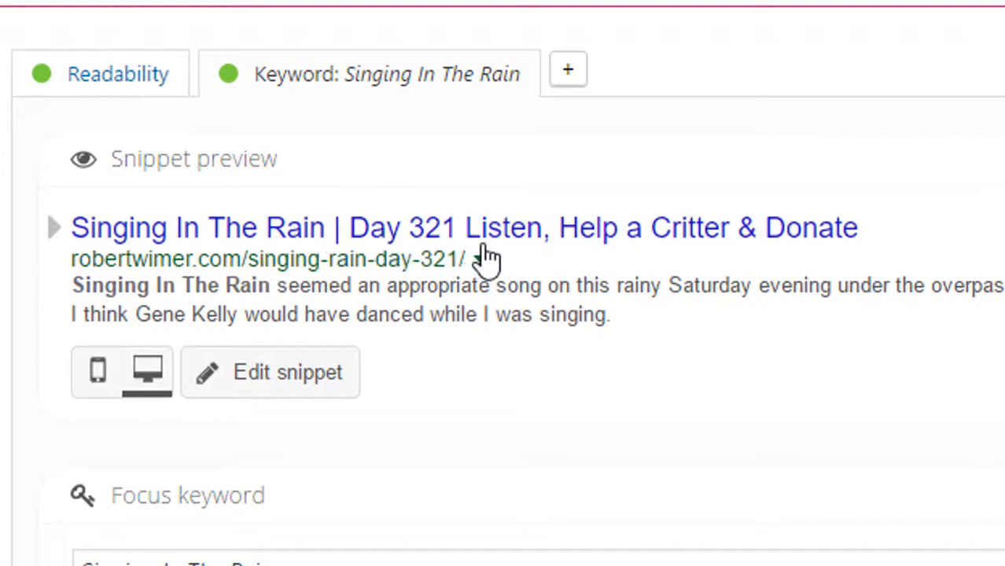
{"action": "mouse_move", "coordinate": [590, 251]}
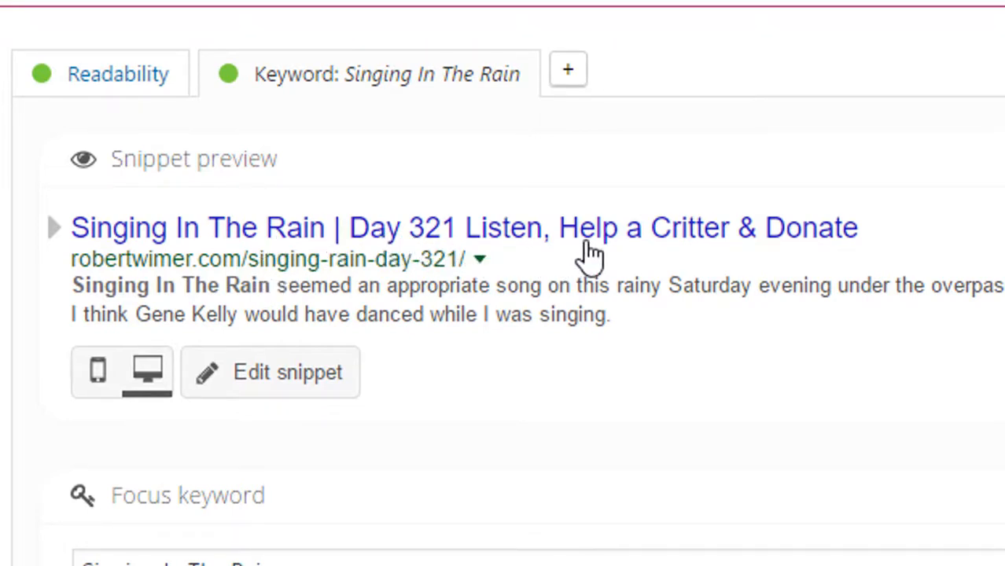
{"action": "mouse_move", "coordinate": [526, 267]}
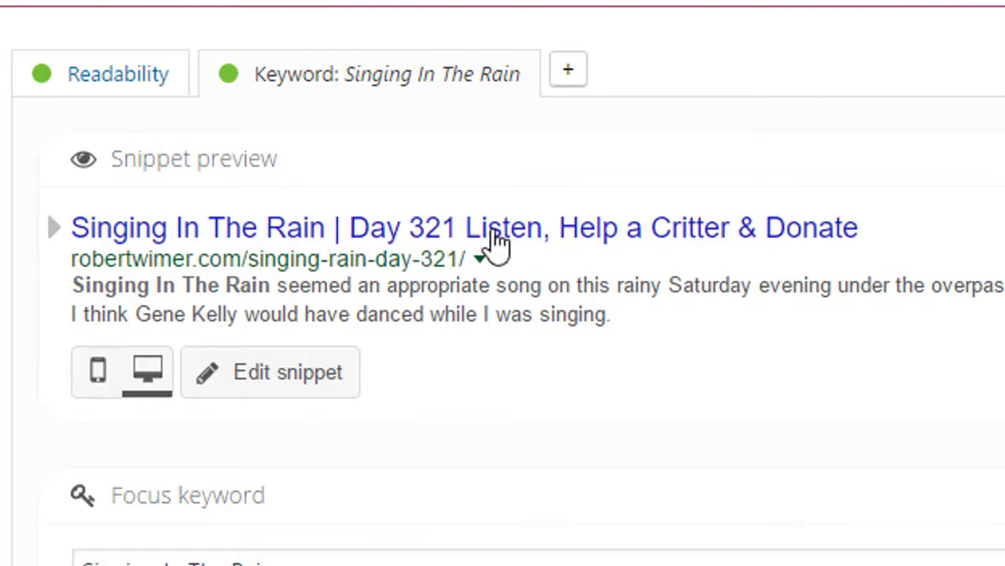
{"action": "mouse_move", "coordinate": [255, 377]}
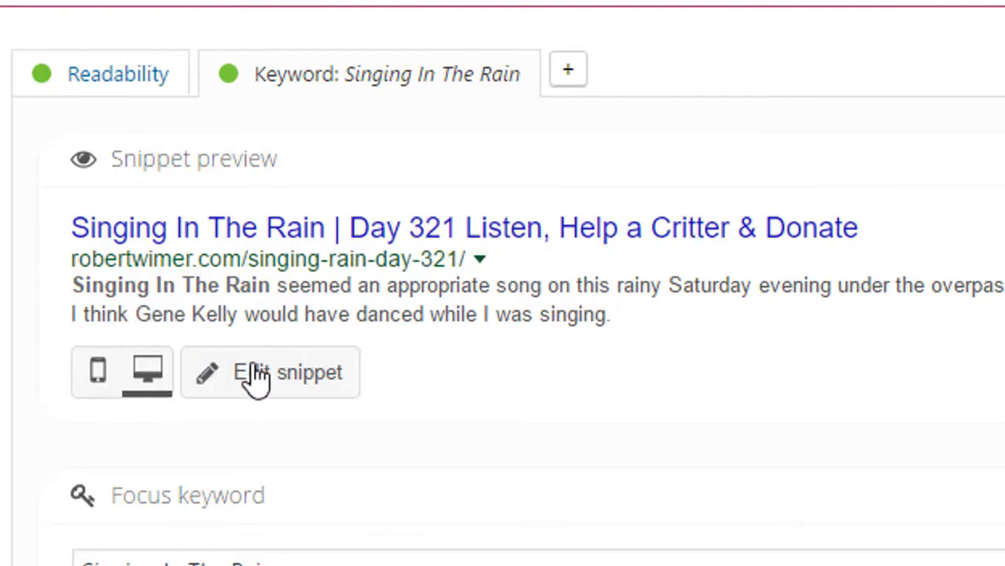
{"action": "mouse_move", "coordinate": [283, 389]}
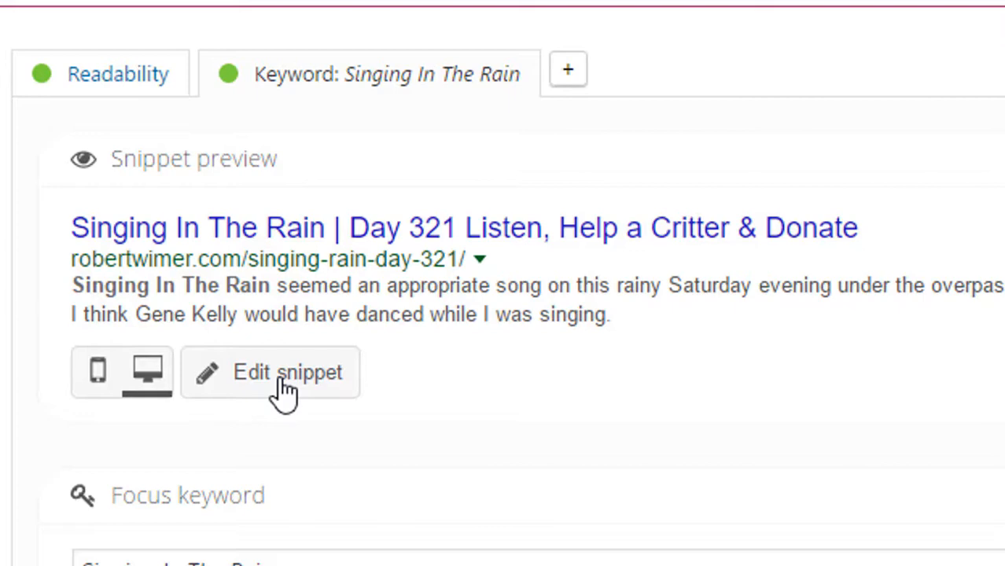
Review the snippet's SEO title ending 'Help a Critter & Donate.', slug and meta description without edits.
{"action": "left_click", "coordinate": [271, 372]}
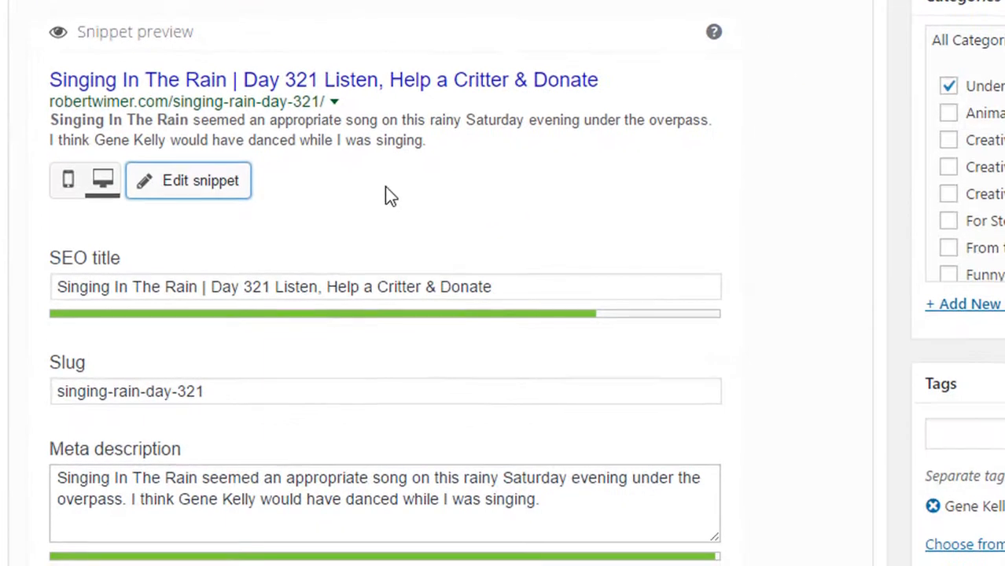
{"action": "scroll", "scroll_direction": "down", "scroll_amount": 3}
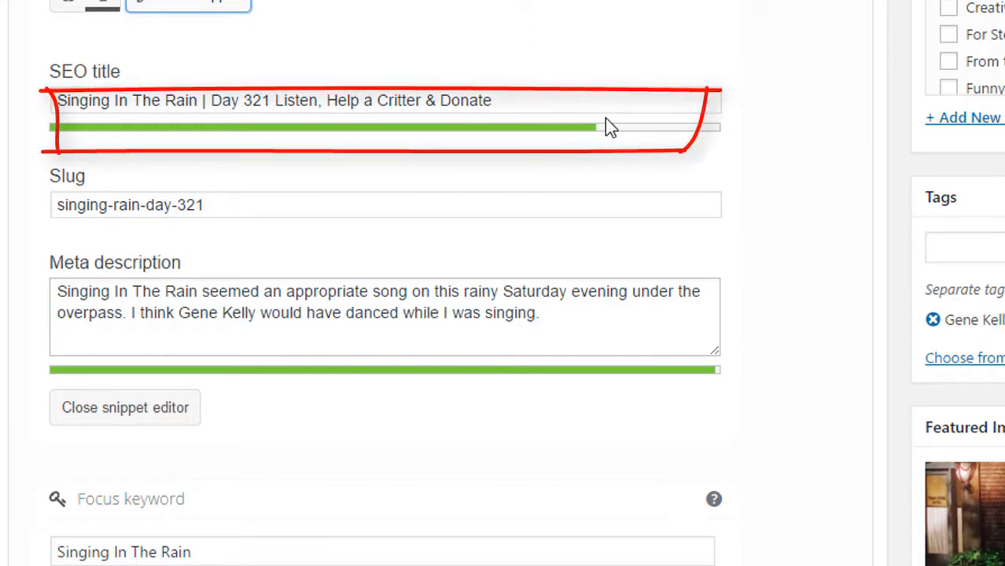
{"action": "left_click", "coordinate": [537, 99]}
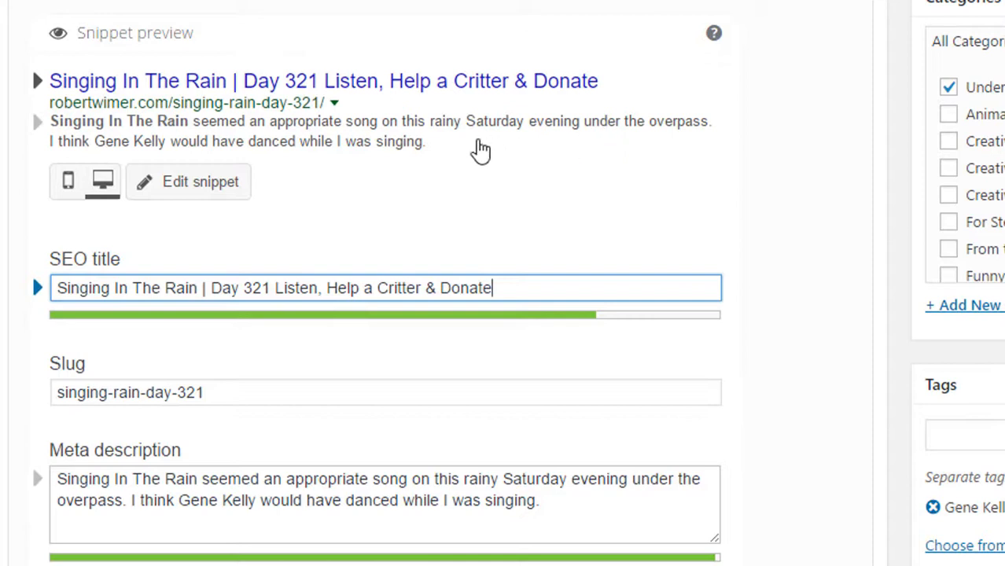
{"action": "mouse_move", "coordinate": [385, 148]}
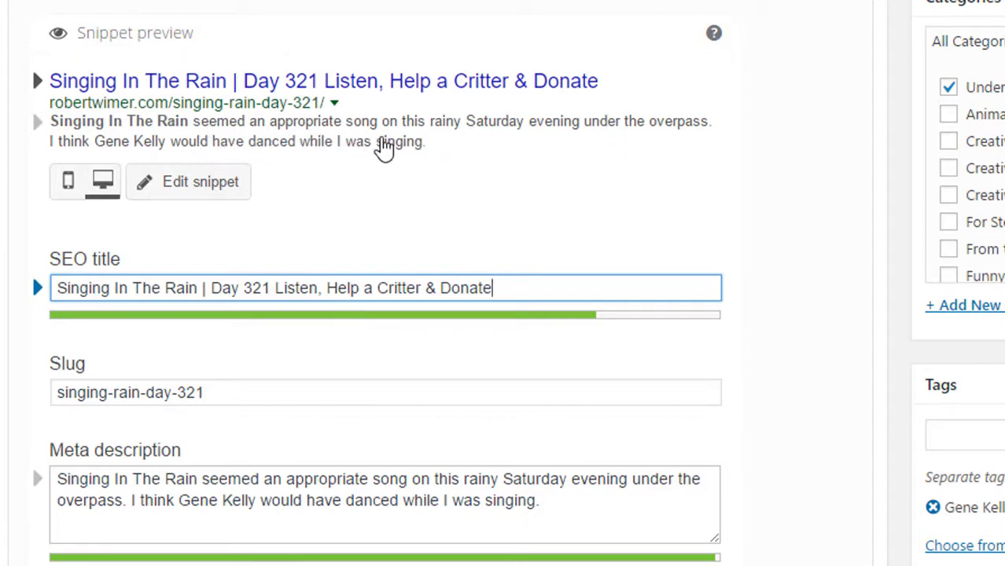
{"action": "mouse_move", "coordinate": [444, 158]}
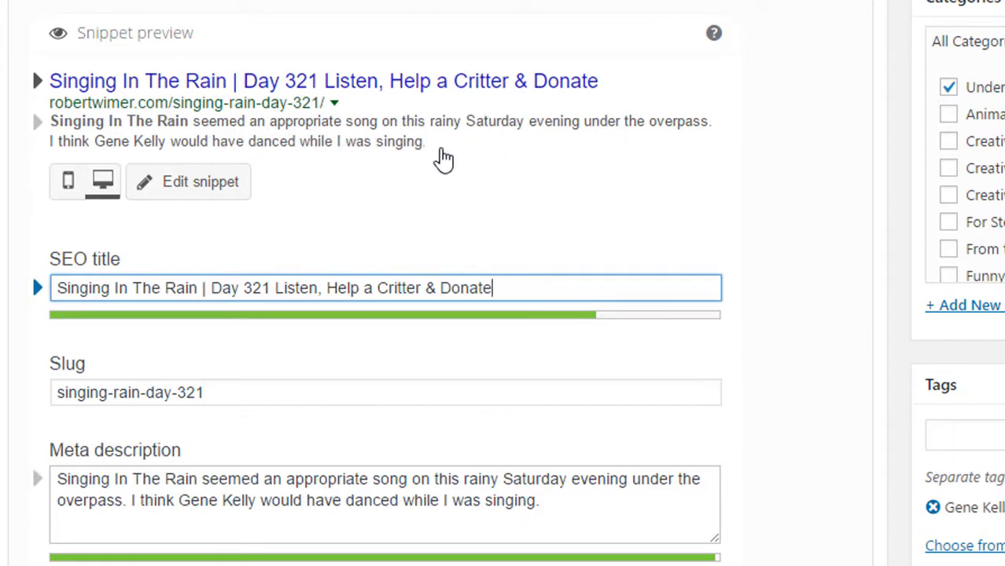
{"action": "mouse_move", "coordinate": [435, 154]}
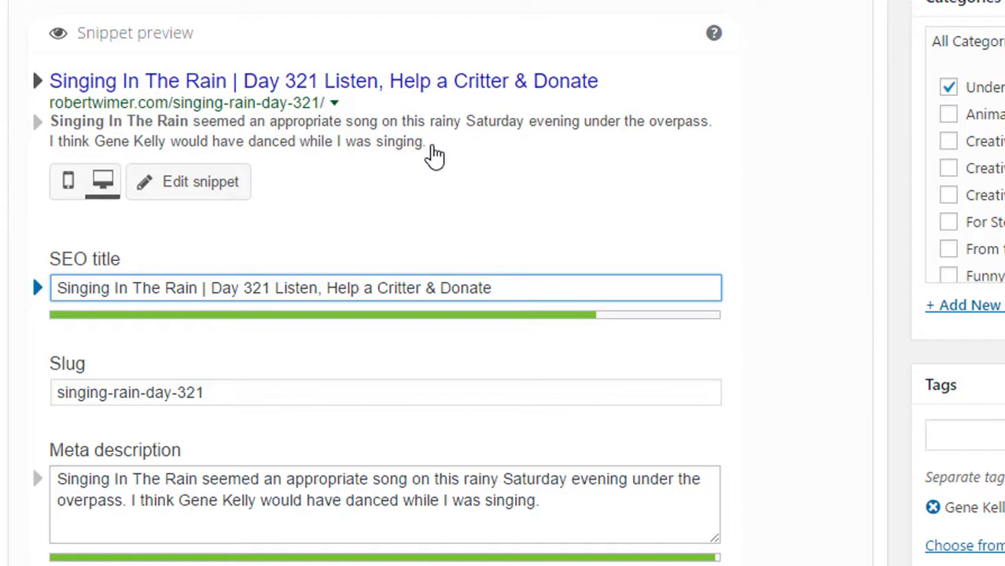
{"action": "scroll", "scroll_direction": "down", "scroll_amount": 3}
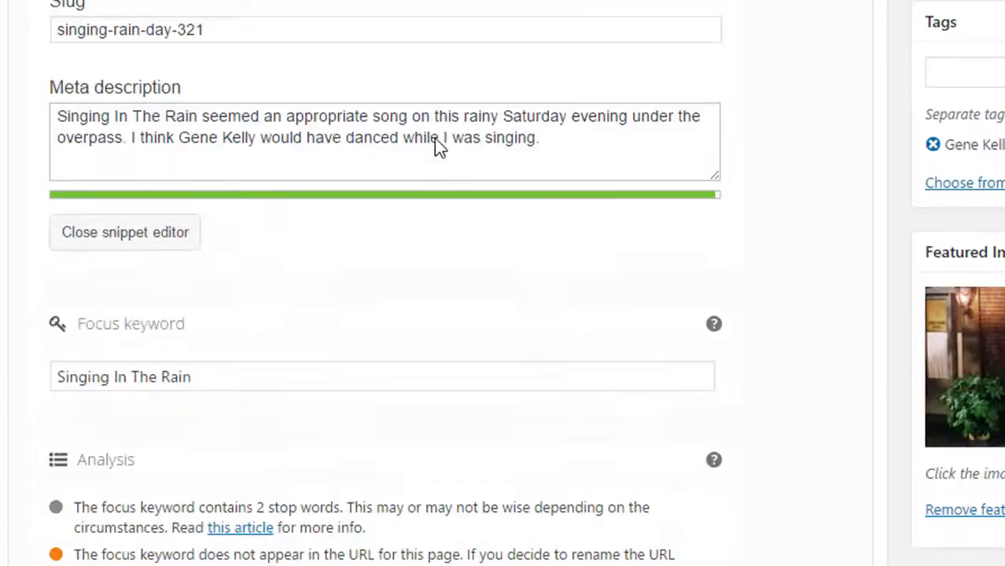
{"action": "scroll", "scroll_direction": "down", "scroll_amount": 3}
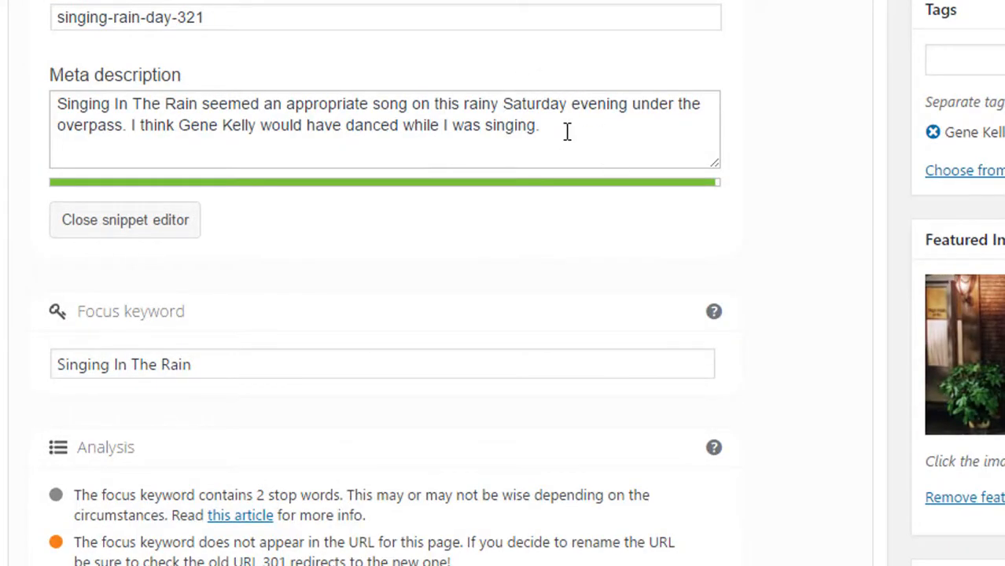
{"action": "scroll", "scroll_direction": "down", "scroll_amount": 3}
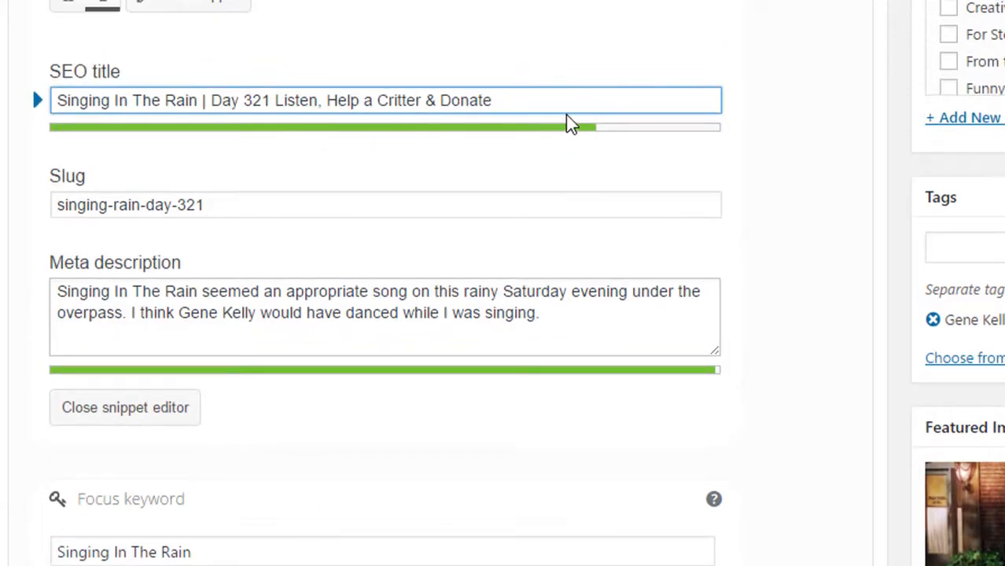
{"action": "left_click", "coordinate": [493, 100]}
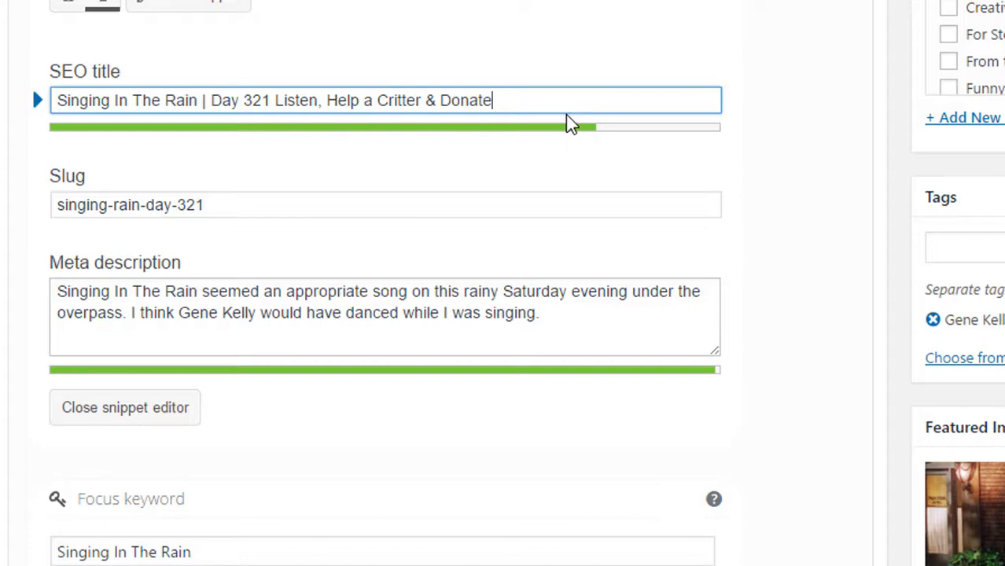
{"action": "mouse_move", "coordinate": [552, 130]}
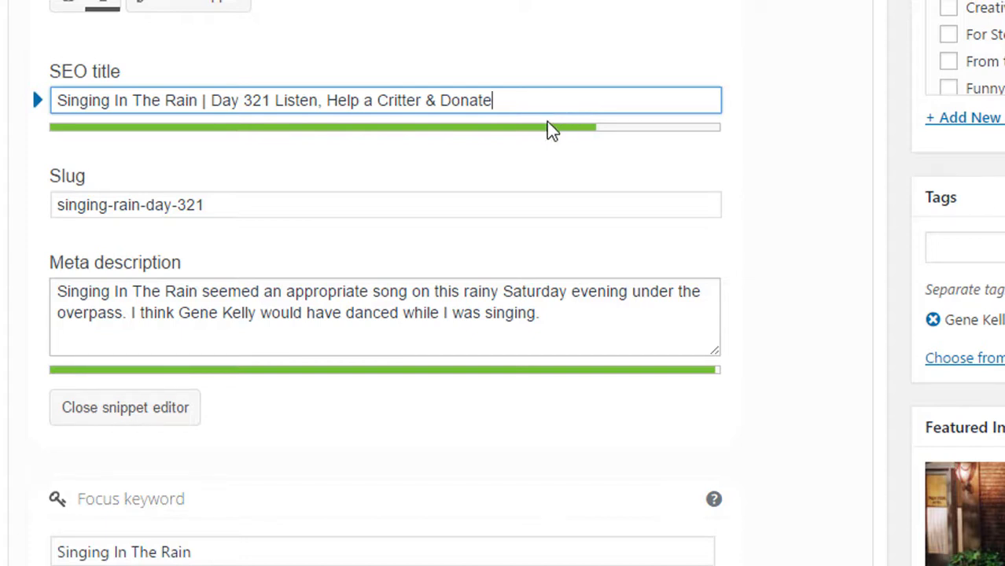
{"action": "mouse_move", "coordinate": [550, 130]}
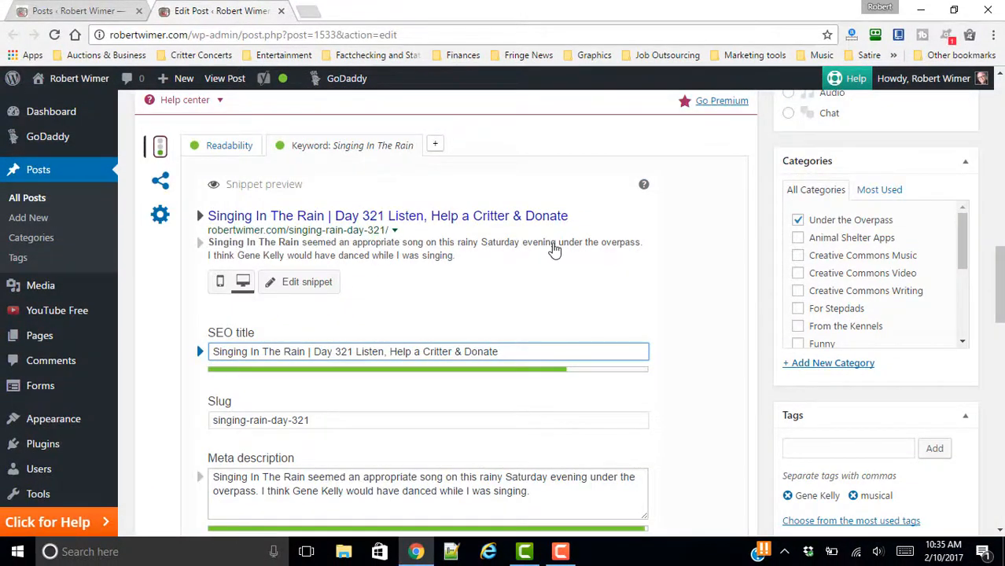
{"action": "scroll", "scroll_direction": "down", "scroll_amount": 3}
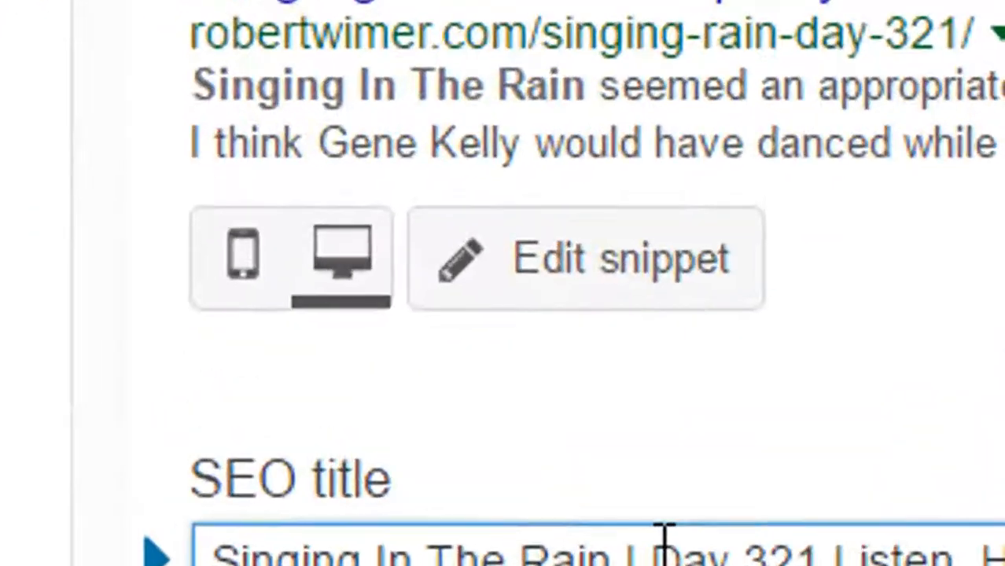
Preview the search snippet in mobile format, fields unchanged.
{"action": "left_click", "coordinate": [243, 267]}
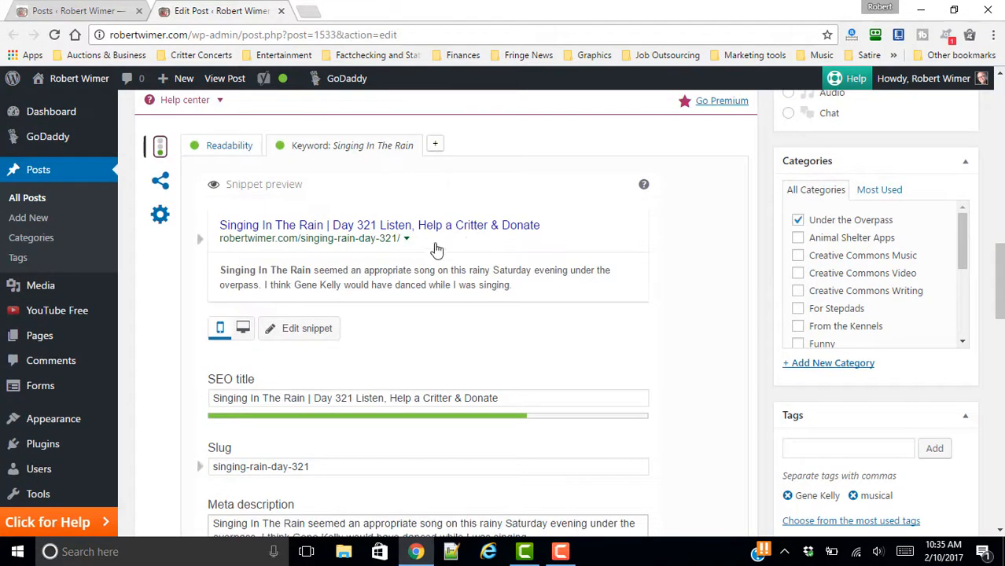
{"action": "mouse_move", "coordinate": [383, 277]}
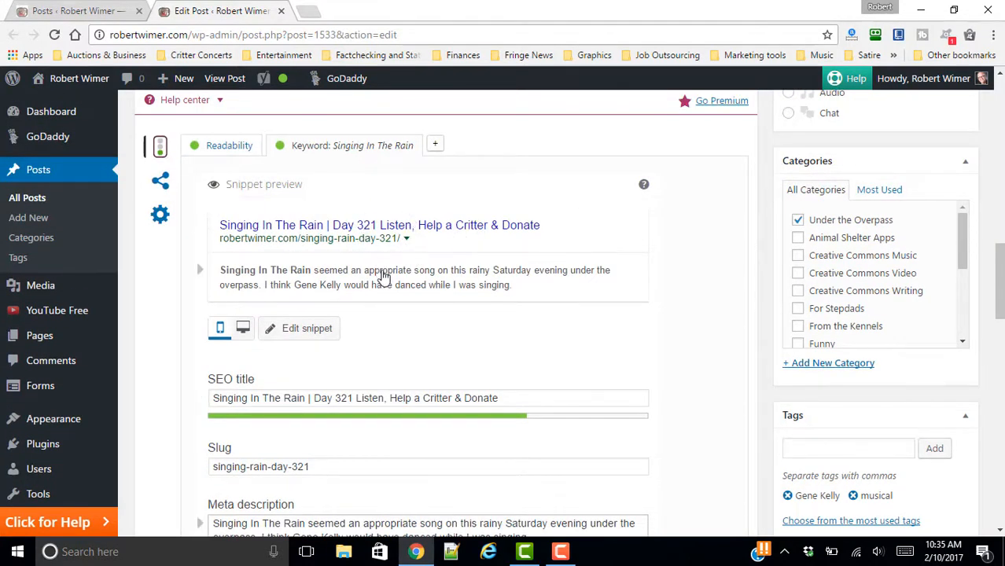
{"action": "scroll", "scroll_direction": "down", "scroll_amount": 3}
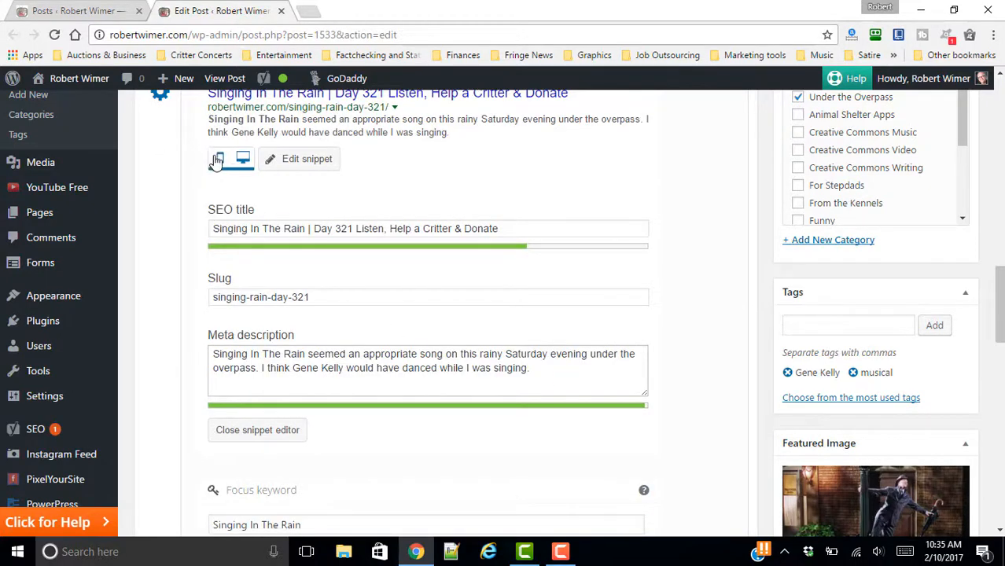
{"action": "left_click", "coordinate": [219, 159]}
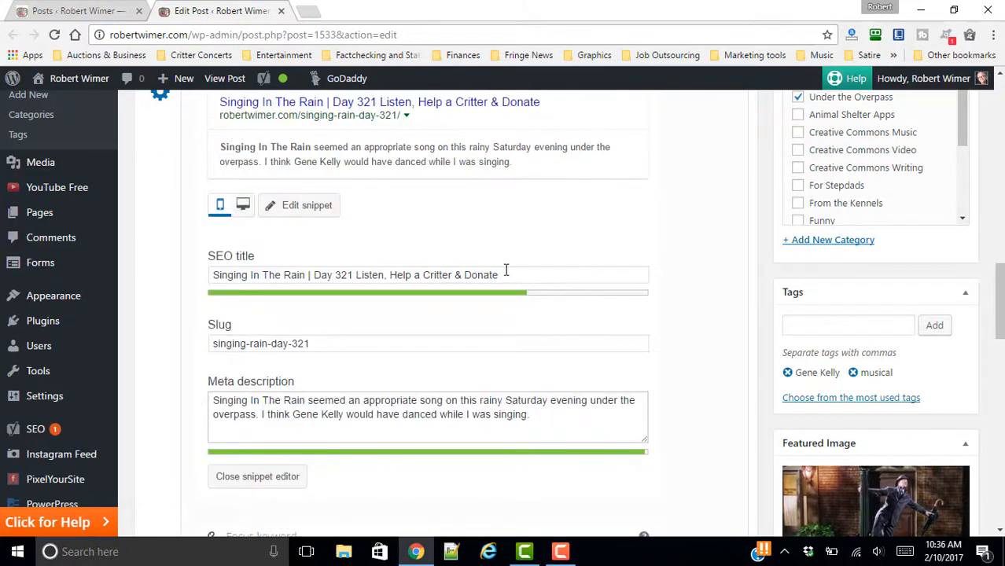
{"action": "scroll", "scroll_direction": "down", "scroll_amount": 3}
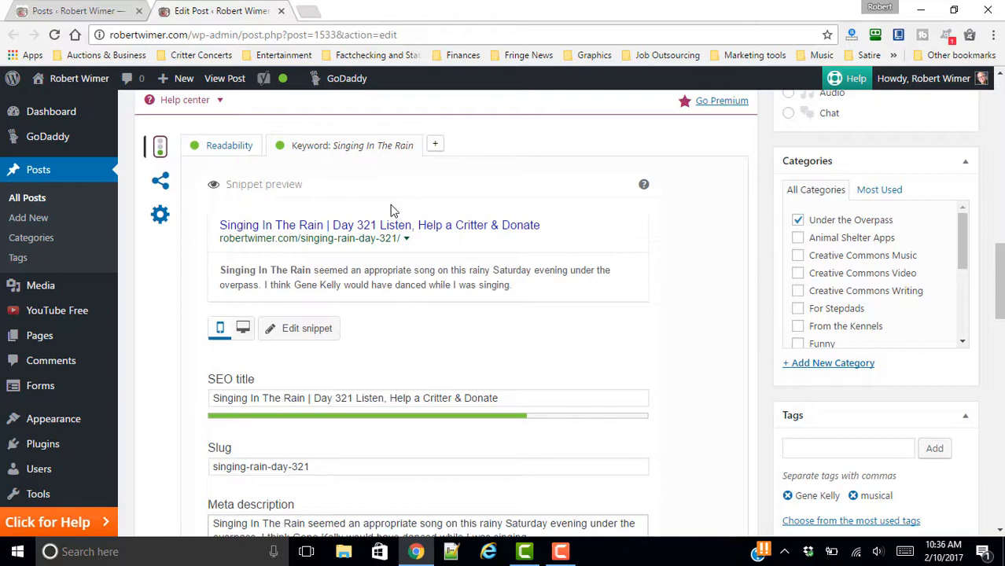
{"action": "scroll", "scroll_direction": "down", "scroll_amount": 3}
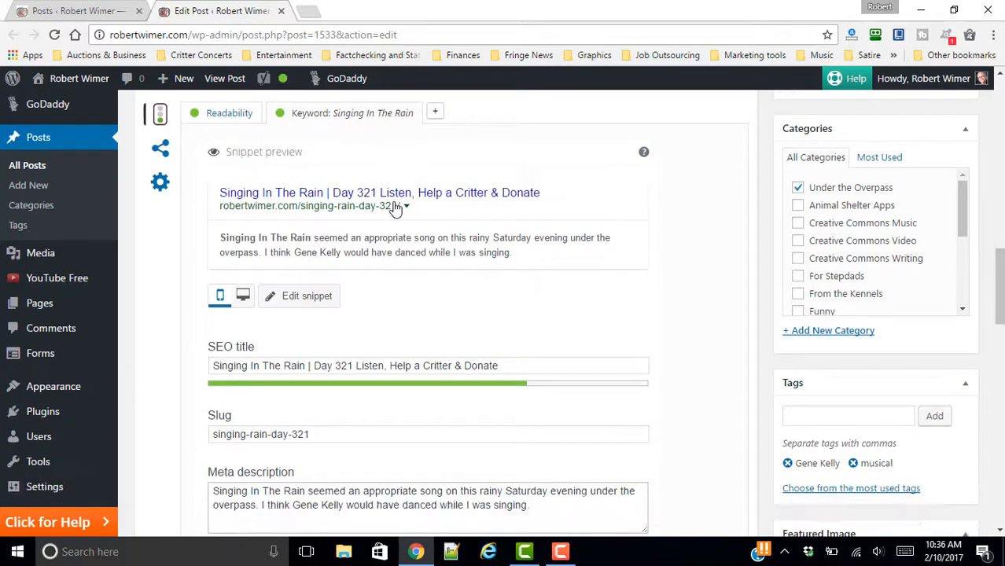
{"action": "scroll", "scroll_direction": "down", "scroll_amount": 3}
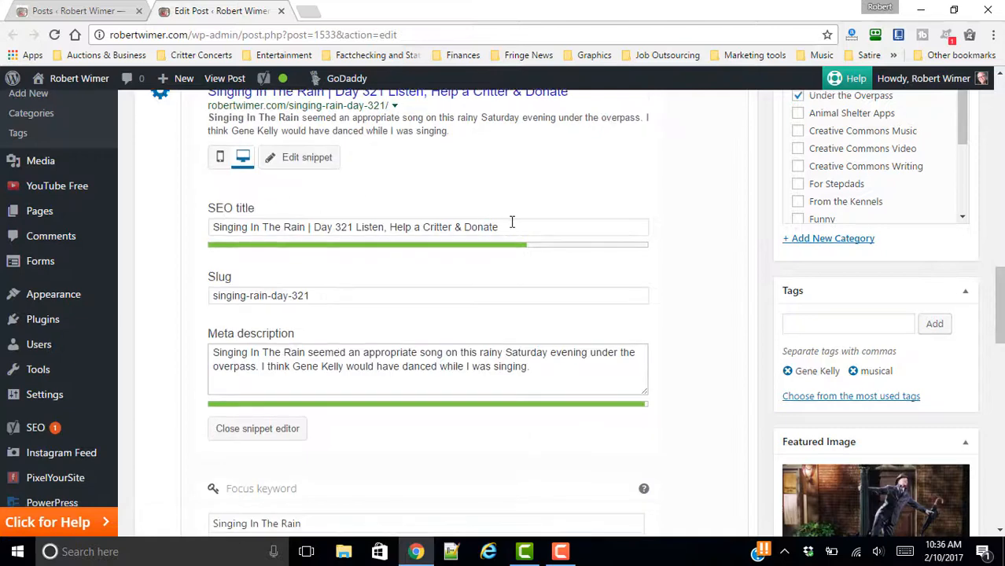
{"action": "scroll", "scroll_direction": "down", "scroll_amount": 3}
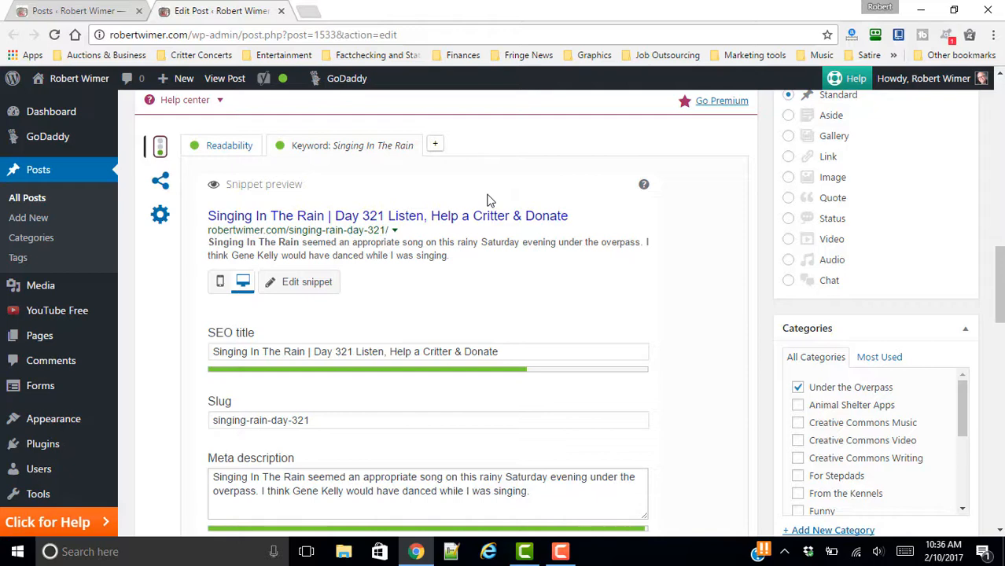
{"action": "mouse_move", "coordinate": [470, 196]}
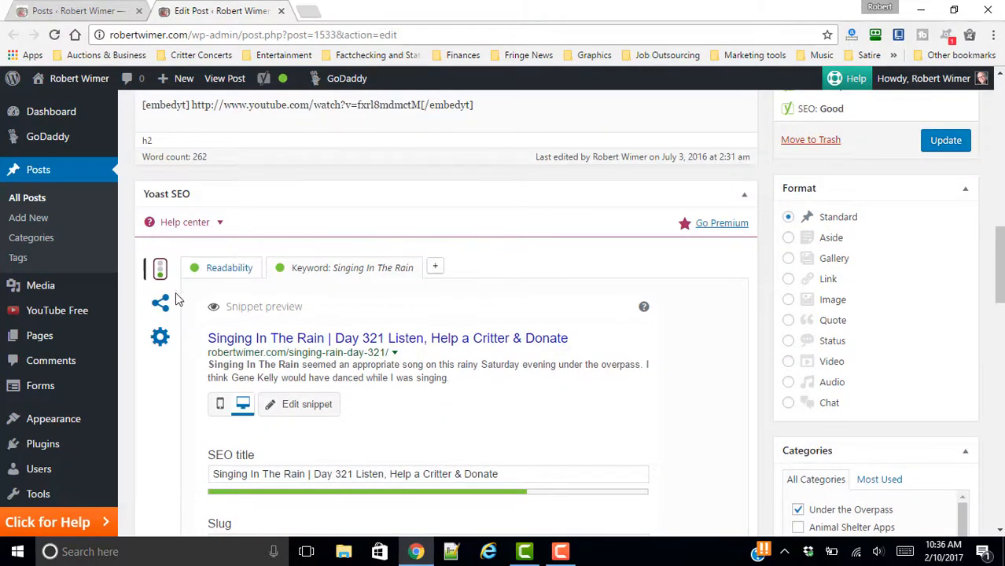
{"action": "mouse_move", "coordinate": [160, 303]}
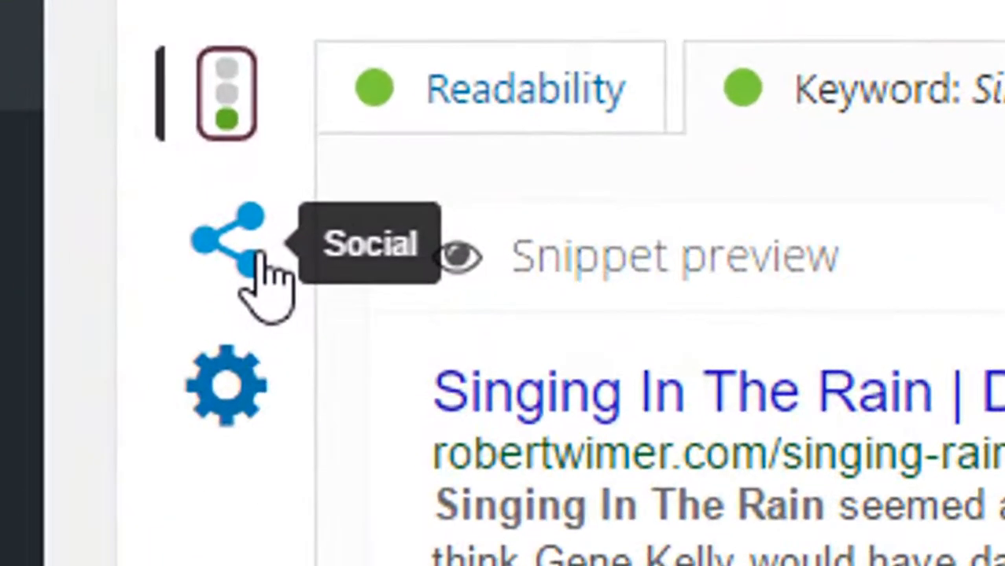
Check the Twitter sharing fields, then return to the empty Facebook title, description and image fields.
{"action": "left_click", "coordinate": [227, 240]}
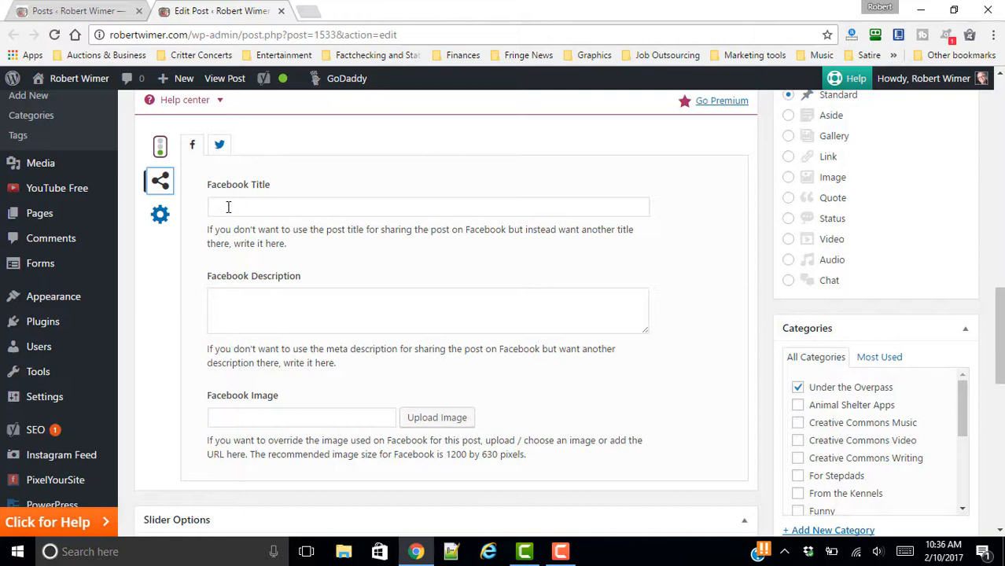
{"action": "mouse_move", "coordinate": [325, 200]}
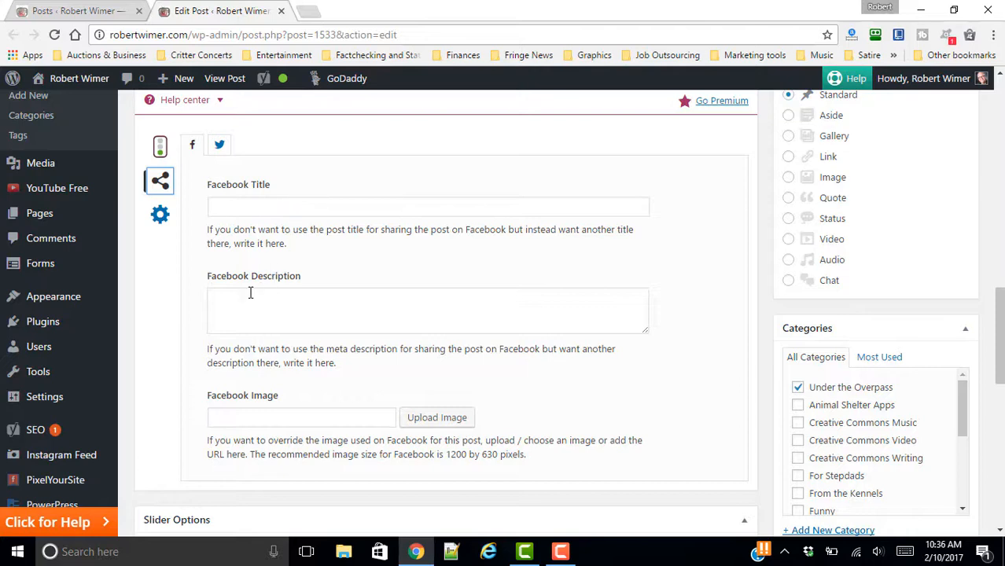
{"action": "mouse_move", "coordinate": [285, 417]}
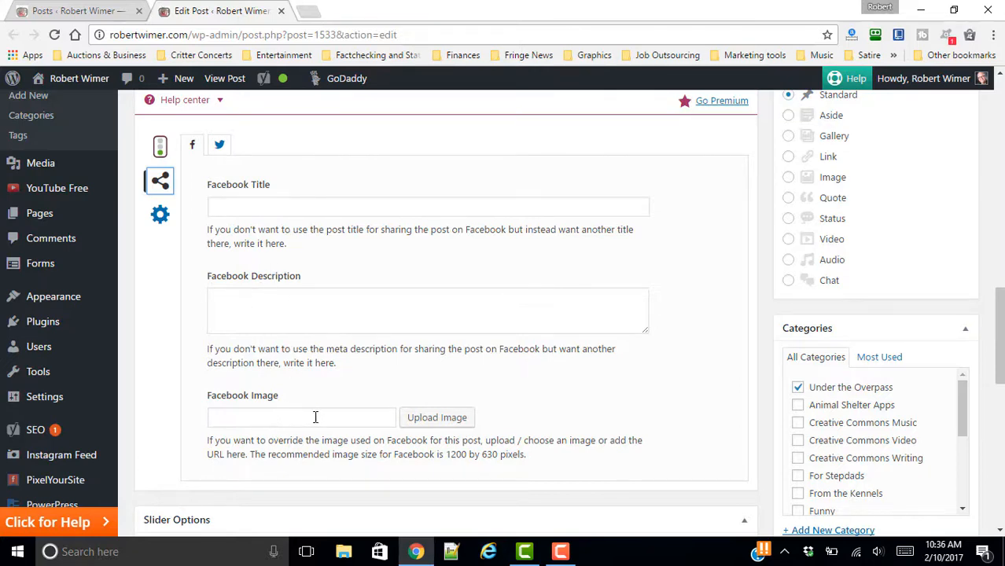
{"action": "mouse_move", "coordinate": [314, 418]}
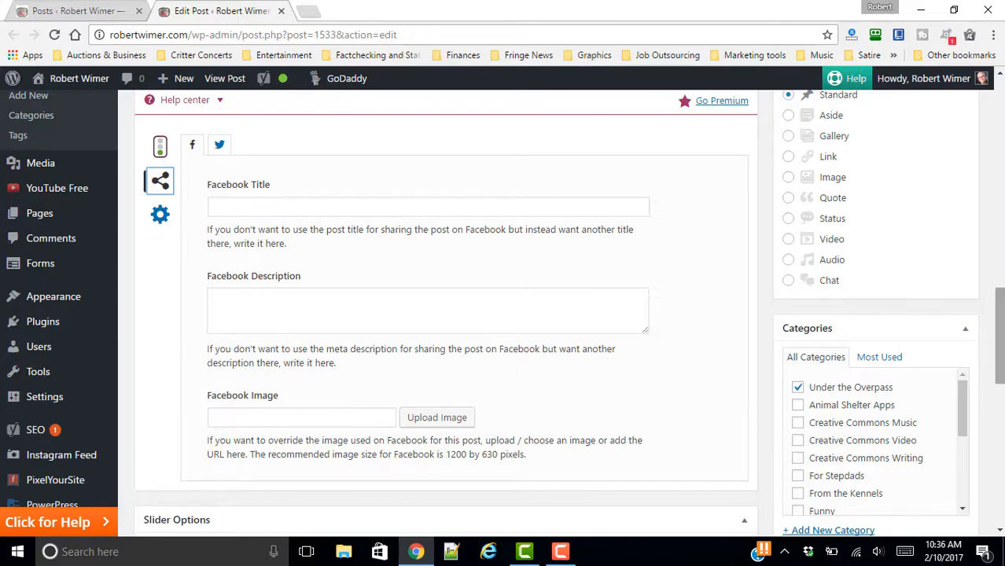
{"action": "scroll", "scroll_direction": "down", "scroll_amount": 3}
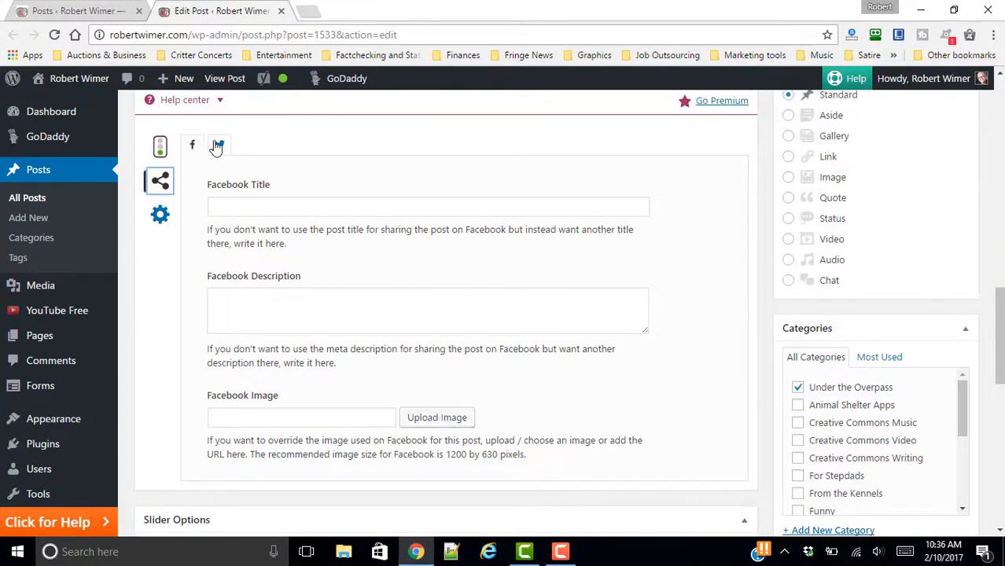
{"action": "left_click", "coordinate": [219, 145]}
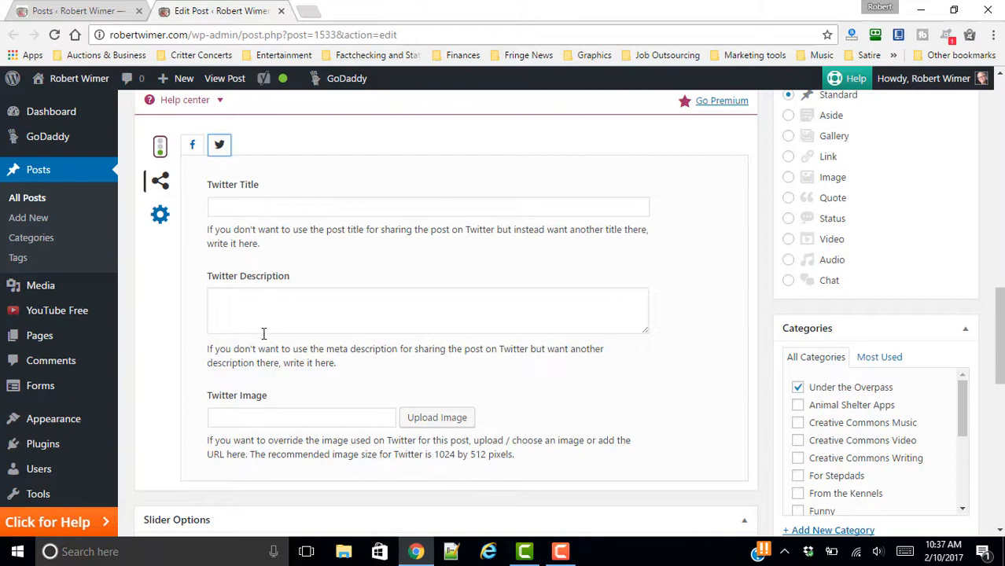
{"action": "mouse_move", "coordinate": [318, 285]}
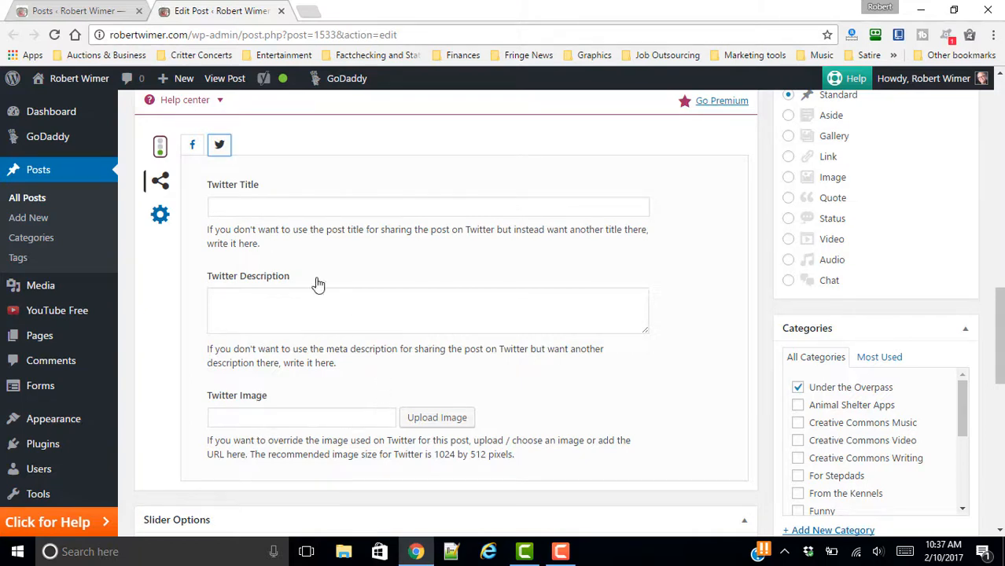
{"action": "mouse_move", "coordinate": [191, 145]}
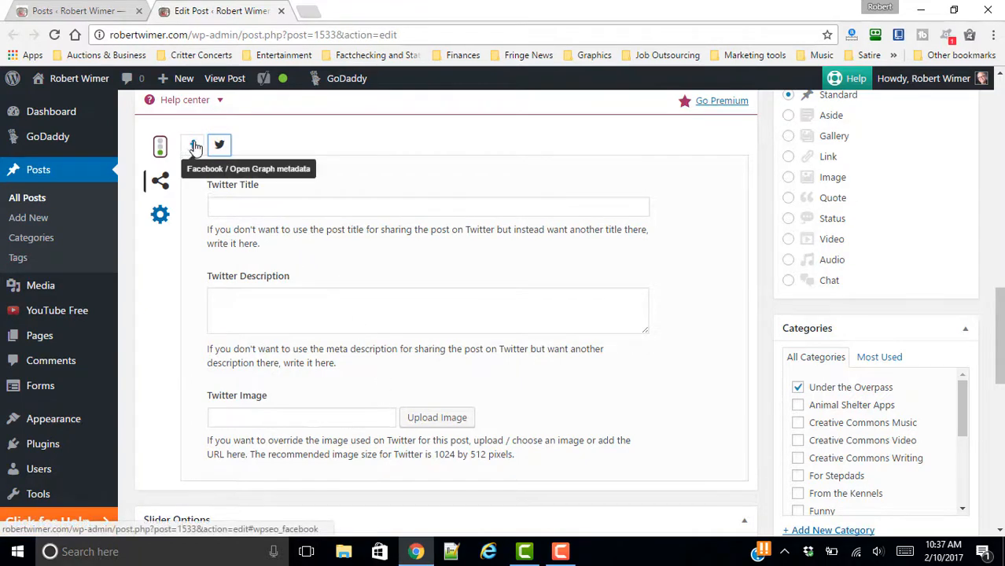
{"action": "left_click", "coordinate": [191, 146]}
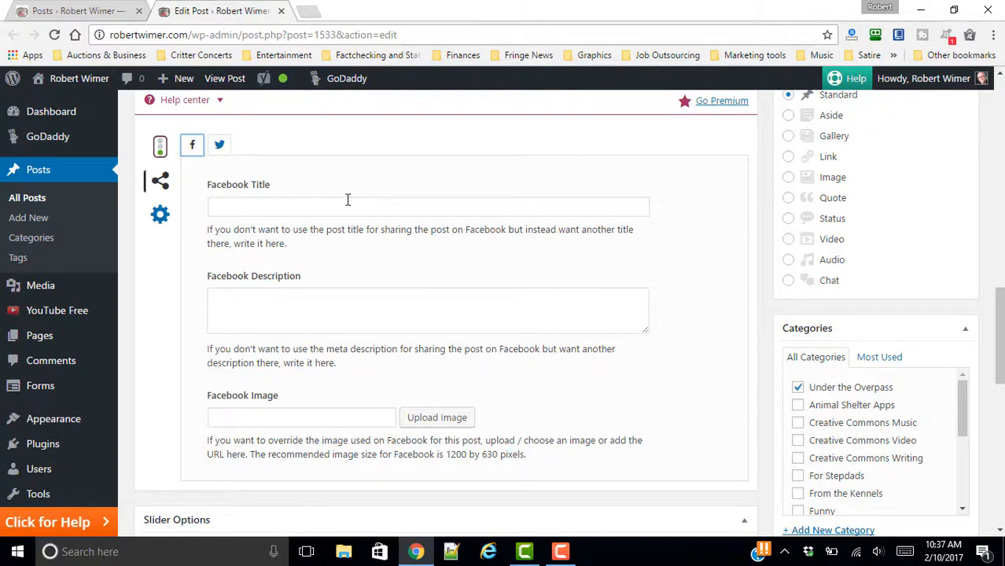
{"action": "mouse_move", "coordinate": [322, 226]}
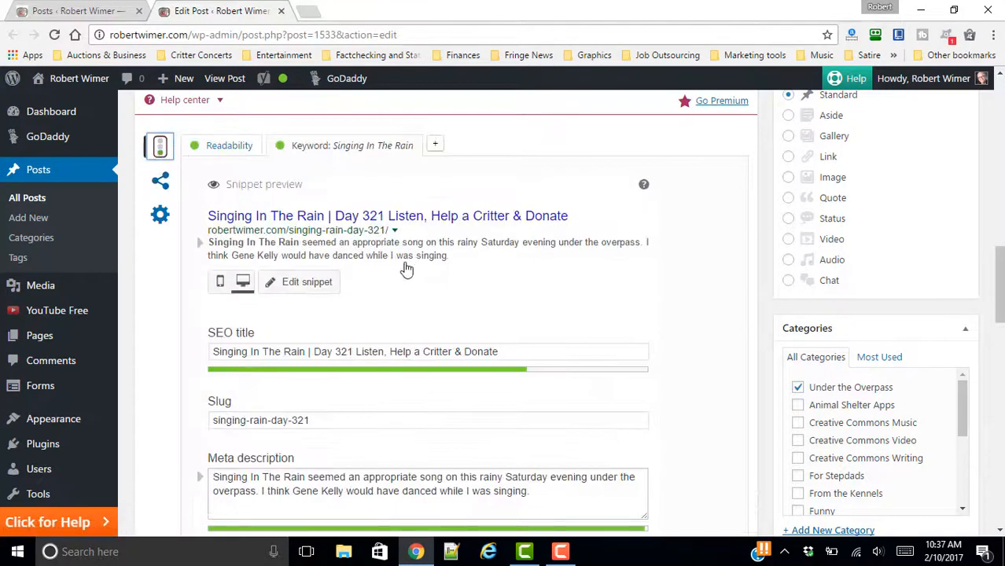
{"action": "mouse_move", "coordinate": [514, 263]}
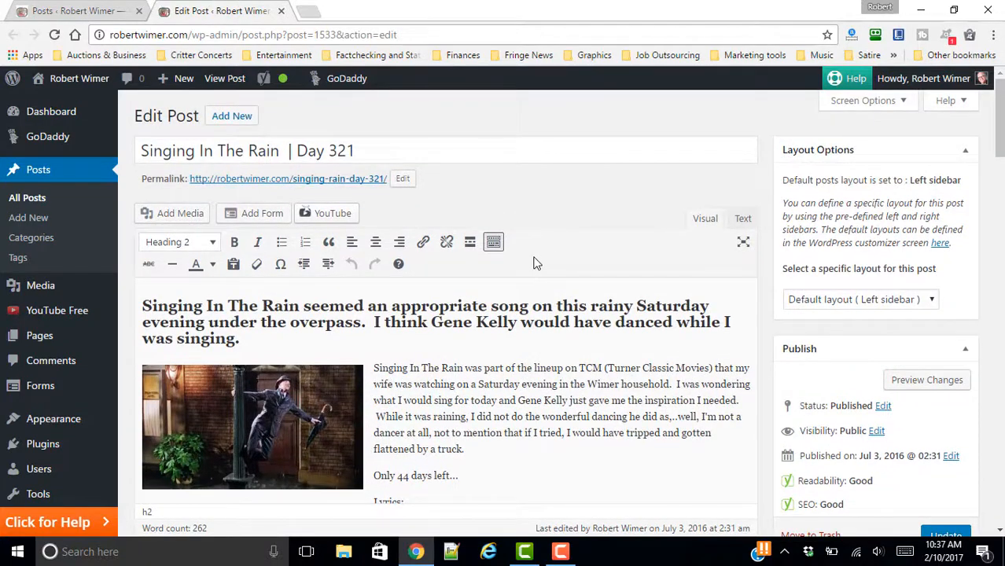
Scroll back to the post's title and unchanged permalink at the top of the editor.
{"action": "scroll", "scroll_direction": "down", "scroll_amount": 3}
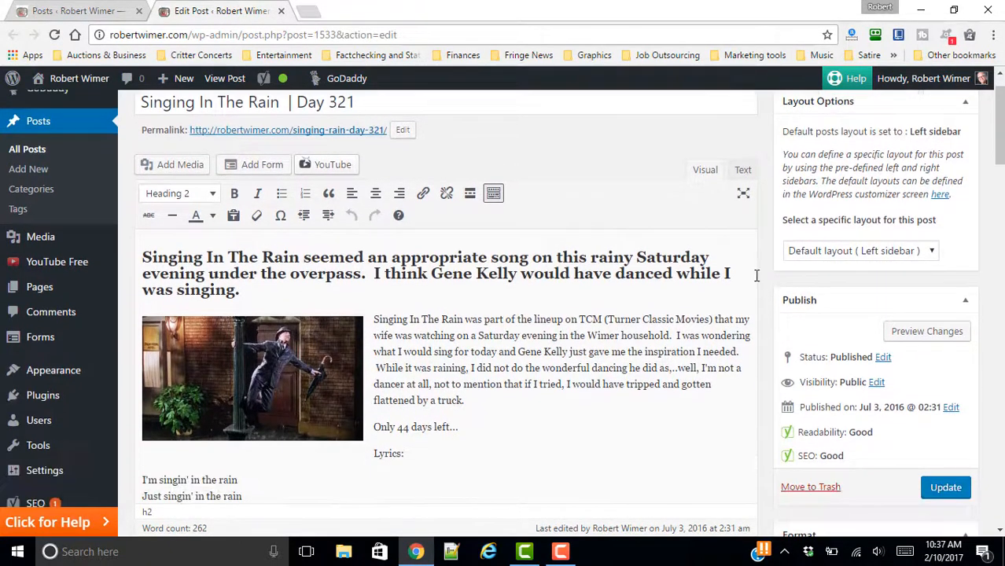
{"action": "scroll", "scroll_direction": "down", "scroll_amount": 3}
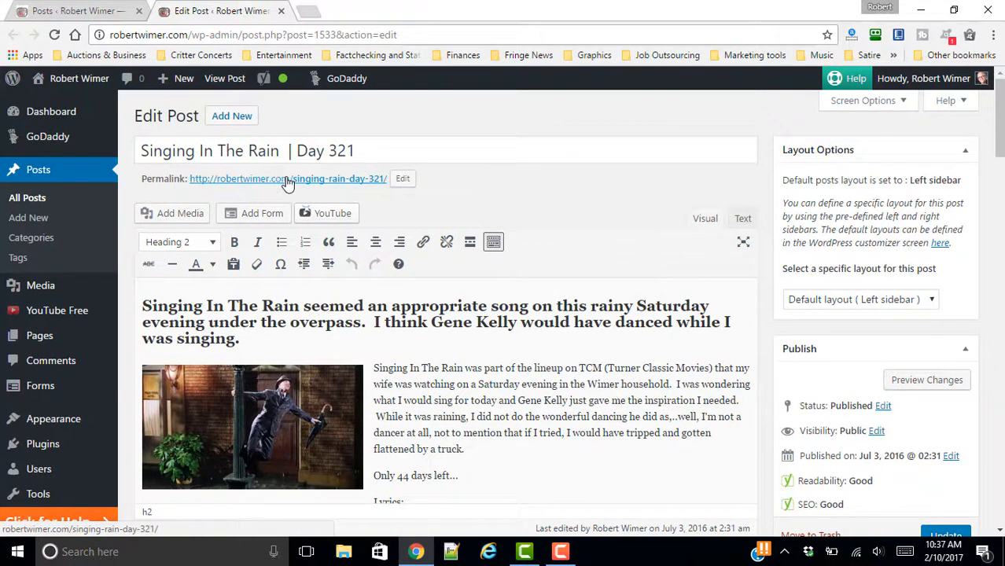
View the live Singing In The Rain post from its permalink and scroll through it.
{"action": "left_click", "coordinate": [288, 178]}
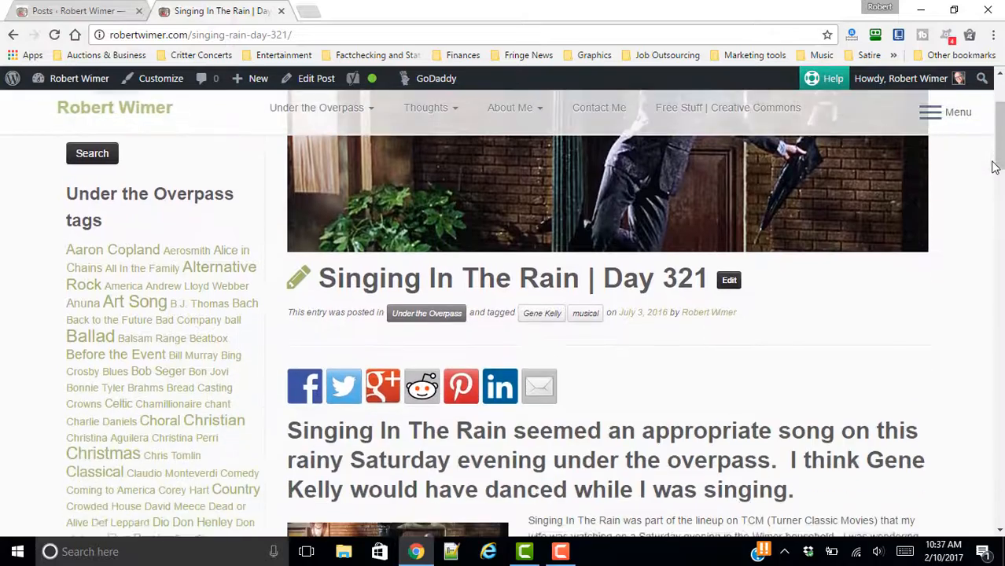
{"action": "scroll", "scroll_direction": "down", "scroll_amount": 3}
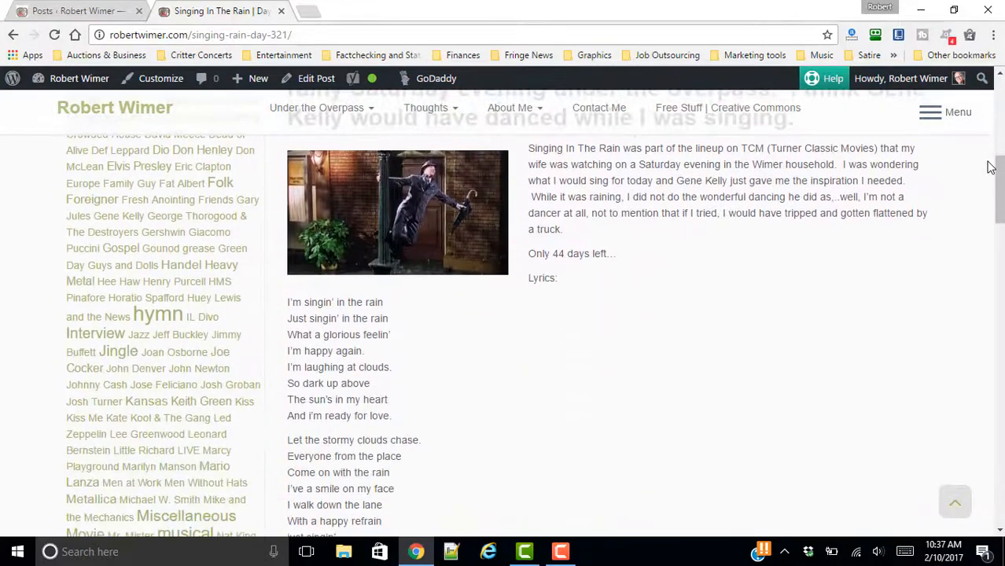
{"action": "scroll", "scroll_direction": "down", "scroll_amount": 3}
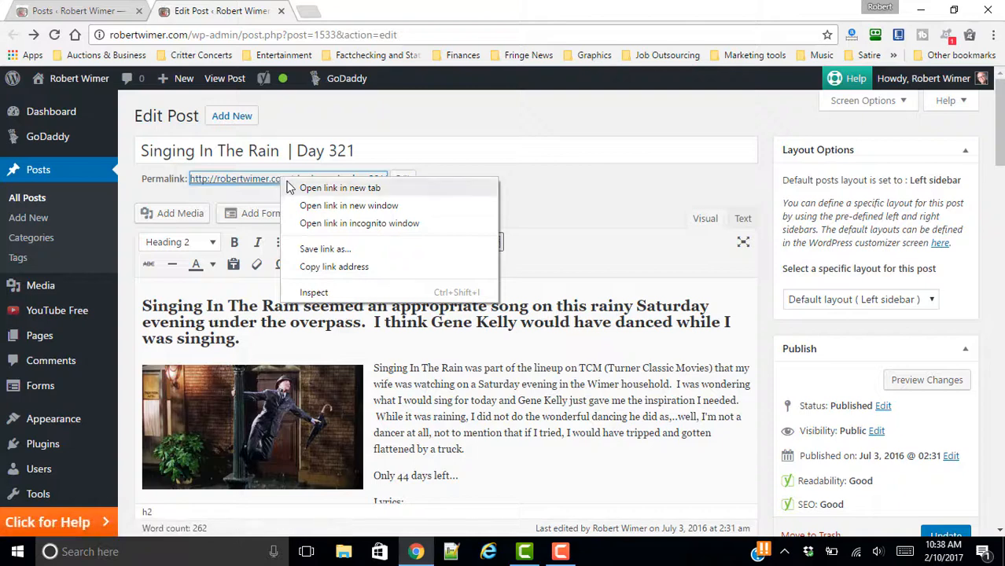
View the live post in a new tab and start a Facebook share from its share buttons.
{"action": "left_click", "coordinate": [340, 187]}
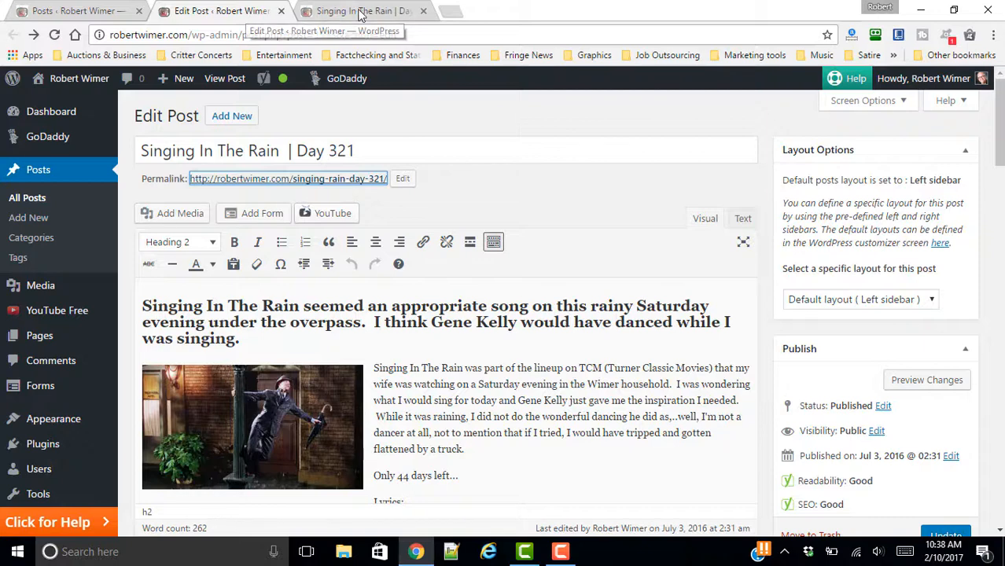
{"action": "left_click", "coordinate": [361, 11]}
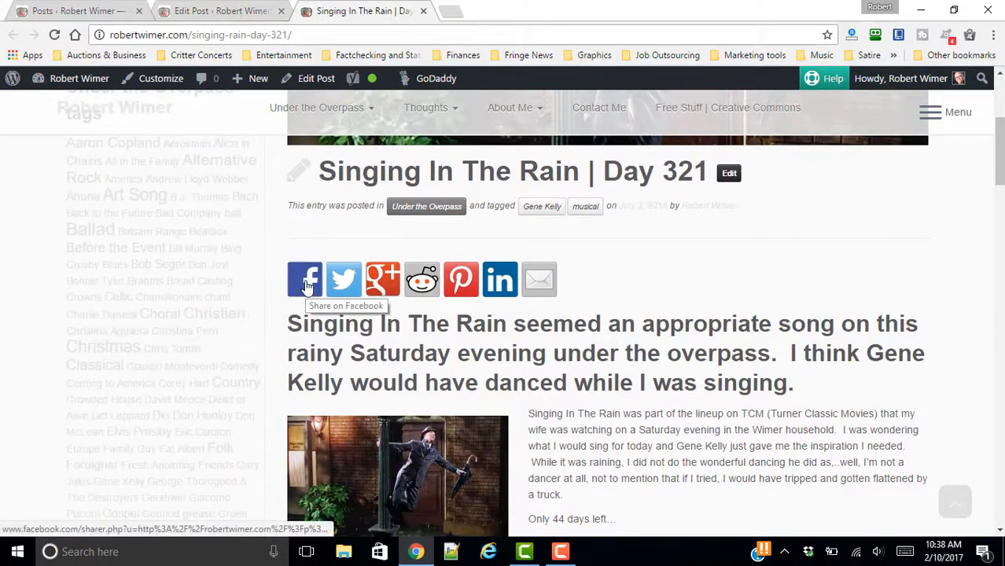
{"action": "left_click", "coordinate": [305, 279]}
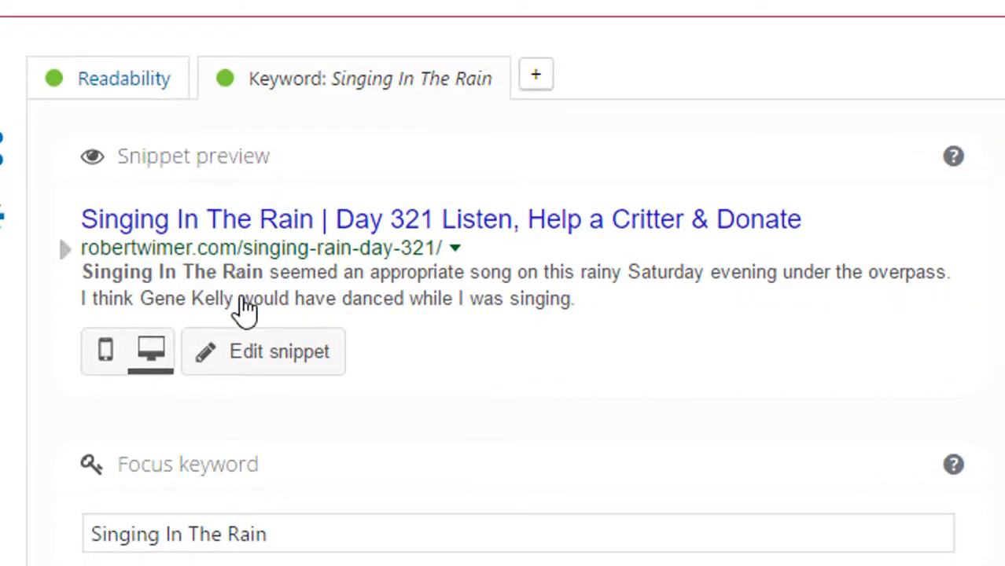
Review the snippet's SEO title, slug, meta description, focus keyword and full analysis list.
{"action": "left_click", "coordinate": [263, 351]}
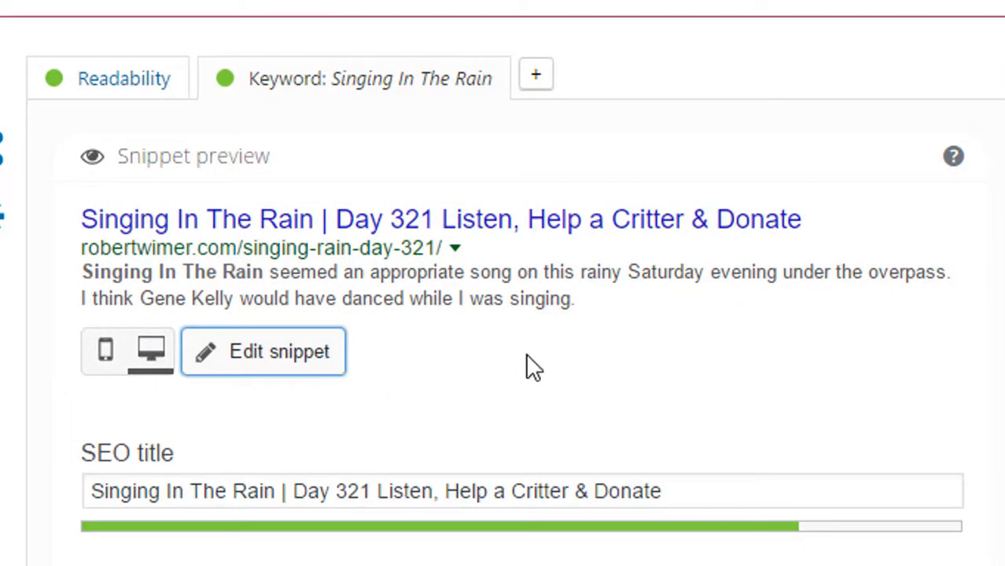
{"action": "scroll", "scroll_direction": "down", "scroll_amount": 3}
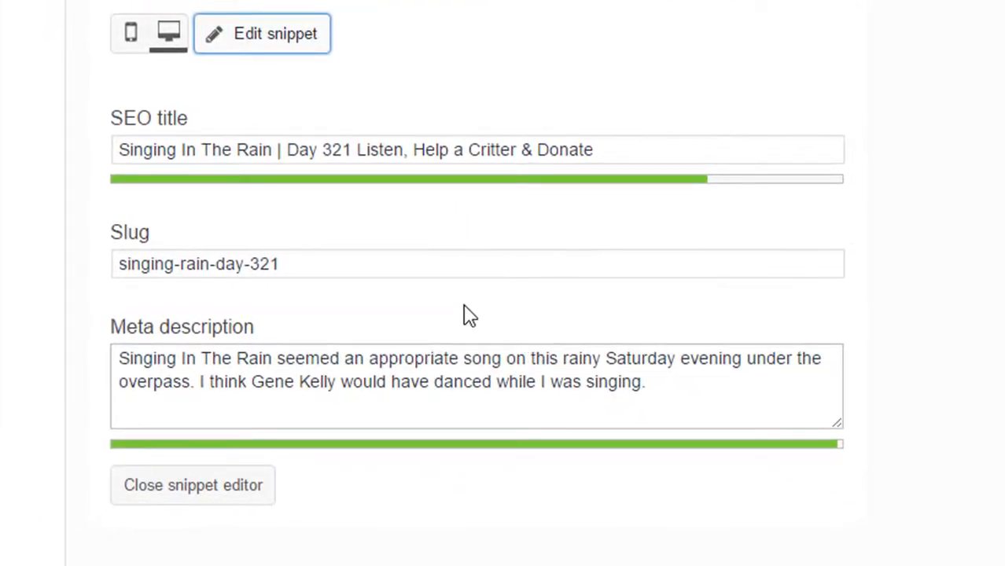
{"action": "scroll", "scroll_direction": "down", "scroll_amount": 3}
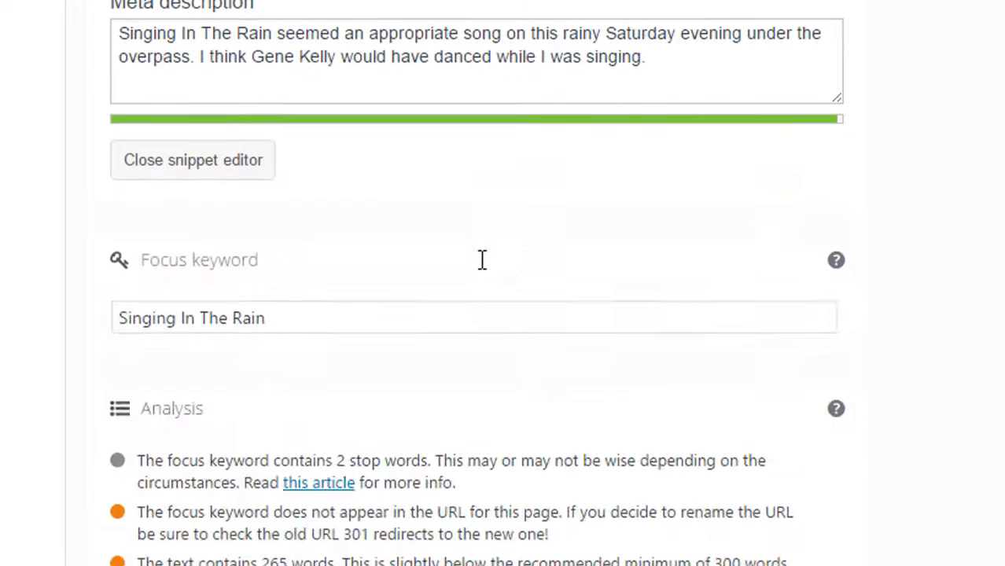
{"action": "scroll", "scroll_direction": "down", "scroll_amount": 3}
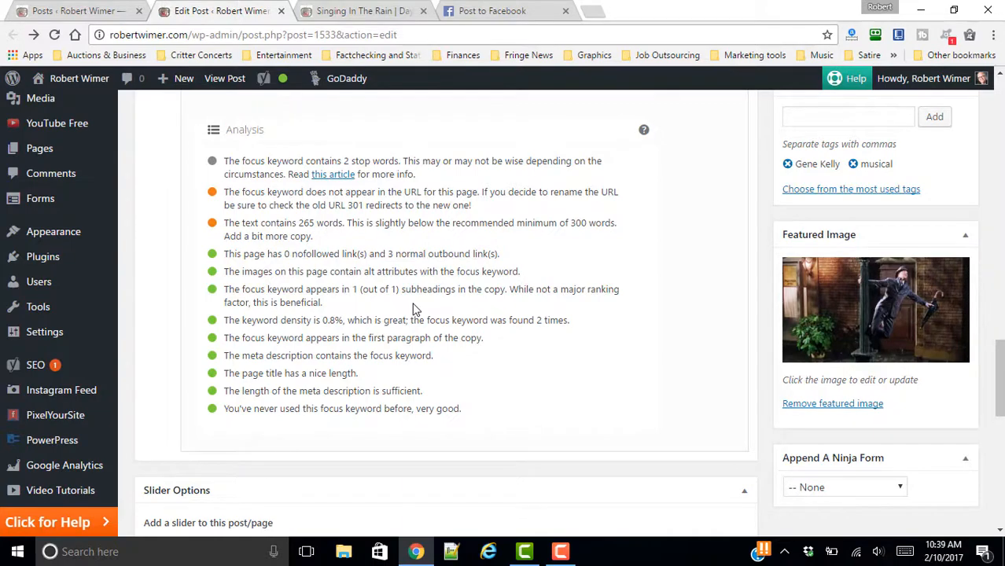
{"action": "mouse_move", "coordinate": [419, 309]}
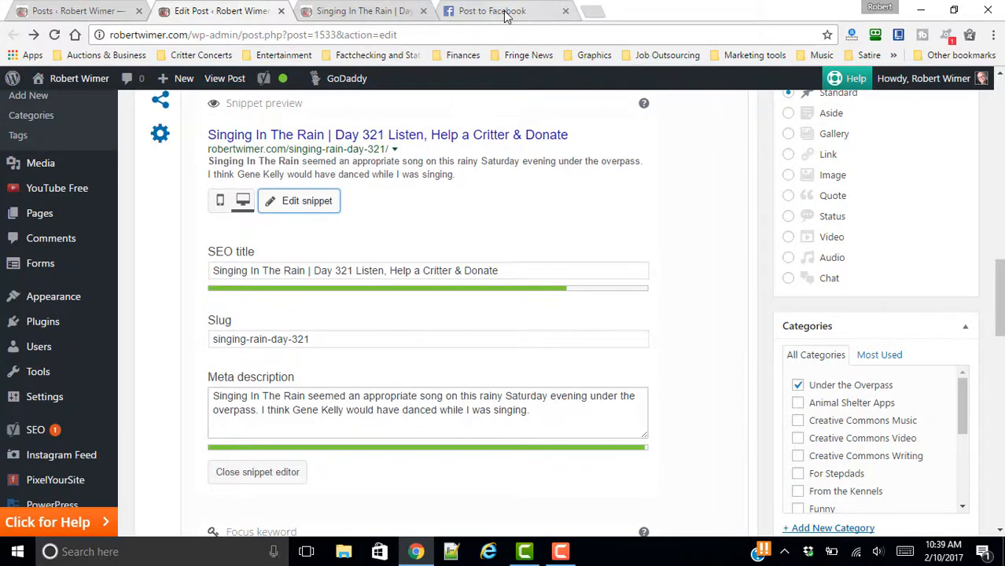
Check the Post to Facebook preview, then leave it without sharing.
{"action": "left_click", "coordinate": [503, 11]}
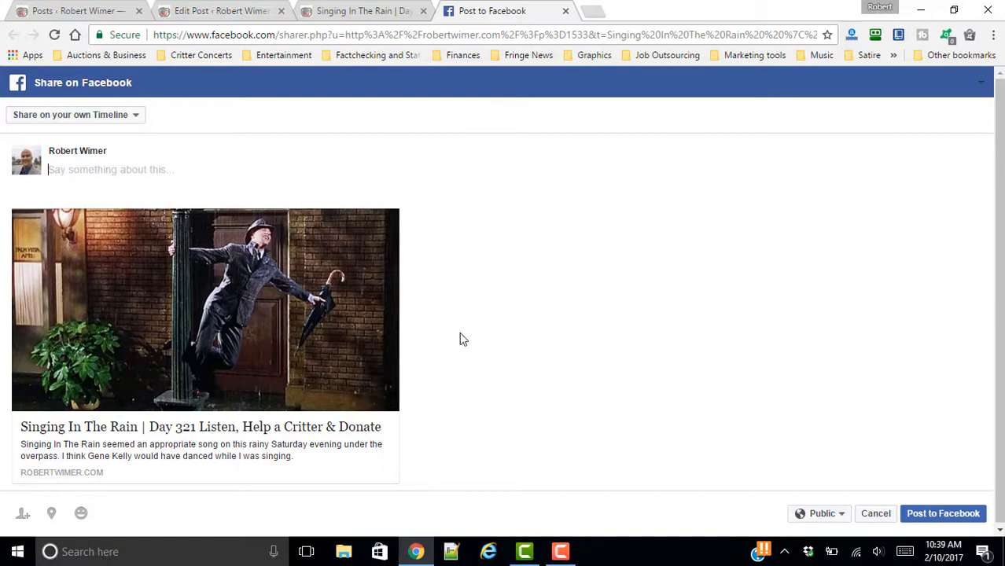
{"action": "mouse_move", "coordinate": [435, 315]}
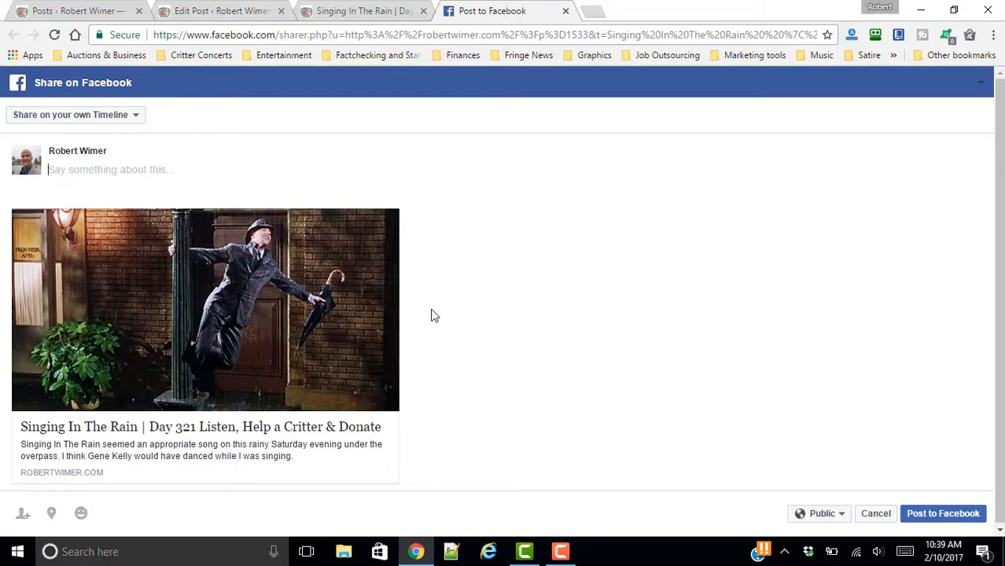
{"action": "mouse_move", "coordinate": [181, 458]}
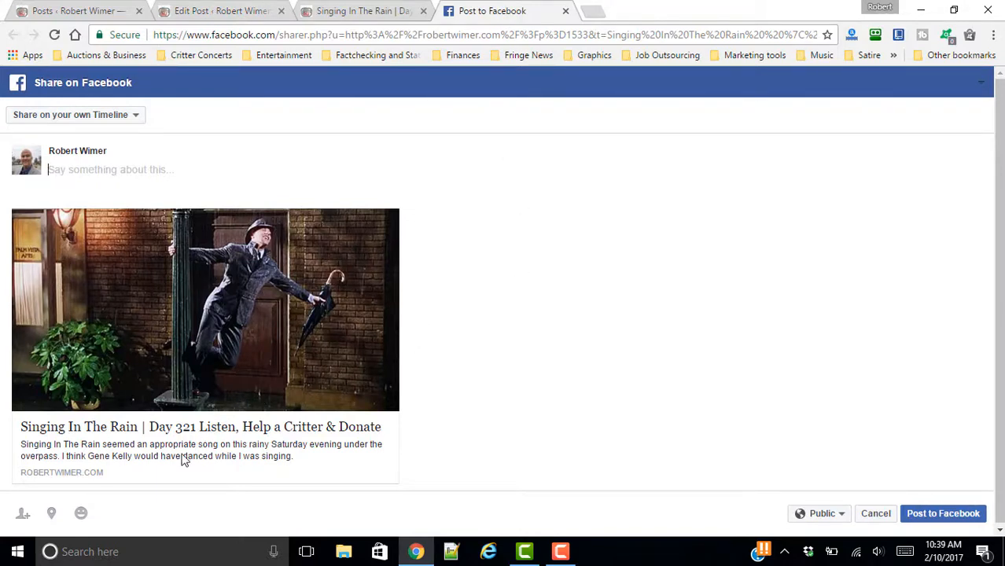
{"action": "mouse_move", "coordinate": [125, 430]}
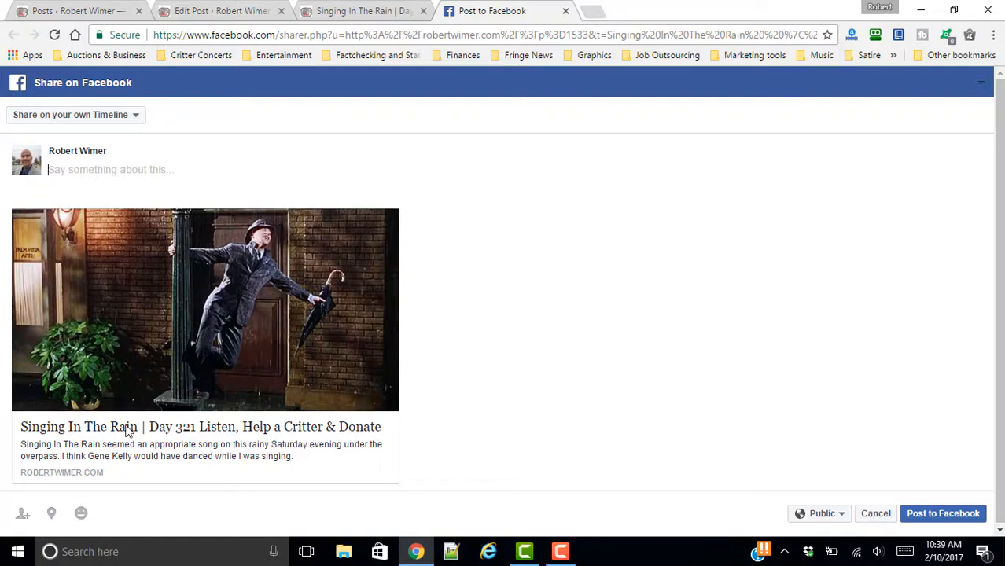
{"action": "mouse_move", "coordinate": [278, 353]}
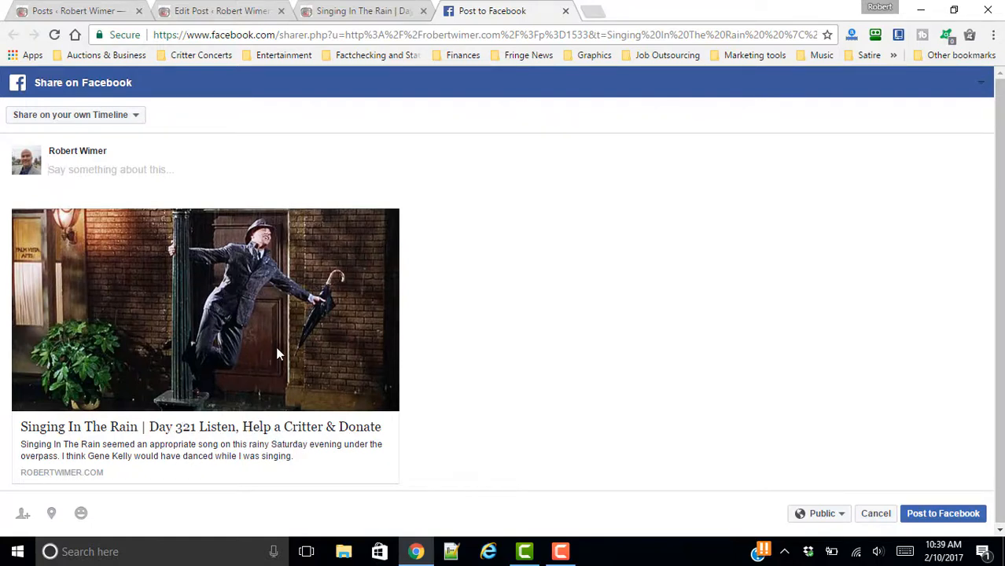
{"action": "mouse_move", "coordinate": [297, 462]}
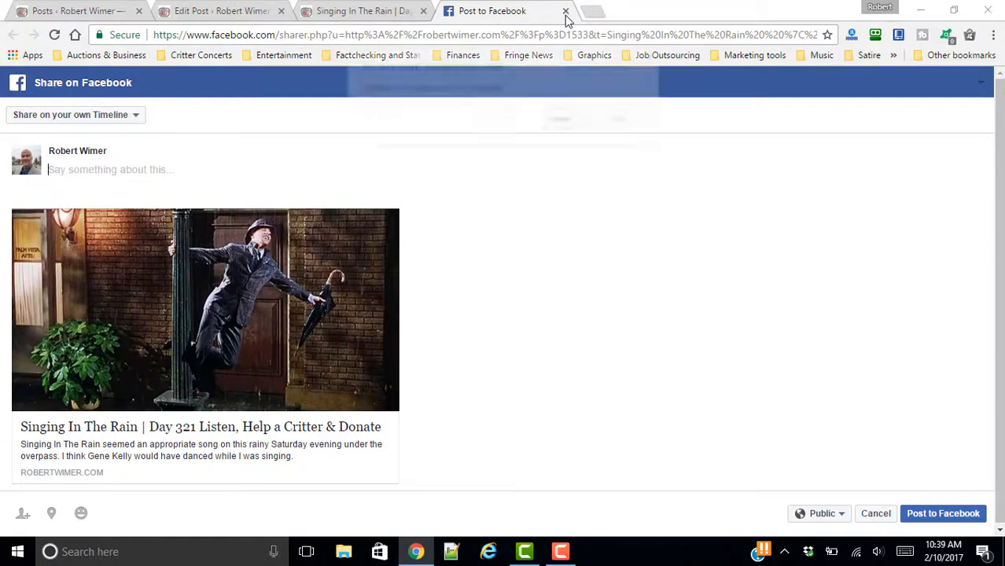
{"action": "left_click", "coordinate": [565, 10]}
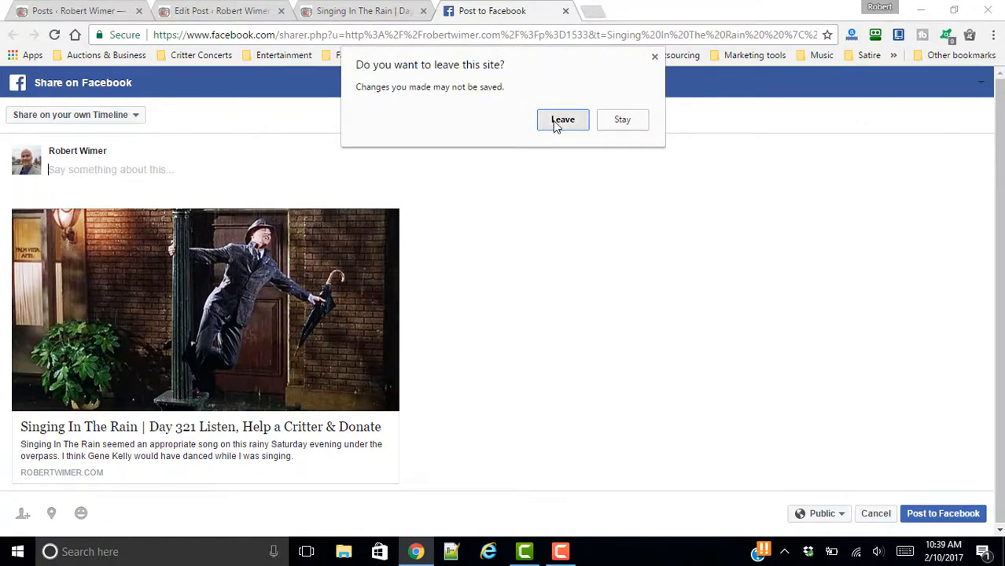
{"action": "left_click", "coordinate": [562, 118]}
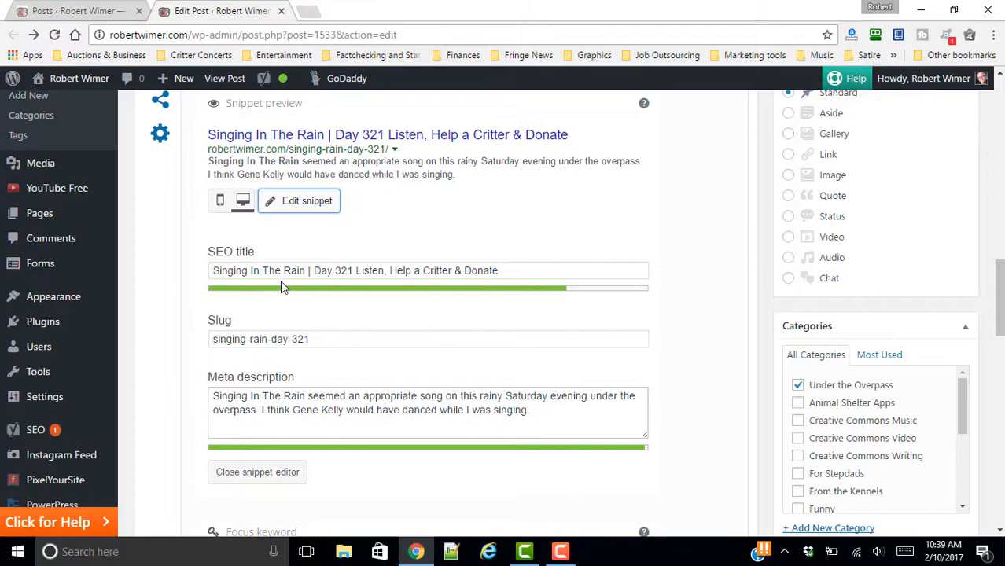
Collapse the Yoast snippet editor back to the plain snippet preview.
{"action": "left_click", "coordinate": [257, 471]}
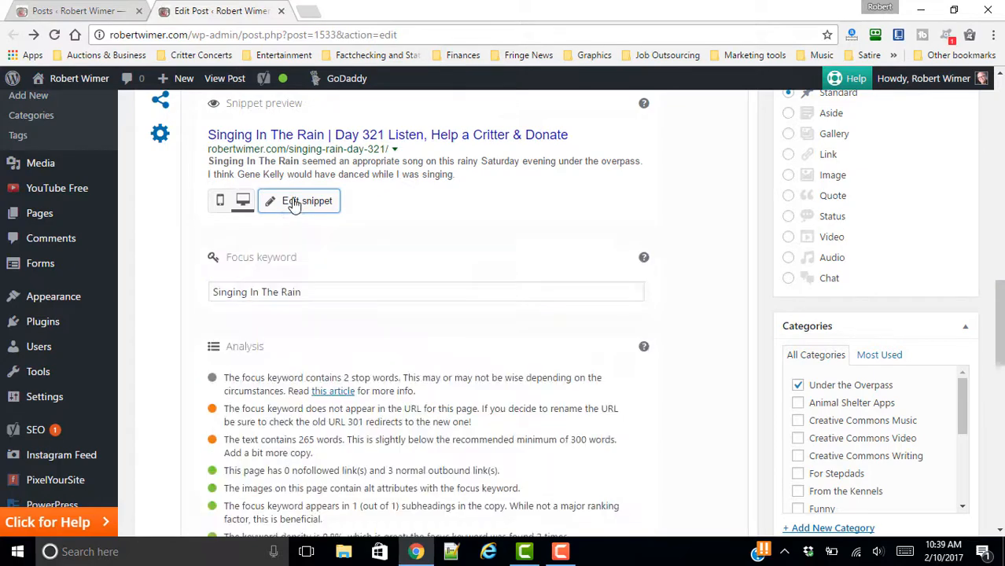
{"action": "scroll", "scroll_direction": "down", "scroll_amount": 3}
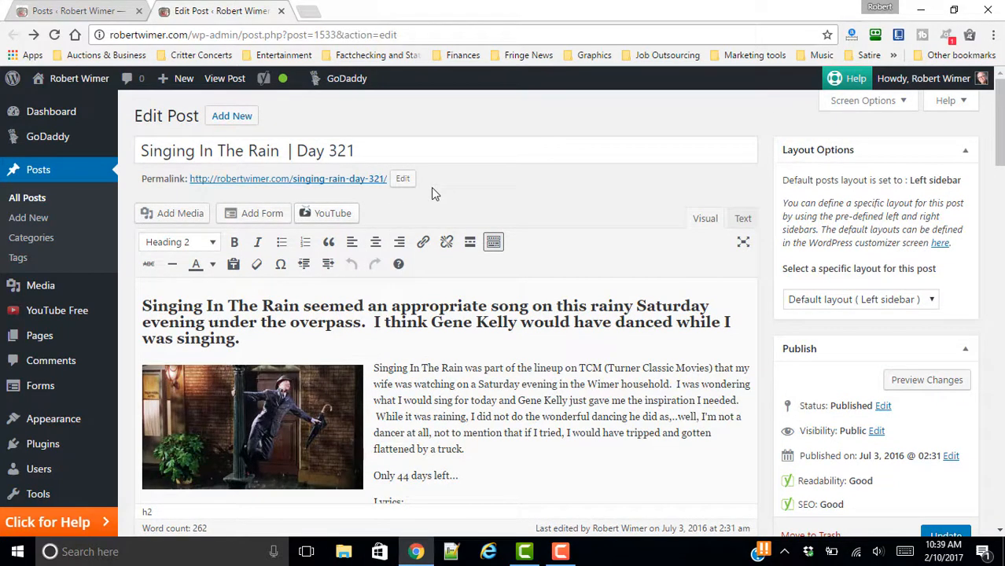
{"action": "mouse_move", "coordinate": [778, 206]}
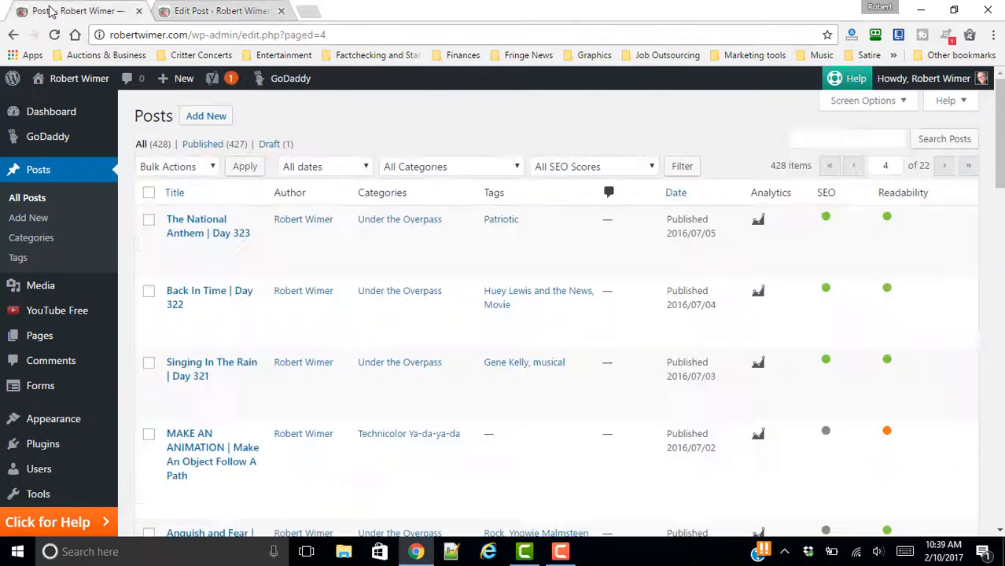
{"action": "mouse_move", "coordinate": [40, 335]}
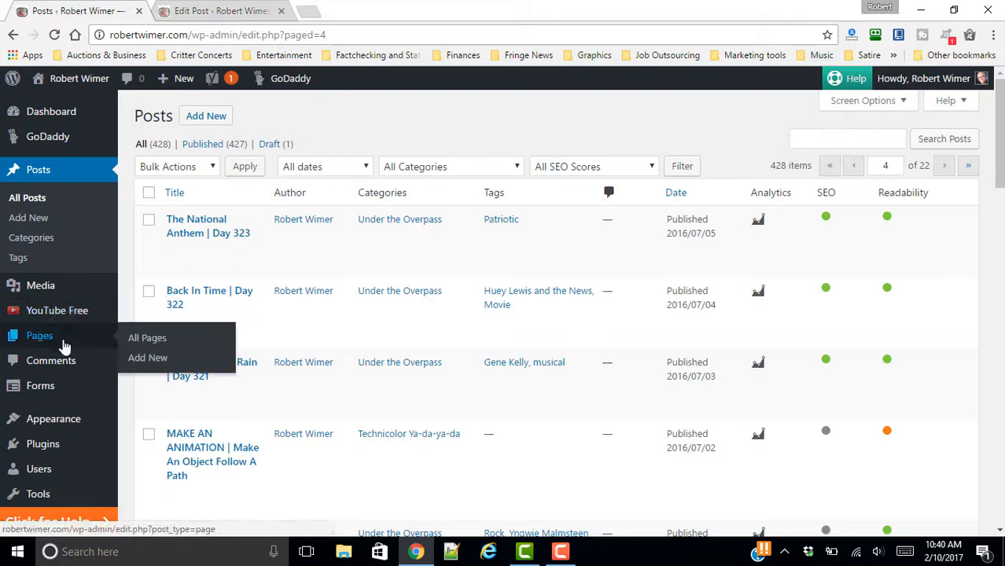
{"action": "mouse_move", "coordinate": [51, 336]}
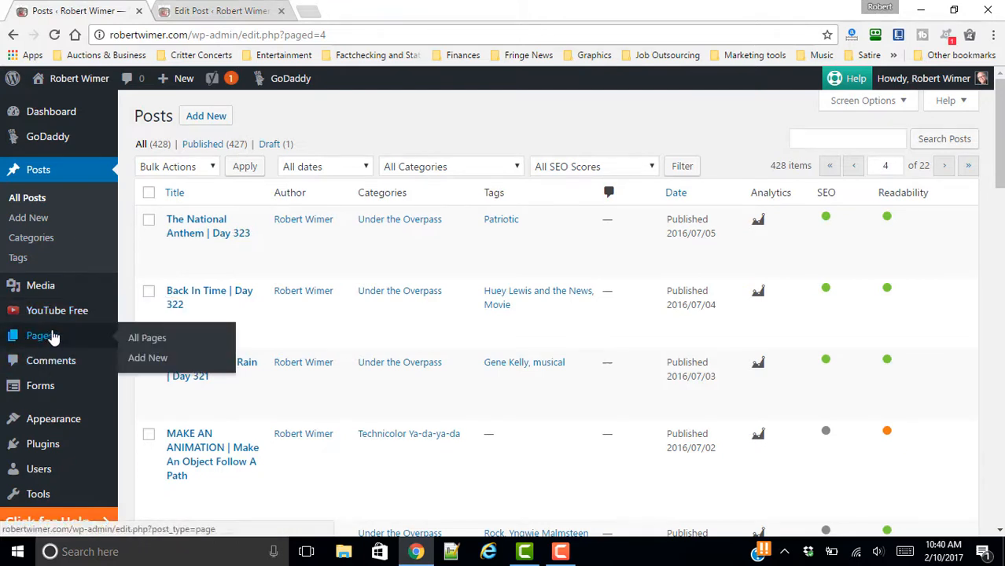
{"action": "mouse_move", "coordinate": [42, 444]}
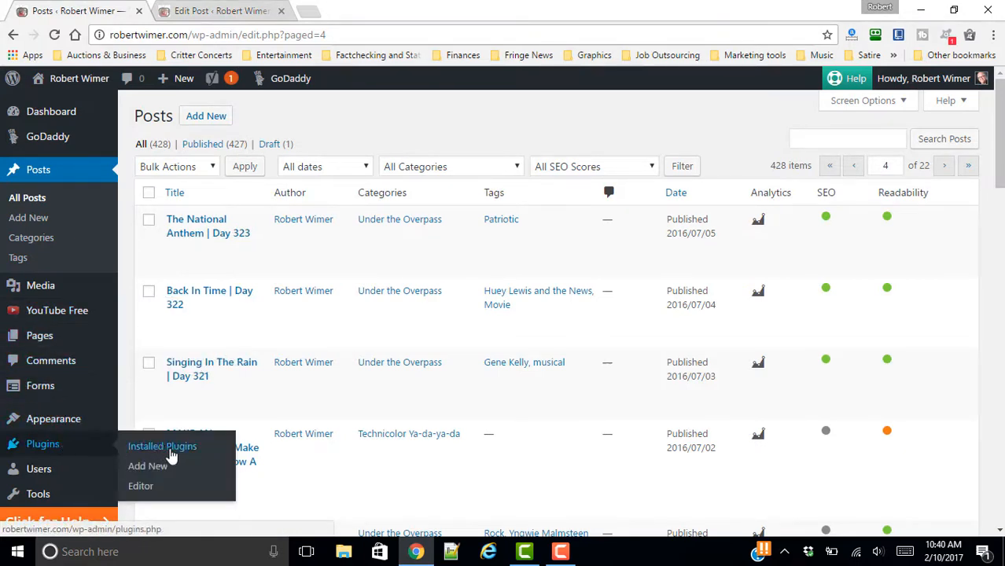
{"action": "mouse_move", "coordinate": [171, 449]}
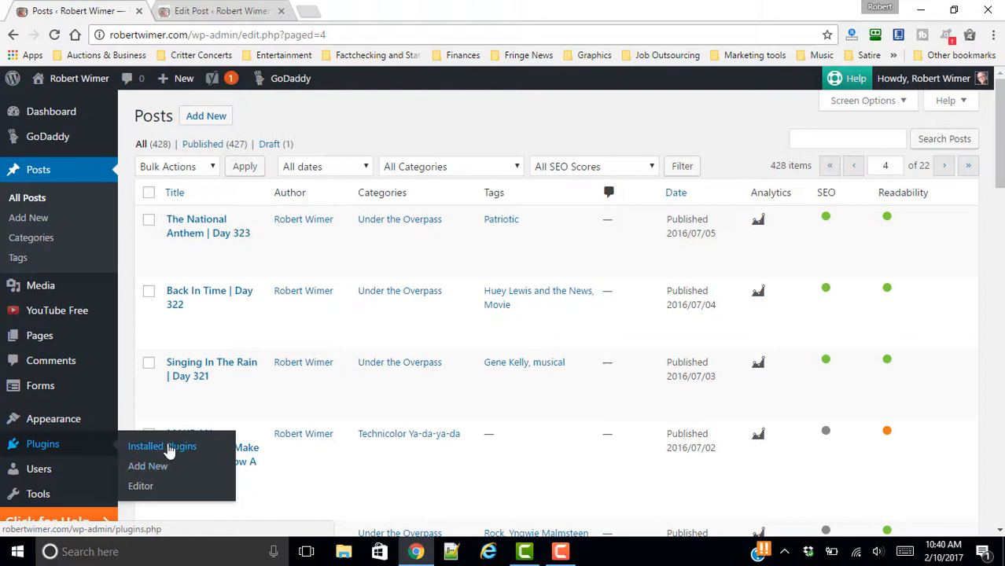
{"action": "mouse_move", "coordinate": [274, 336]}
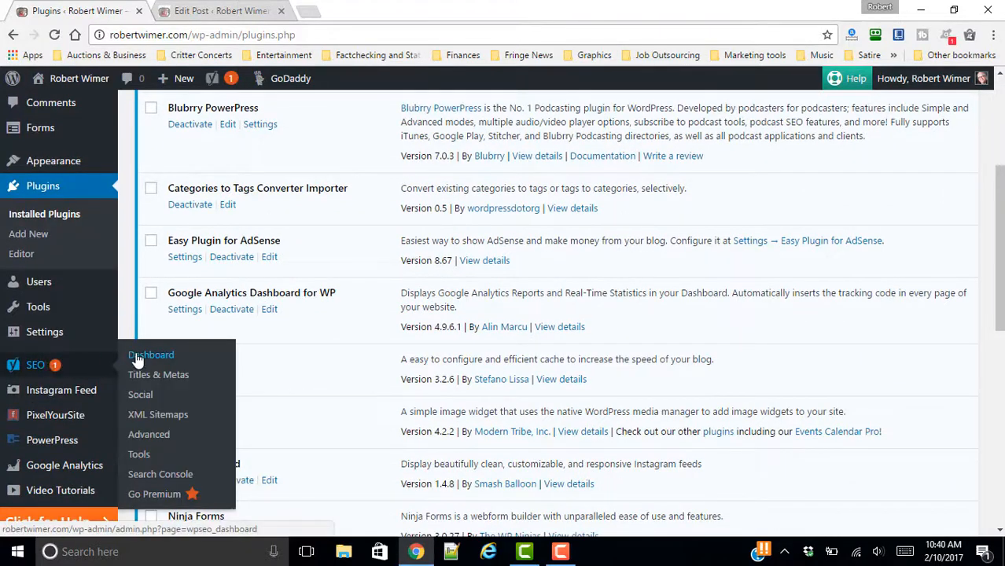
Go to SEO > Dashboard, which reports no problems and one notification.
{"action": "left_click", "coordinate": [151, 355]}
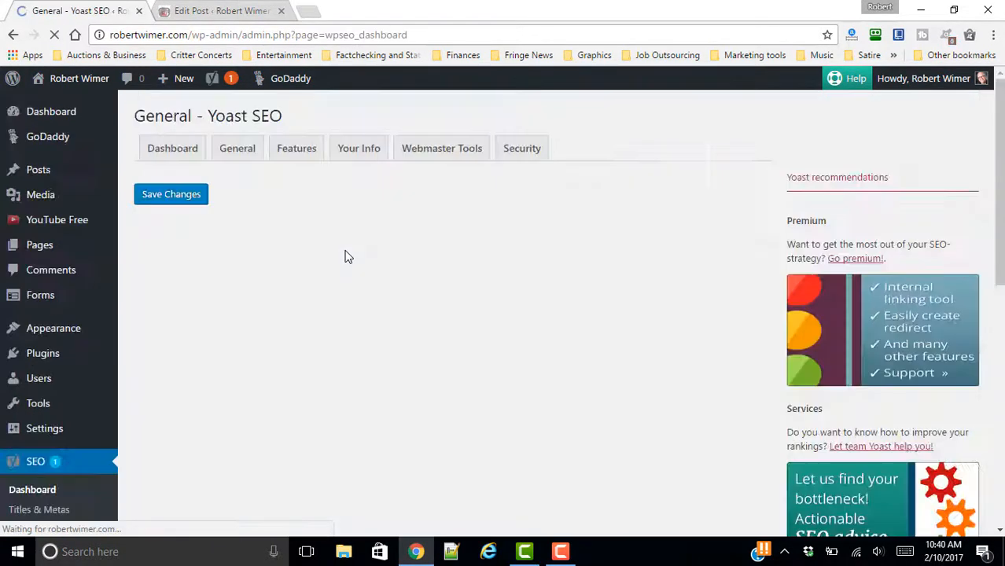
{"action": "left_click", "coordinate": [173, 147]}
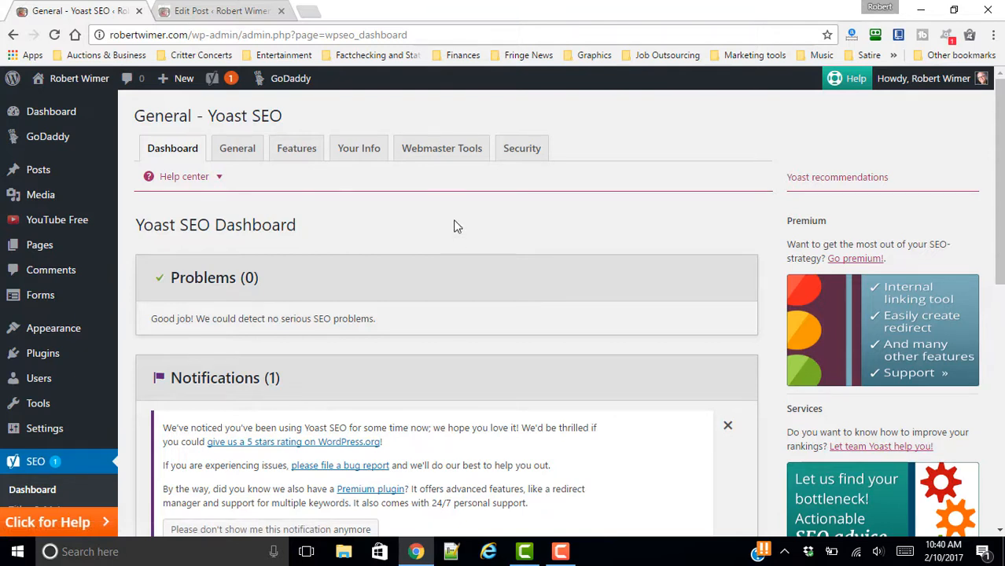
{"action": "mouse_move", "coordinate": [453, 227]}
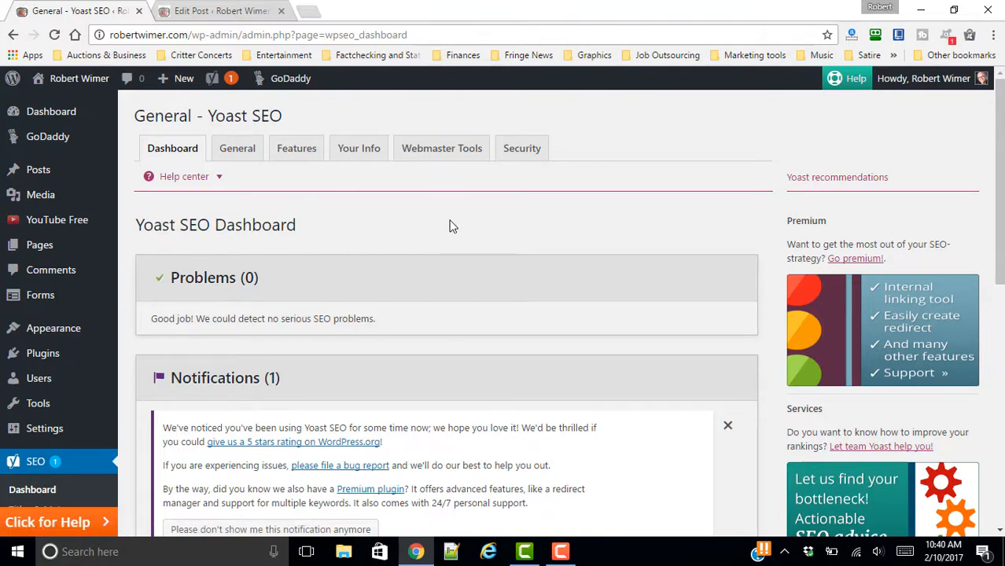